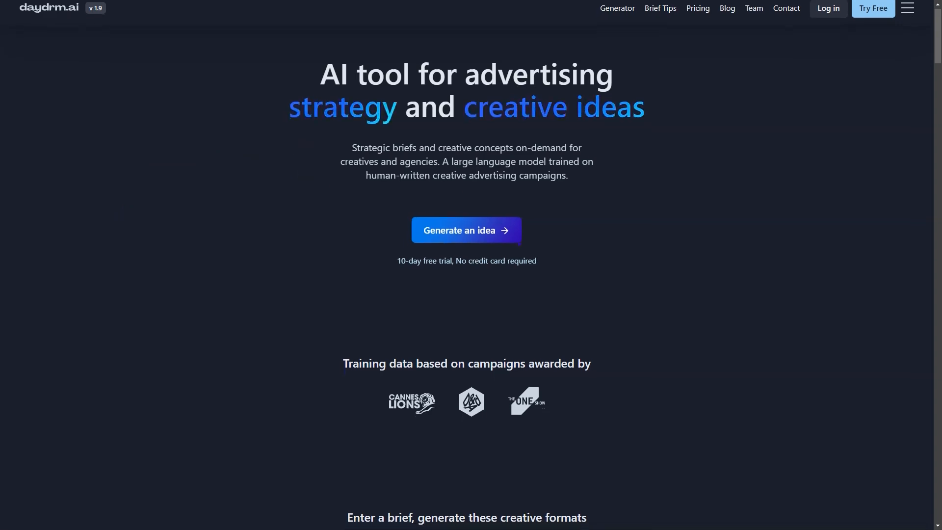
# - Scroll past the hero through the creative formats, two generators, testimonials and an example brief with output
pyautogui.scroll(-3)
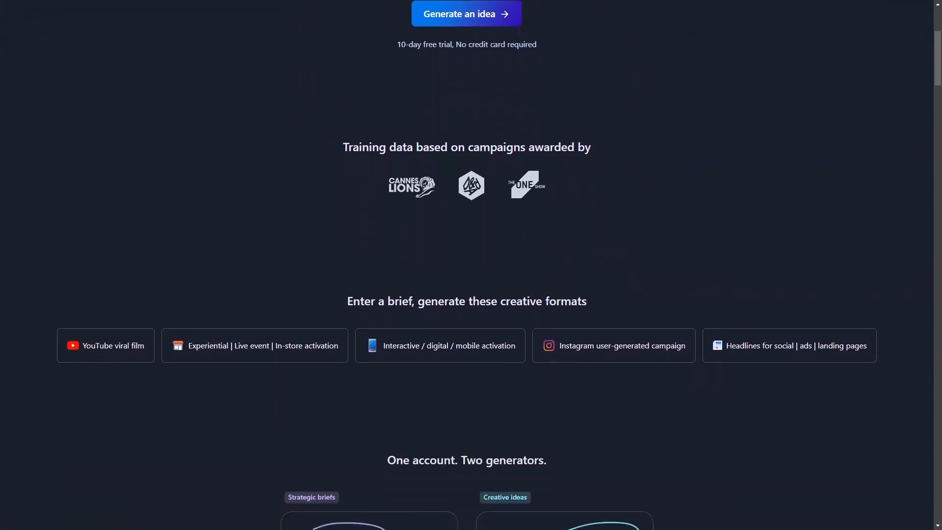
pyautogui.scroll(-3)
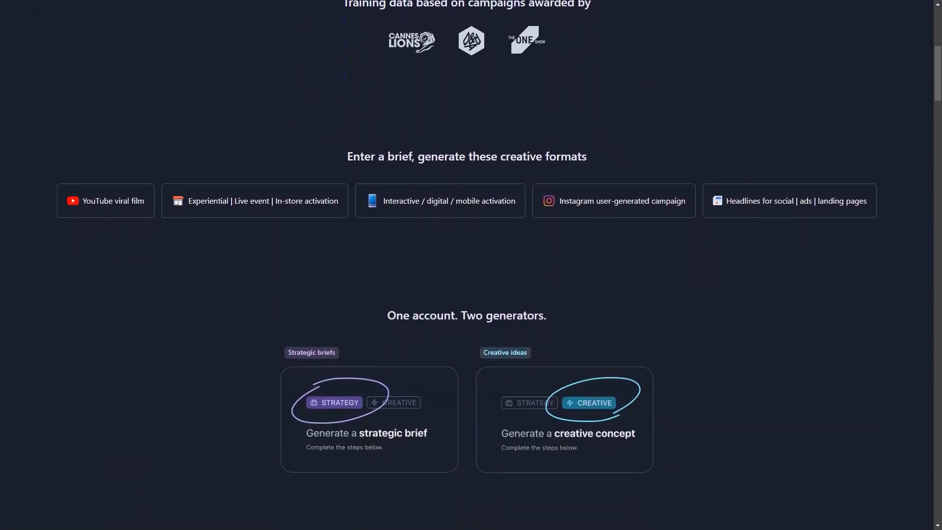
pyautogui.scroll(-3)
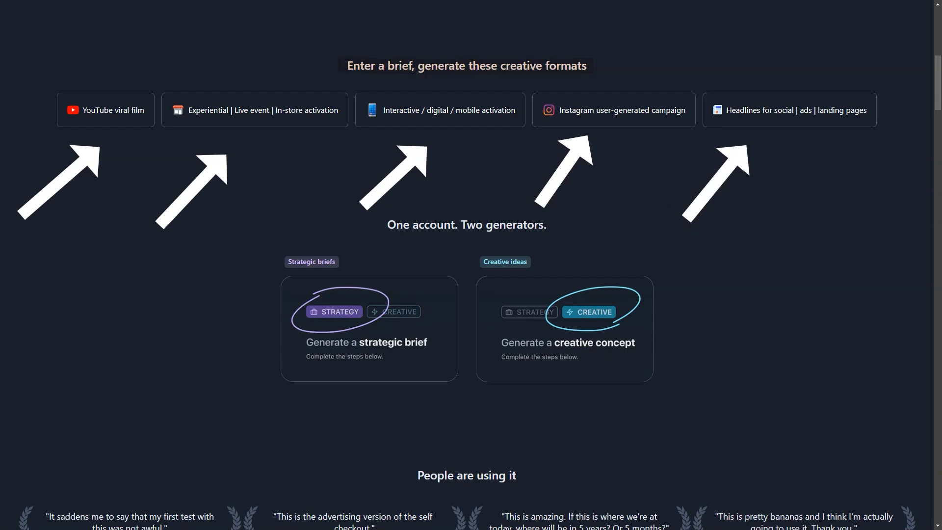
pyautogui.scroll(-3)
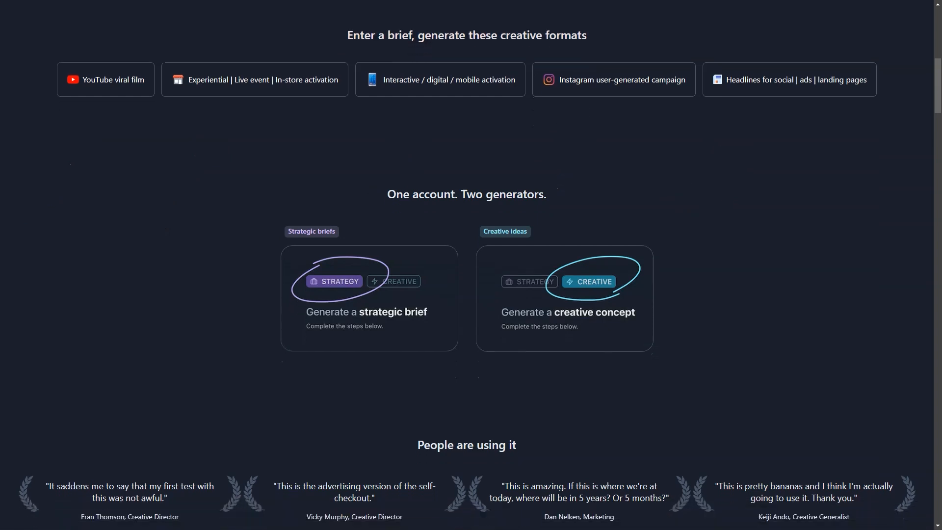
pyautogui.scroll(-3)
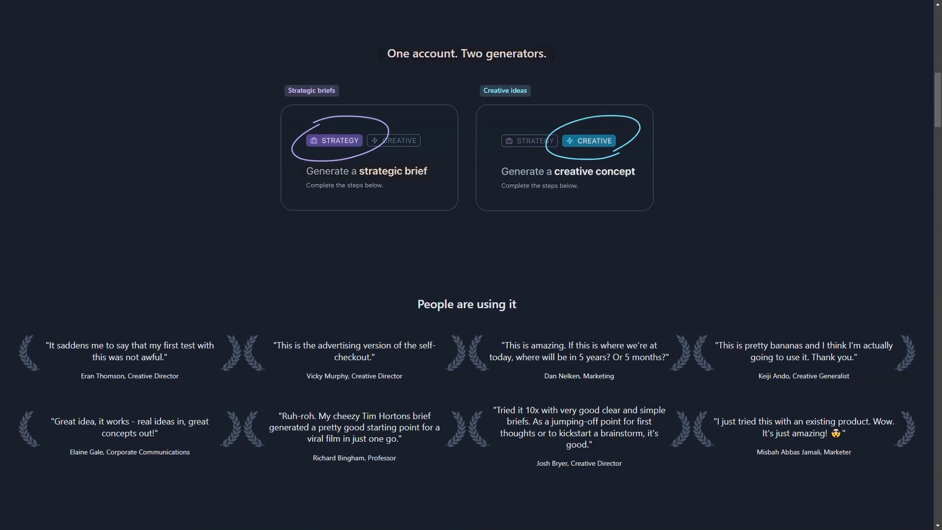
pyautogui.scroll(-3)
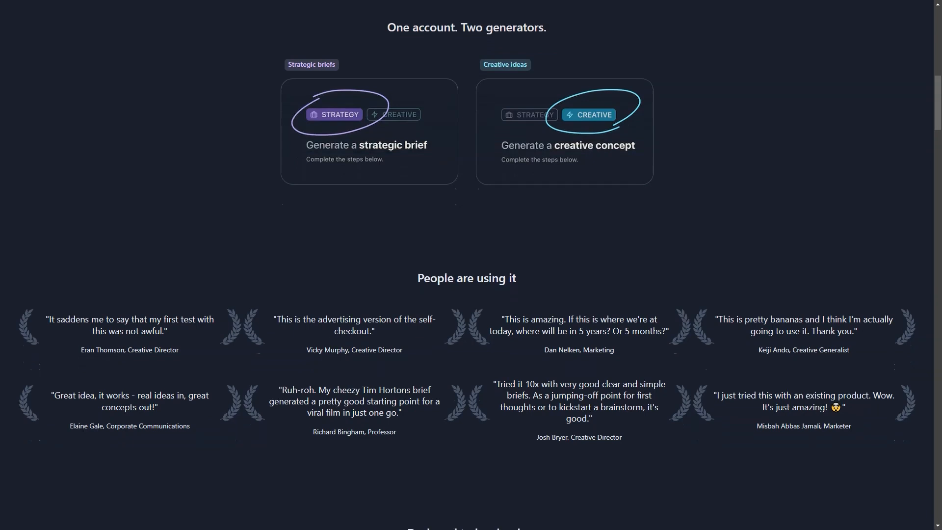
pyautogui.scroll(-3)
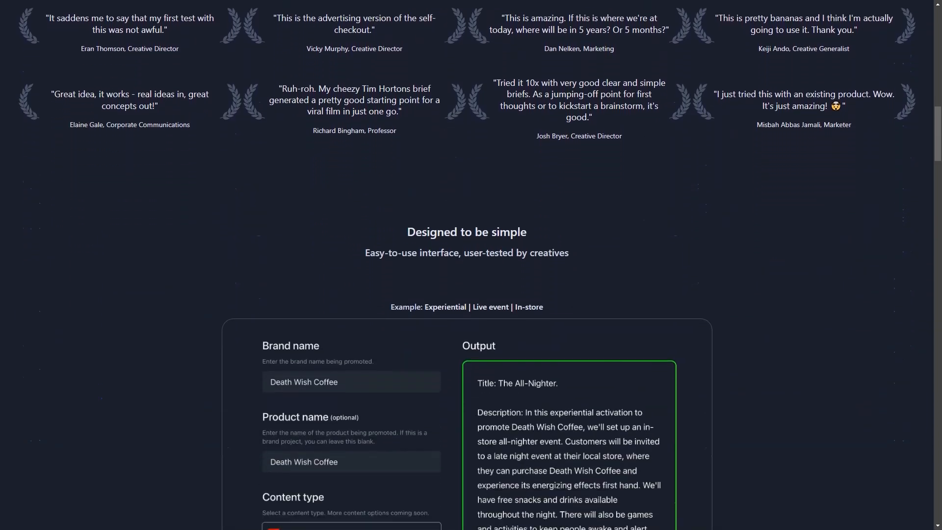
# - Scroll through the Death Wish Coffee all-nighter and Gorilla Glue headline examples to 'Save ideas to custom folders'
pyautogui.scroll(-3)
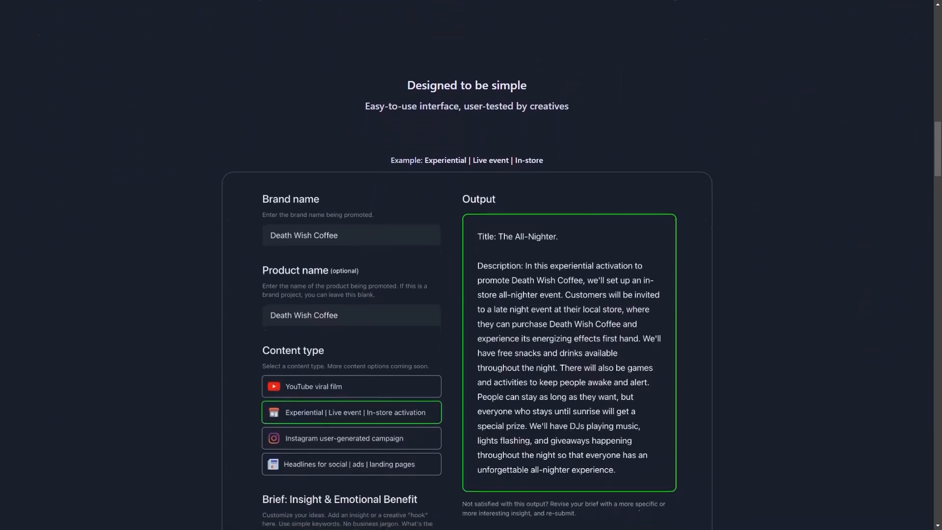
pyautogui.scroll(-3)
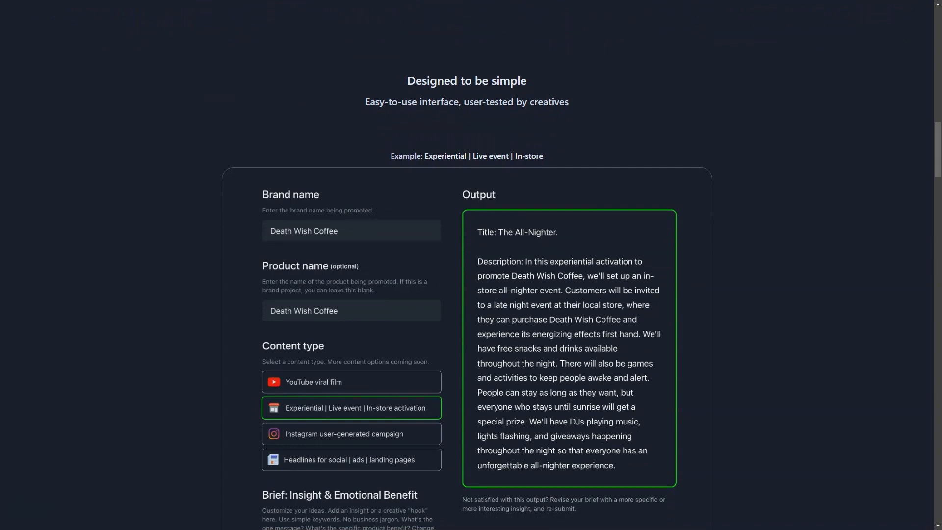
pyautogui.scroll(-3)
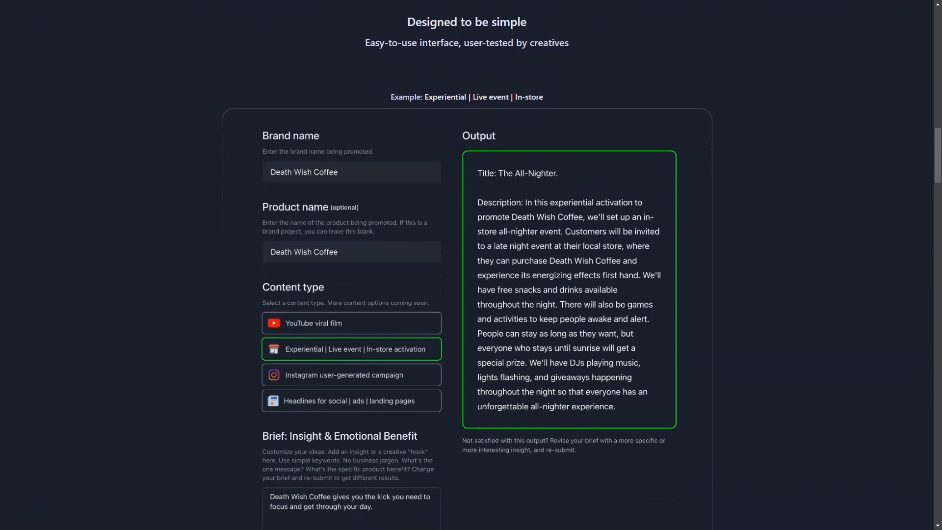
pyautogui.scroll(-3)
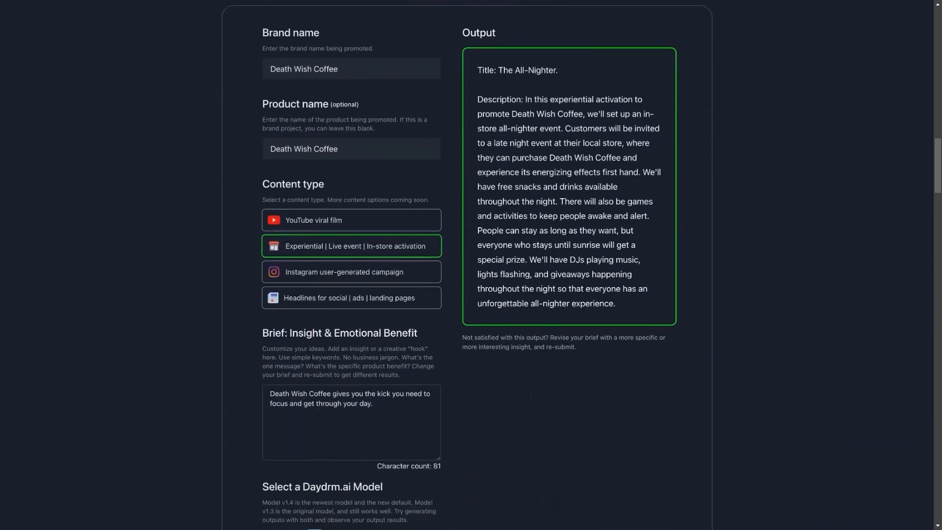
pyautogui.scroll(-3)
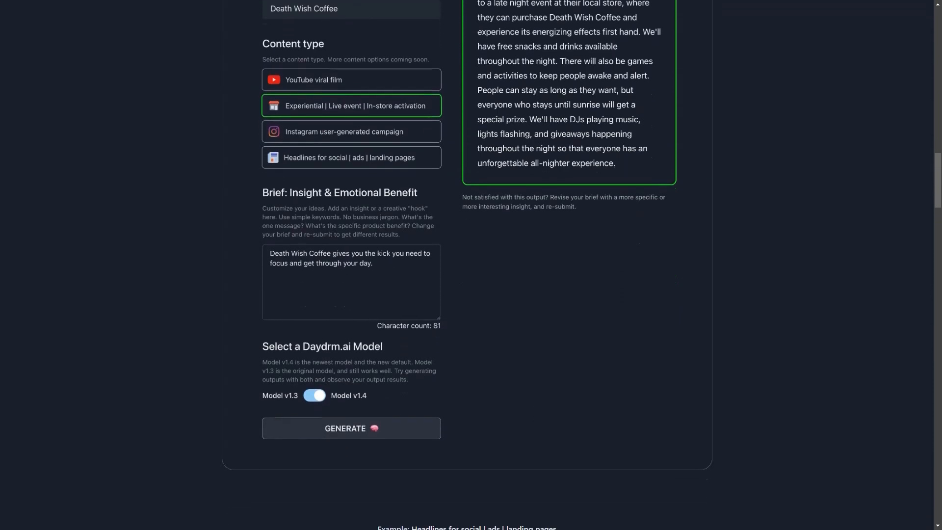
pyautogui.scroll(-3)
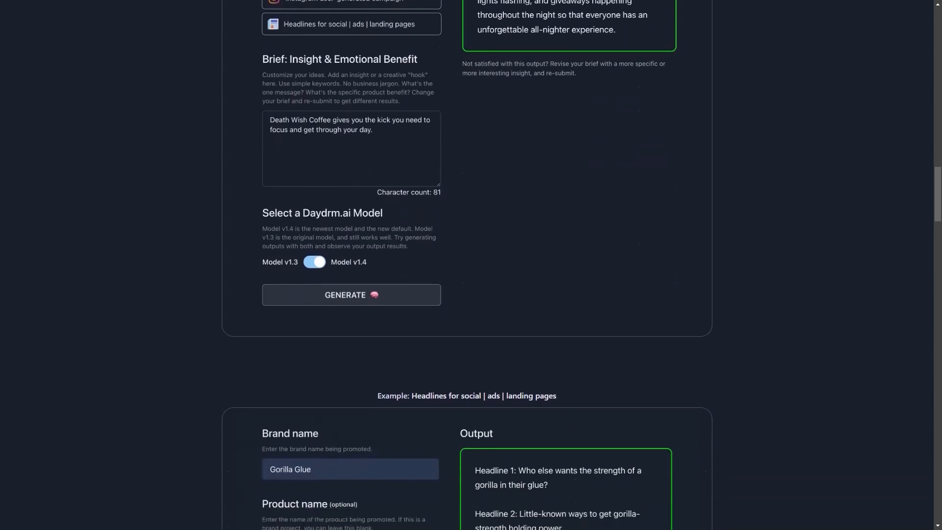
pyautogui.scroll(-3)
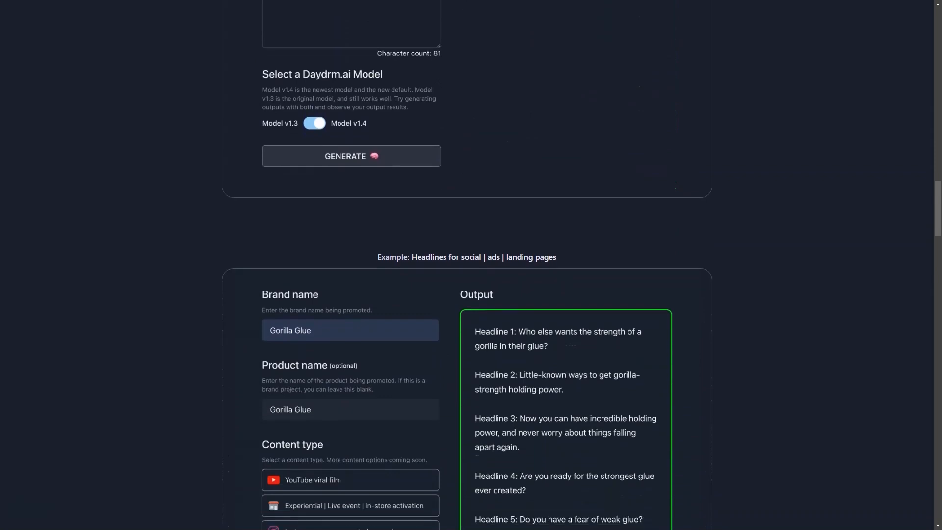
pyautogui.scroll(-3)
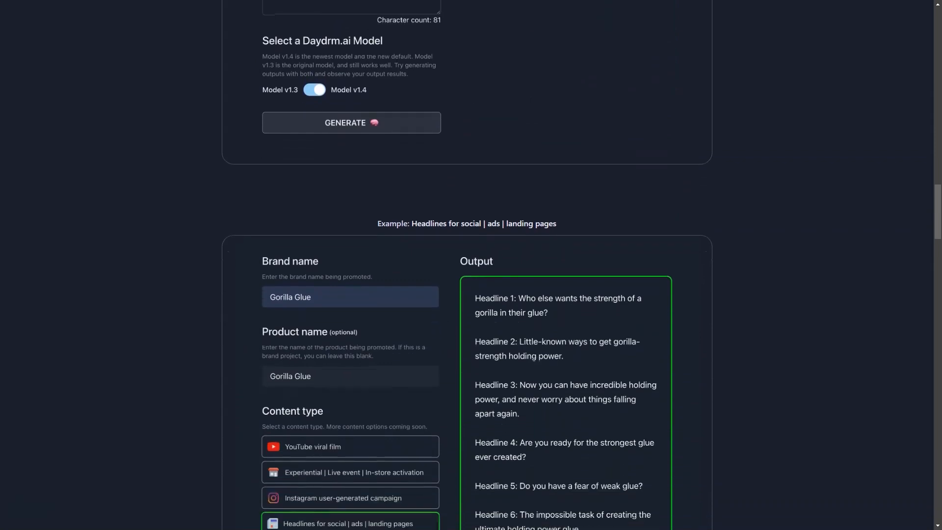
pyautogui.scroll(-3)
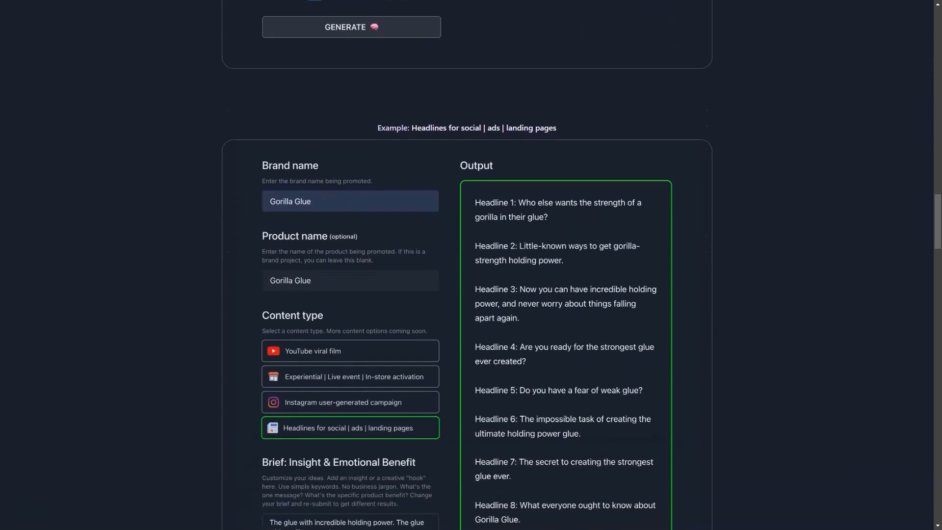
pyautogui.scroll(-3)
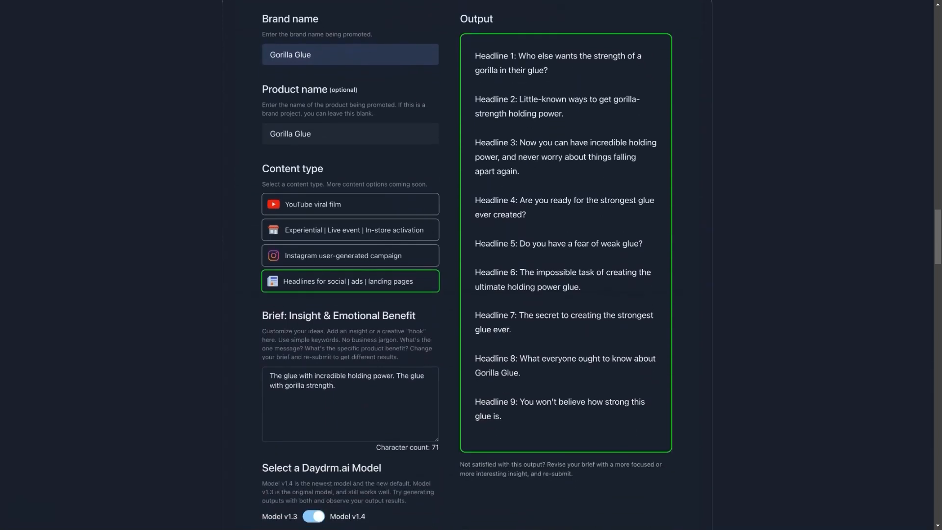
pyautogui.scroll(-3)
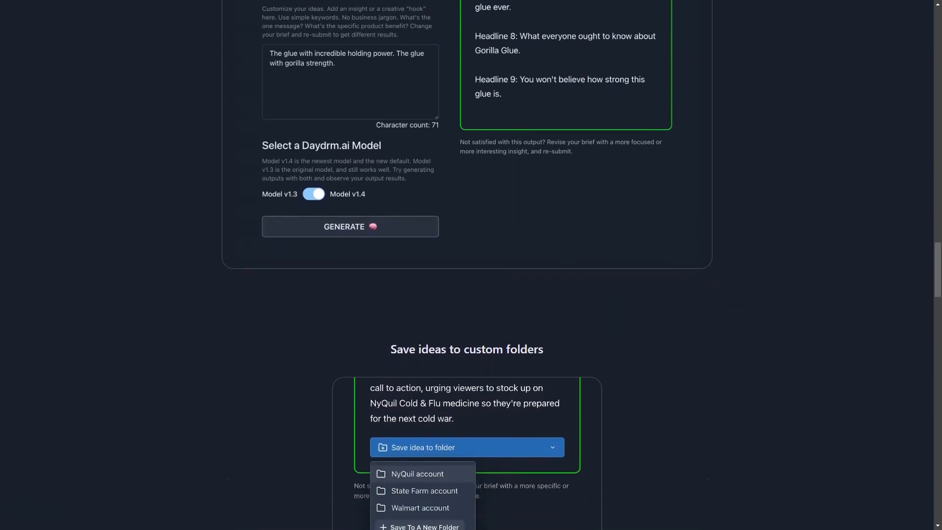
# - Scroll past 'View and organize your outputs' into the five brand example briefs
pyautogui.scroll(-3)
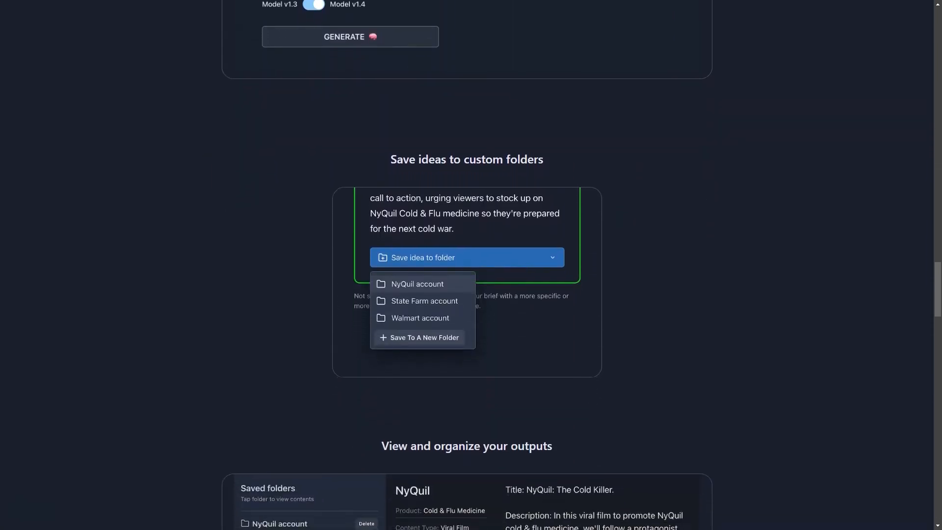
pyautogui.scroll(-3)
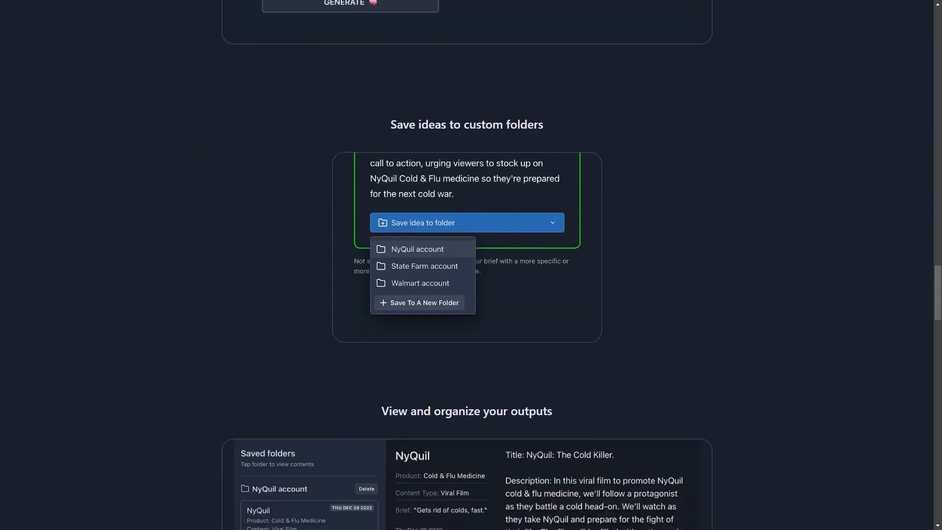
pyautogui.scroll(-3)
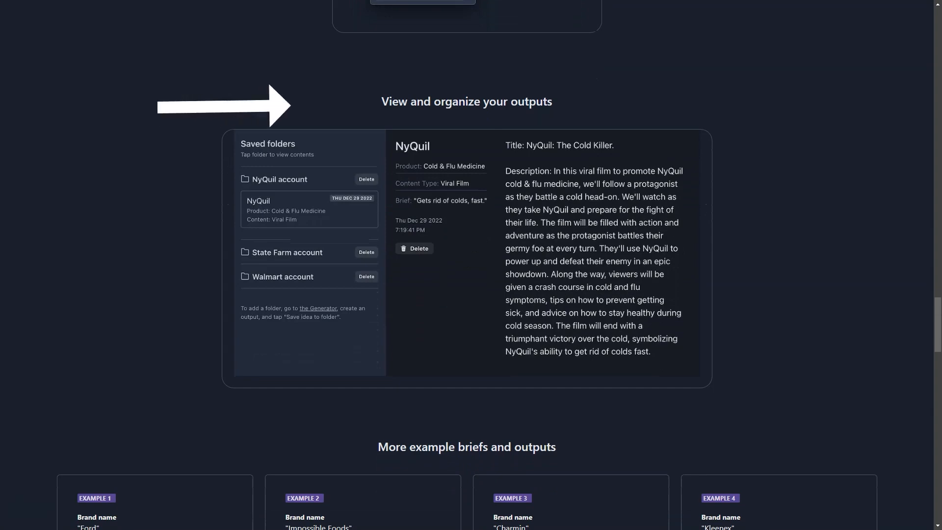
pyautogui.scroll(-3)
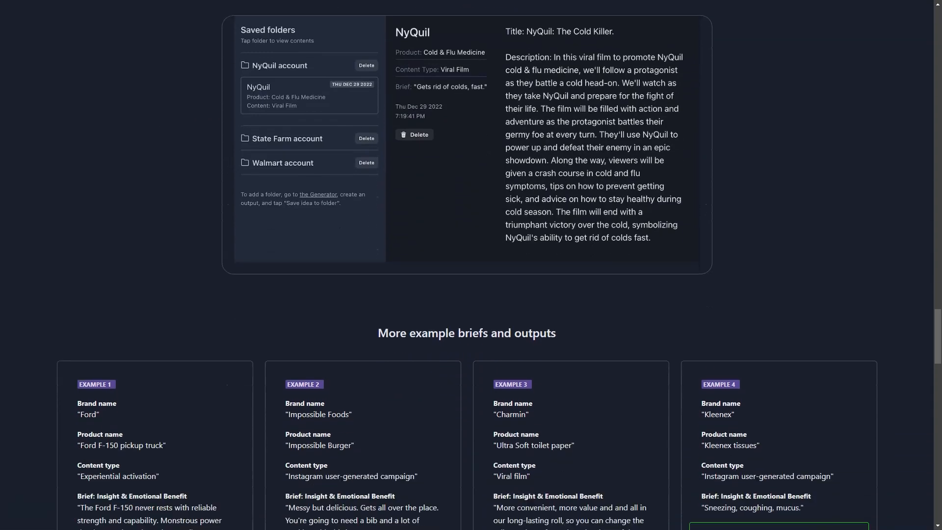
pyautogui.scroll(-3)
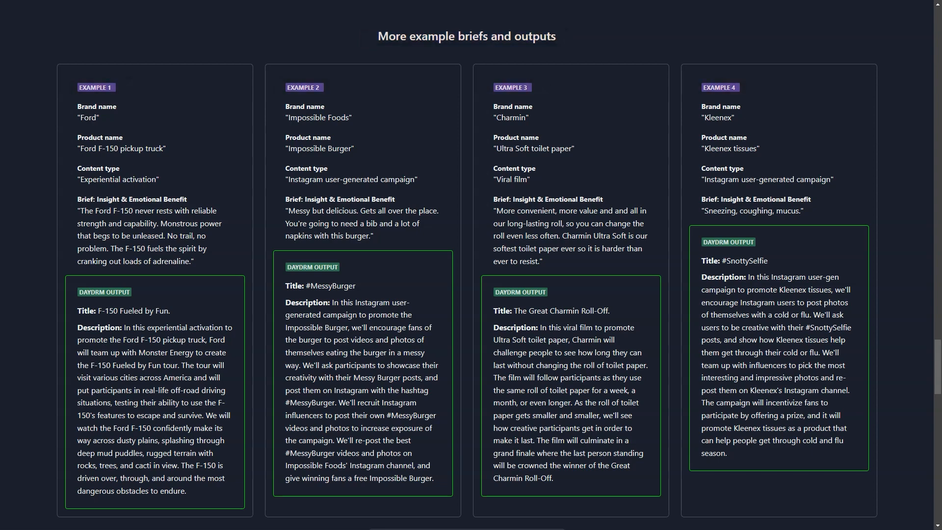
# - Scroll past the blog post card to the footer email-updates sign-up box
pyautogui.scroll(-3)
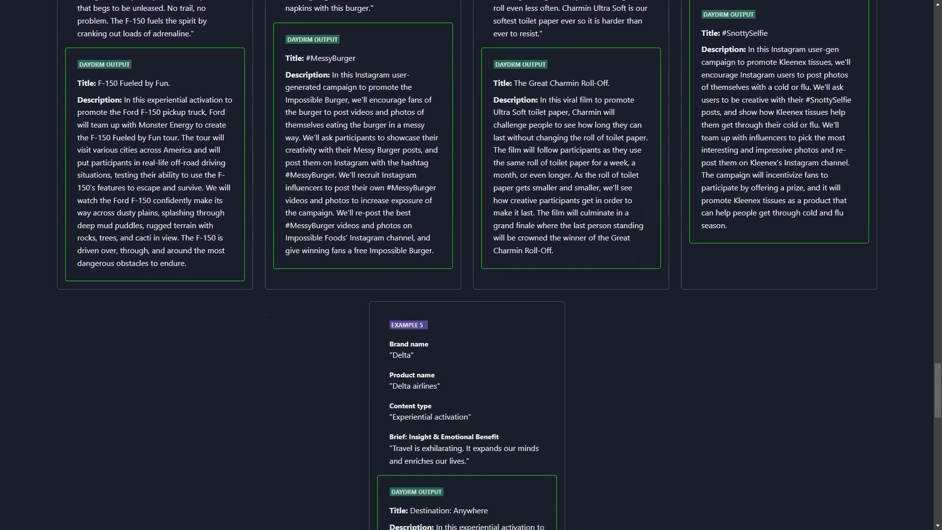
pyautogui.scroll(-3)
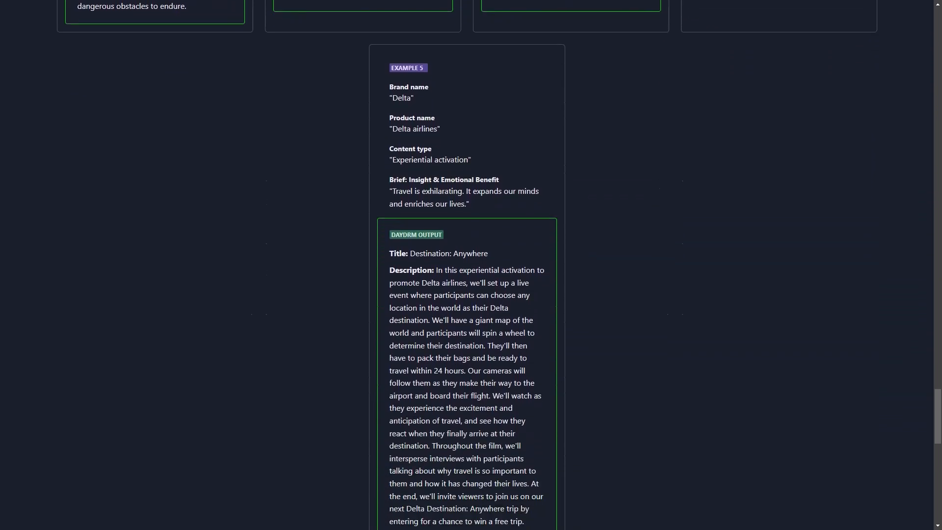
pyautogui.scroll(-3)
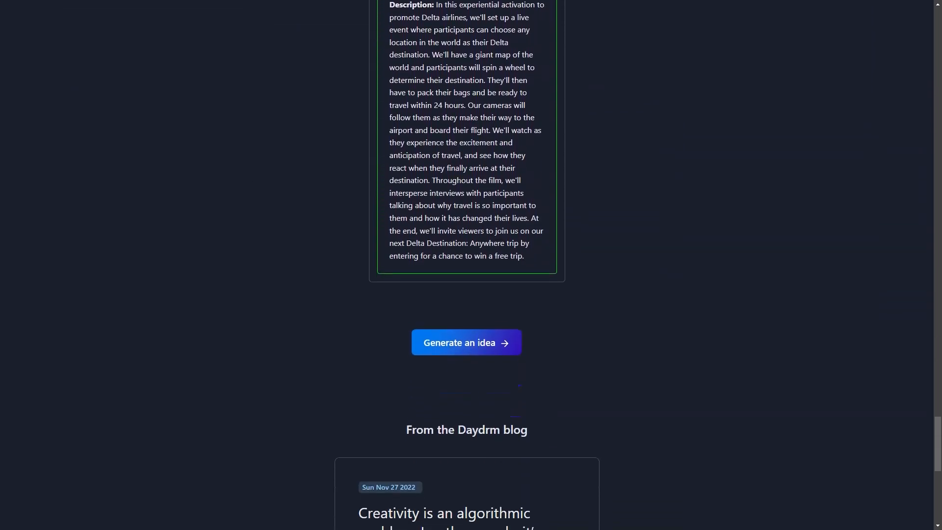
pyautogui.scroll(-3)
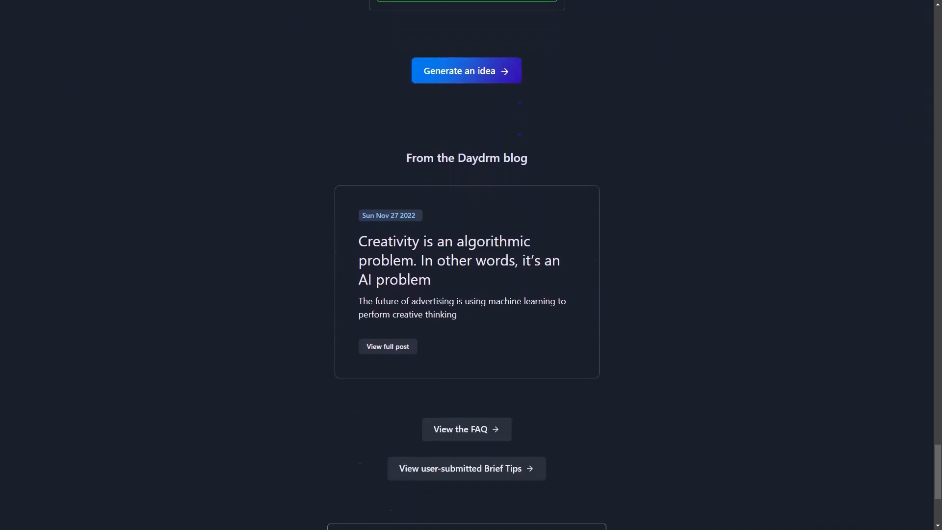
pyautogui.scroll(-3)
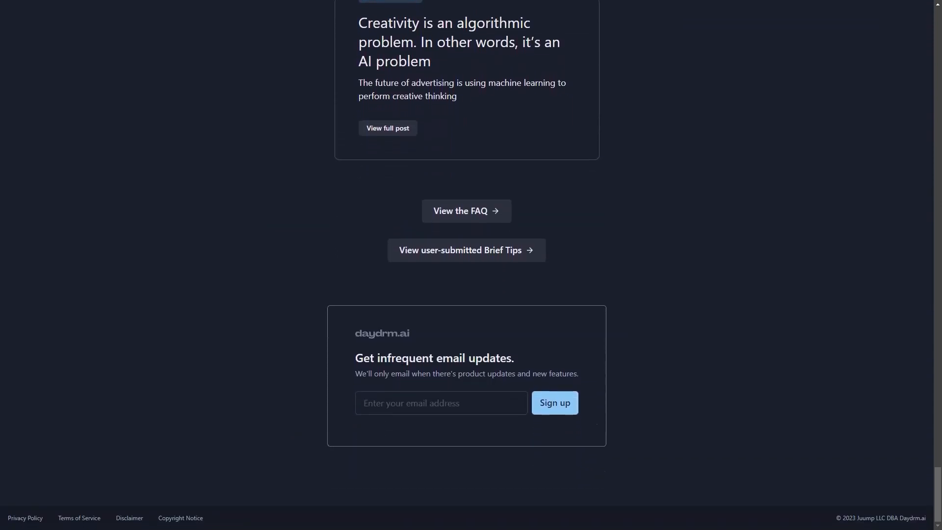
# - View the user-submitted Brief Tips page and scroll through Tips #3 and #4 to the email updates box
pyautogui.click(466, 251)
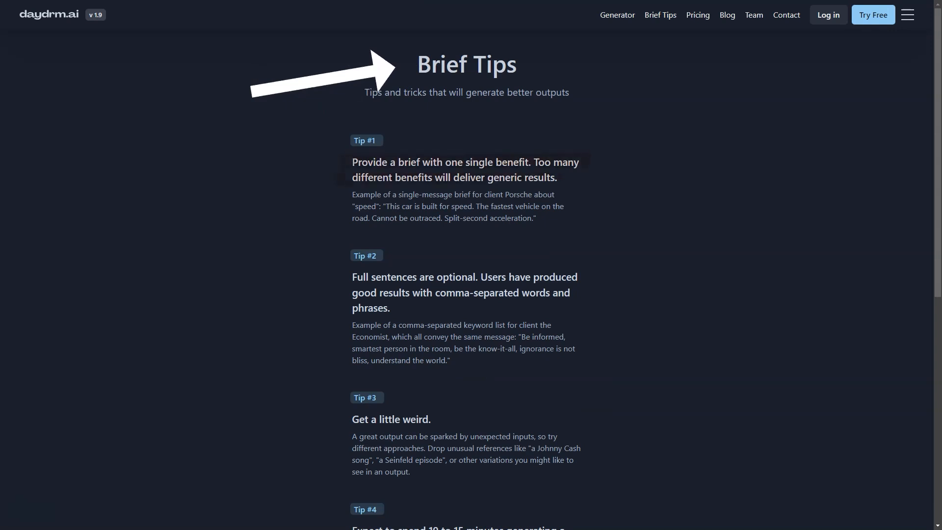
pyautogui.scroll(-3)
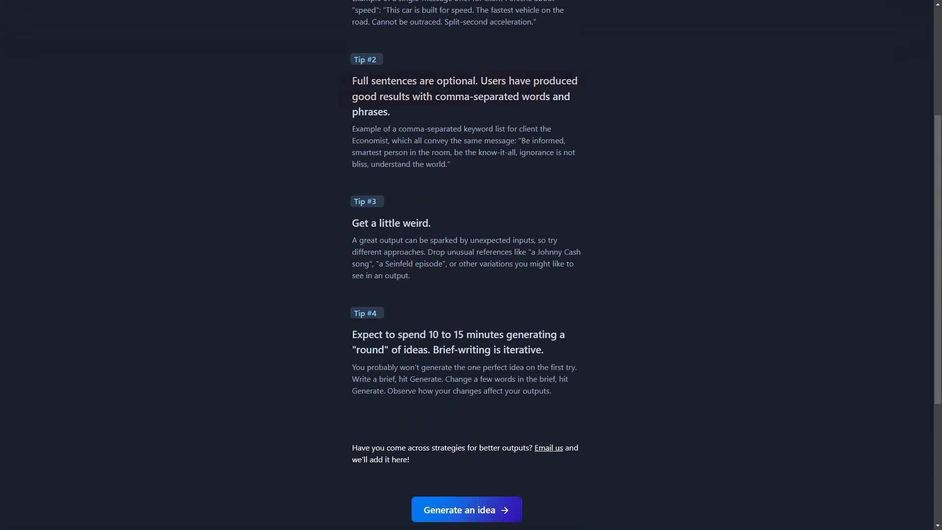
pyautogui.scroll(-3)
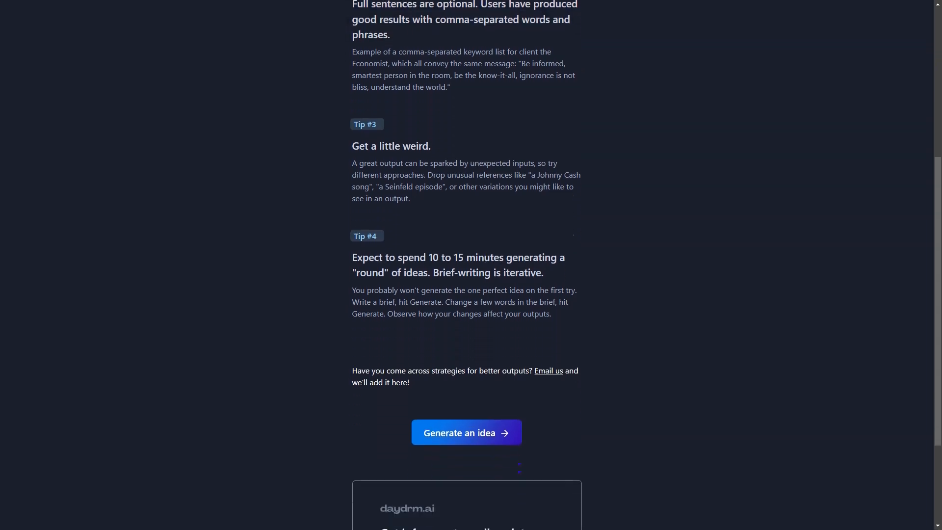
pyautogui.scroll(-3)
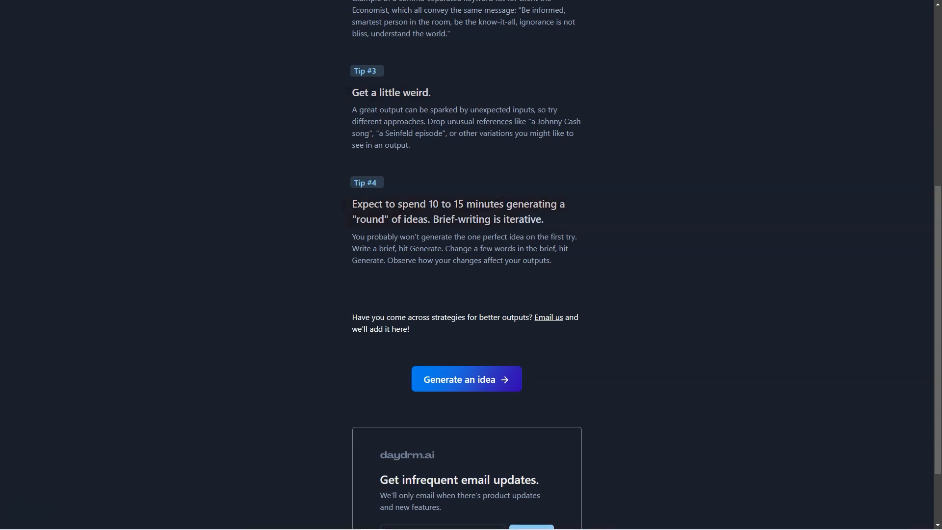
pyautogui.scroll(-3)
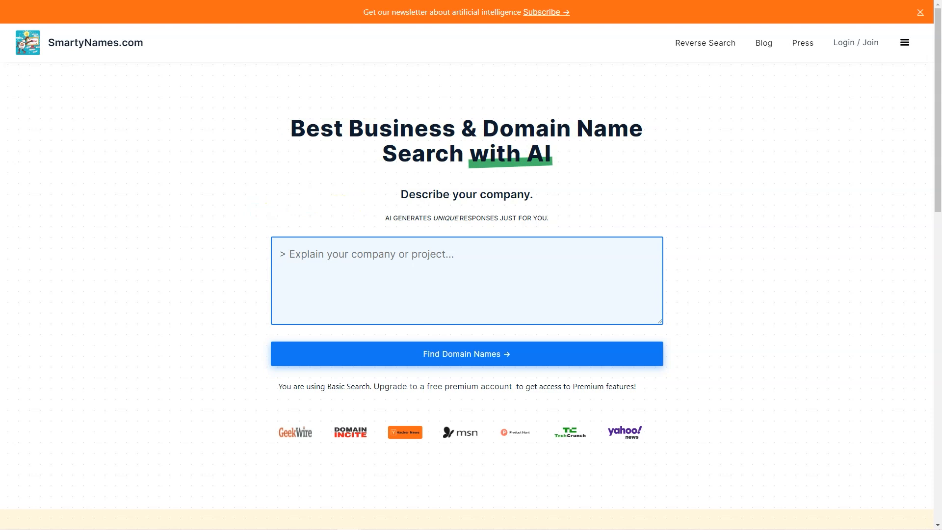
# - Scroll the SmartyNames.com homepage past the naming-platform features to the Similar Domain Name Search section
pyautogui.scroll(-3)
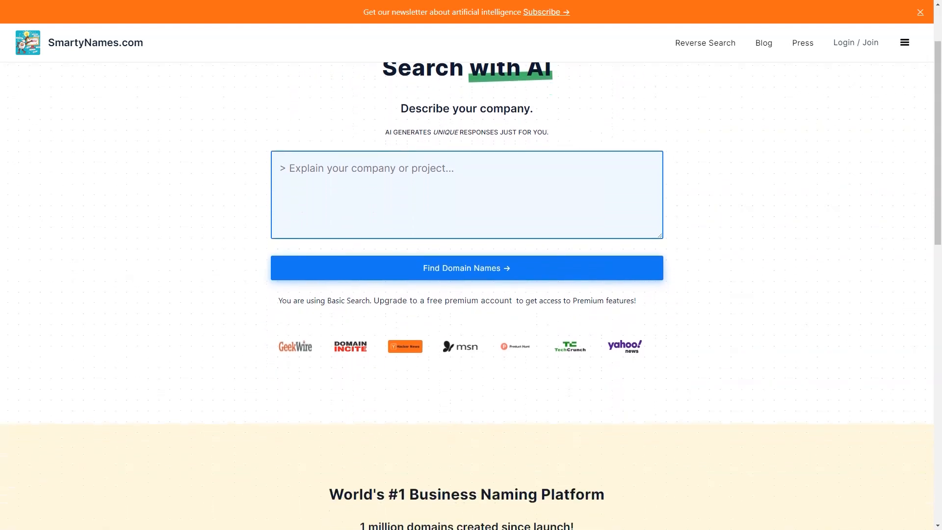
pyautogui.scroll(-3)
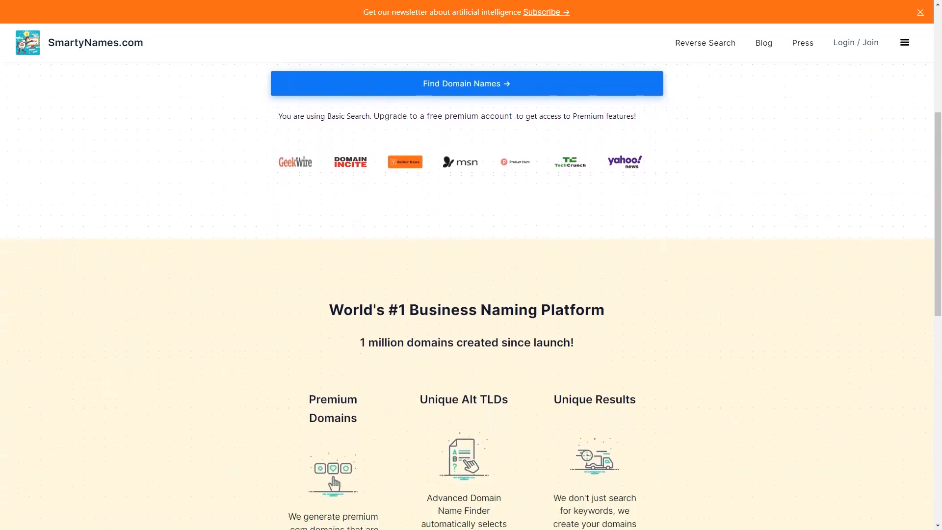
pyautogui.scroll(-3)
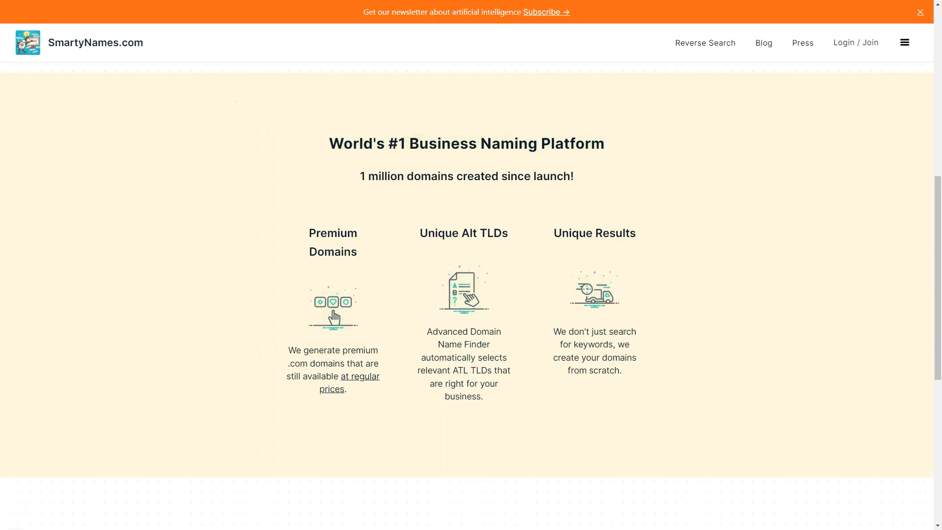
pyautogui.scroll(-3)
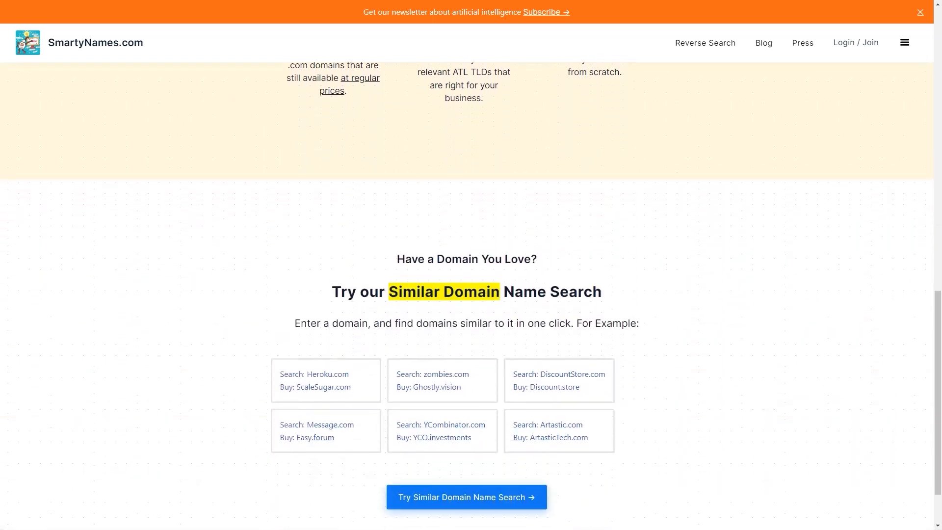
# - Go to the Similar Domain Name Search page and scroll to its TechCrunch, Yahoo and GeekWire press coverage
pyautogui.click(467, 496)
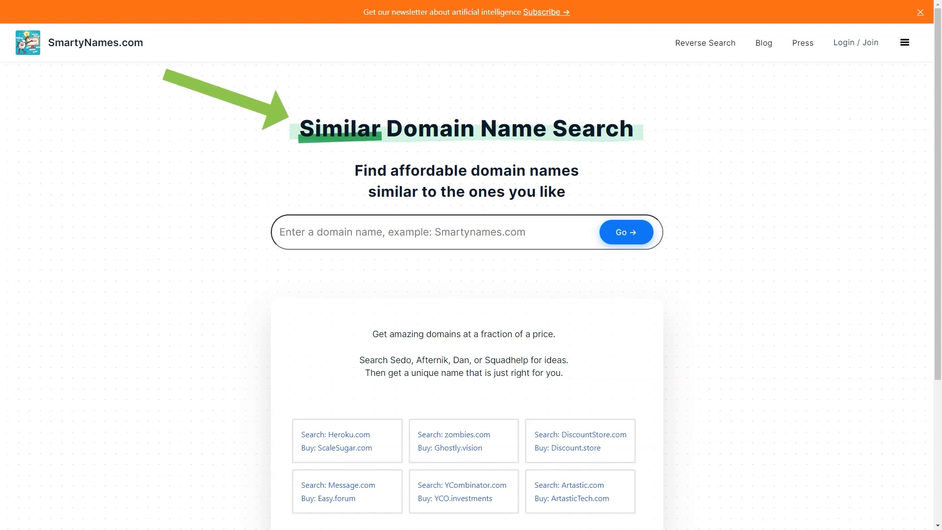
pyautogui.scroll(-3)
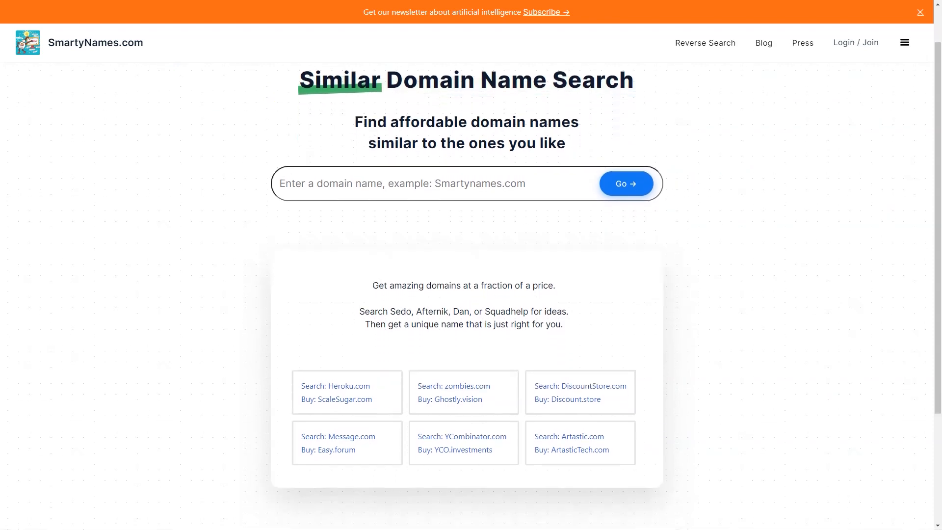
pyautogui.scroll(-3)
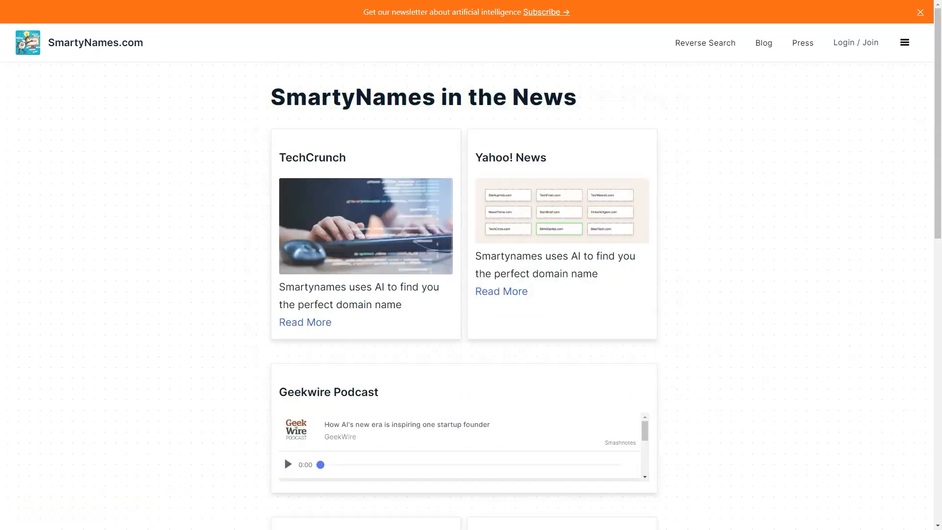
# - Scroll through the press cards from Hacker News, Product Hunt, MSN and Domain Incite to the footer and back up slightly
pyautogui.scroll(-3)
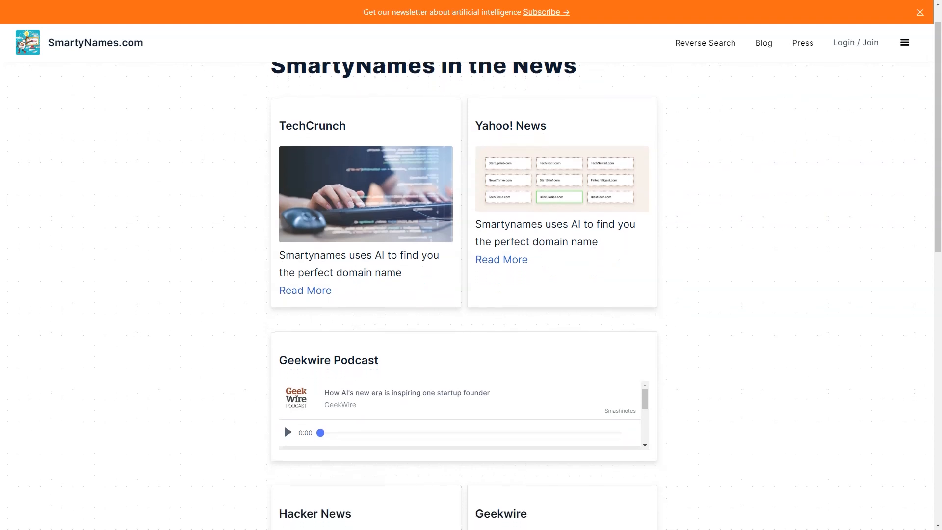
pyautogui.scroll(-3)
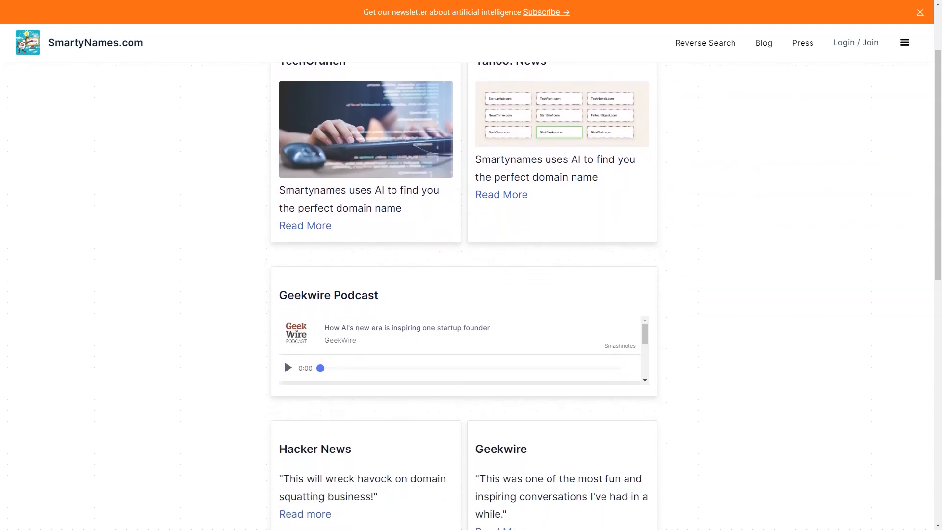
pyautogui.scroll(-3)
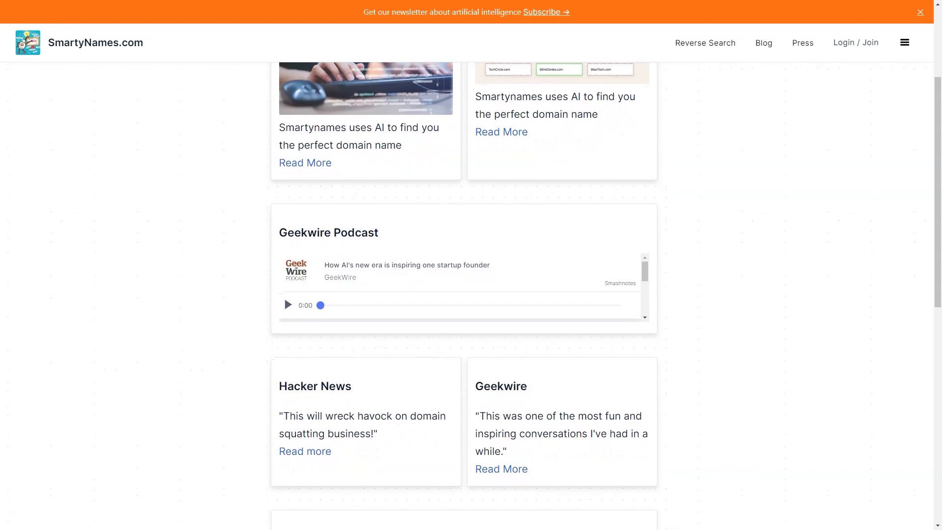
pyautogui.scroll(-3)
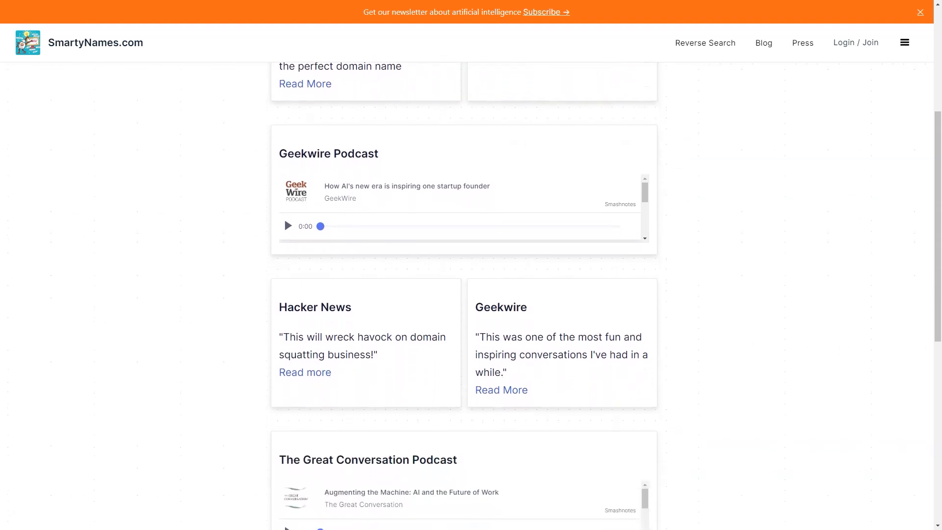
pyautogui.scroll(-3)
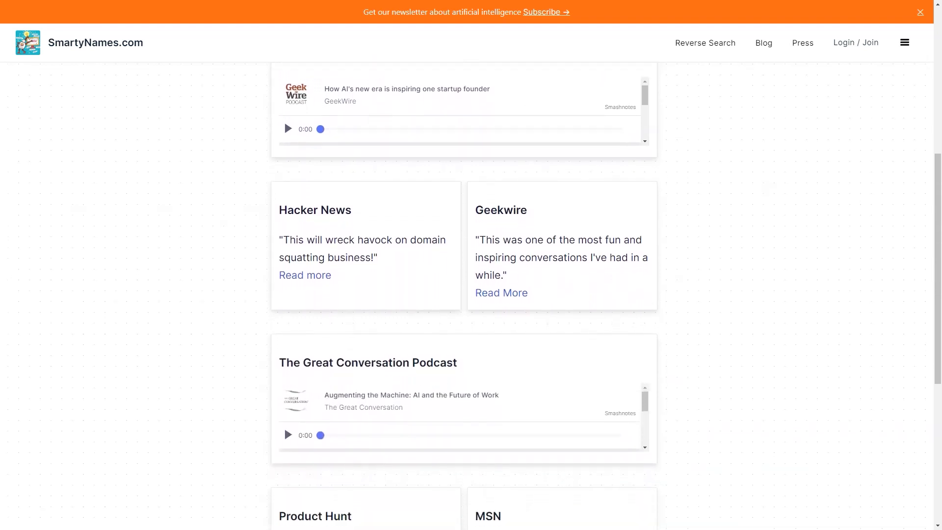
pyautogui.scroll(-3)
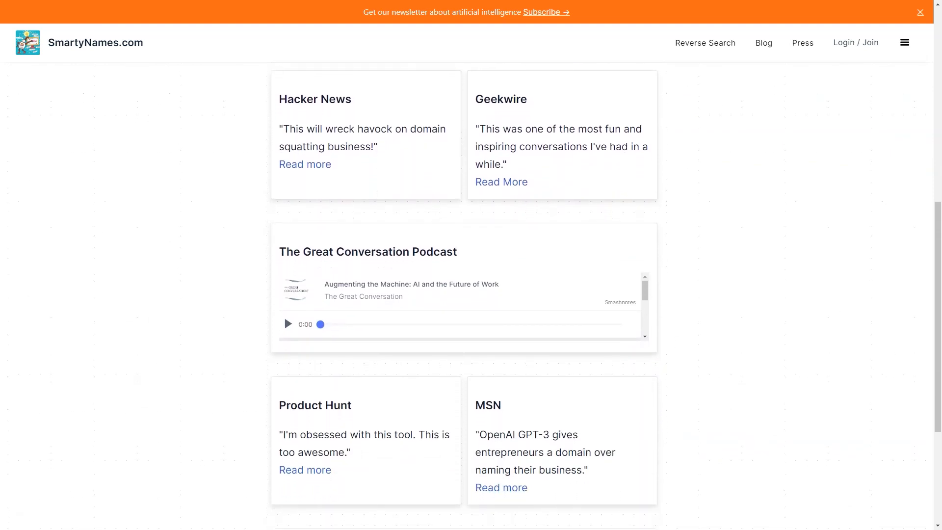
pyautogui.scroll(-3)
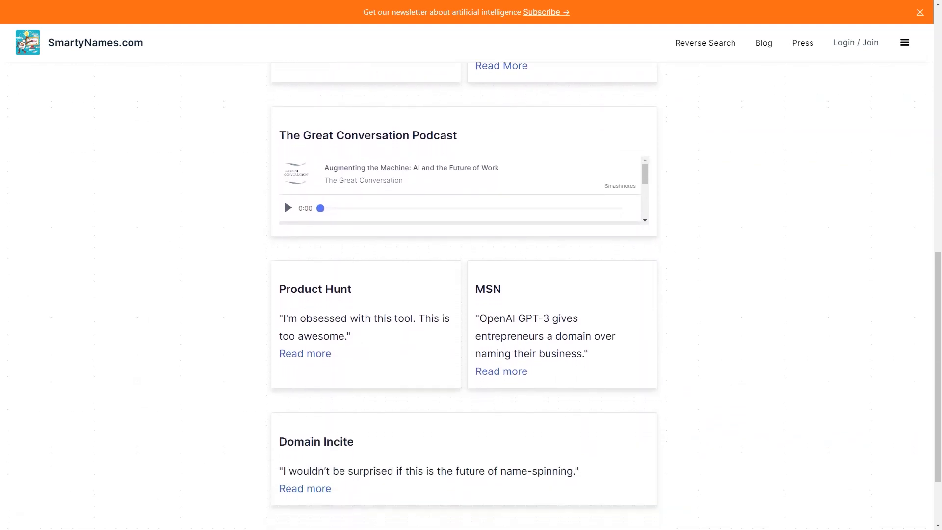
pyautogui.scroll(-3)
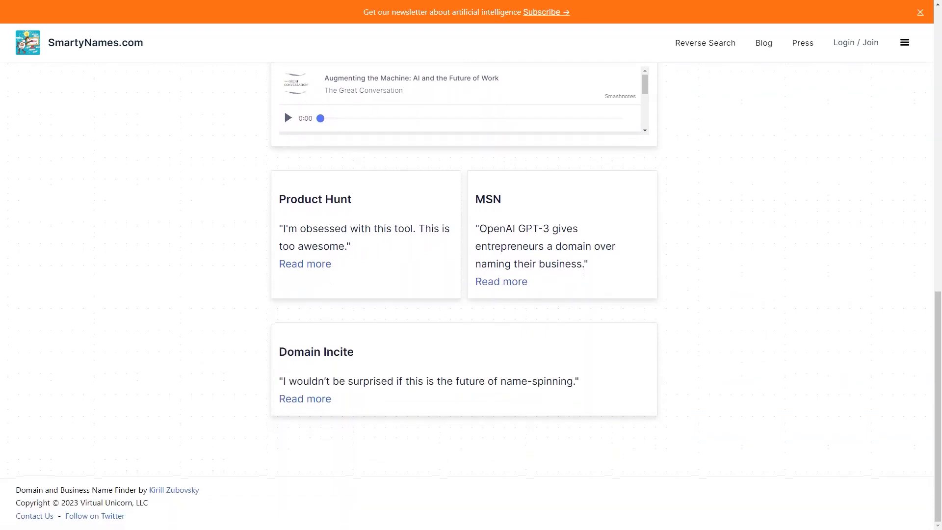
pyautogui.scroll(3)
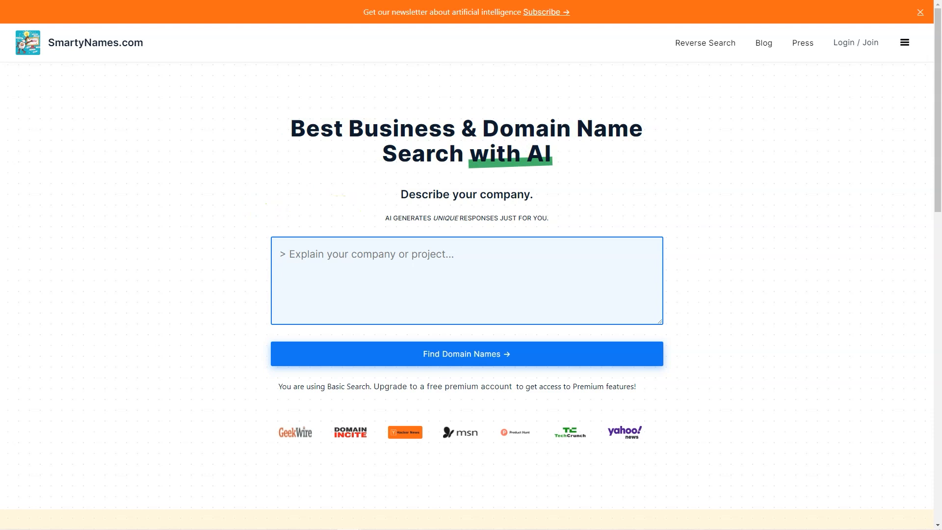
# - Scroll the homepage past the naming-platform features and go to the Similar Domain Name Search page
pyautogui.scroll(-3)
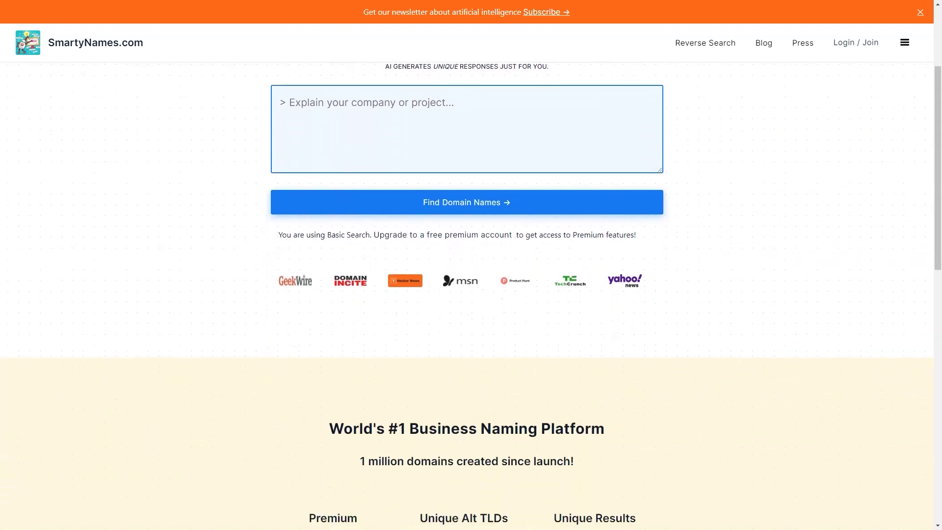
pyautogui.scroll(-3)
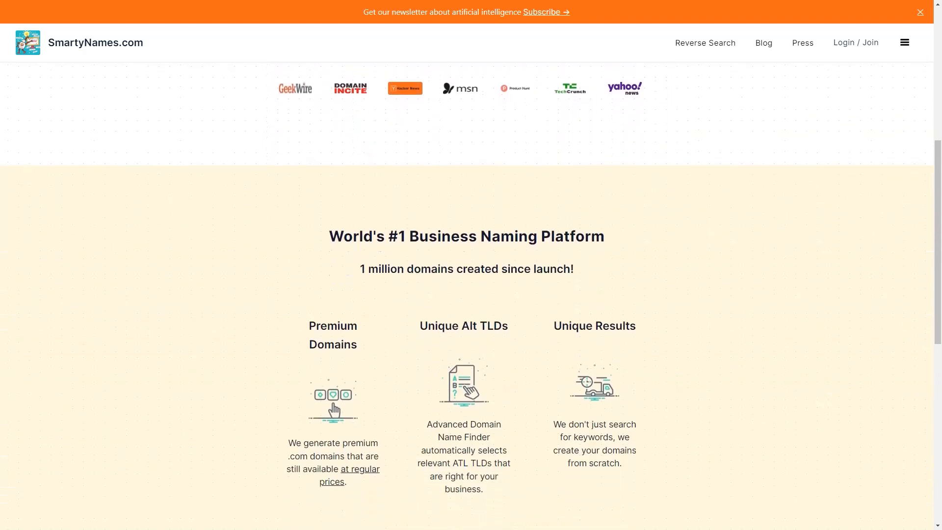
pyautogui.scroll(-3)
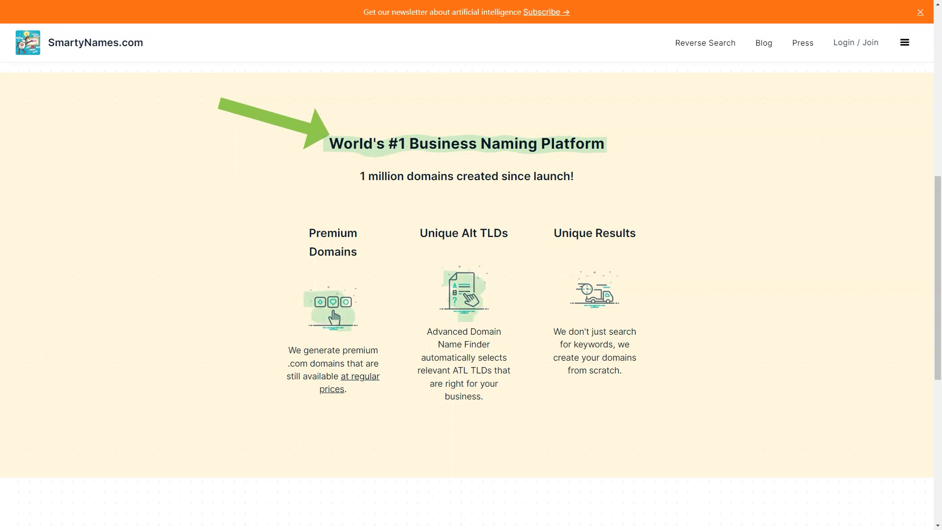
pyautogui.scroll(-3)
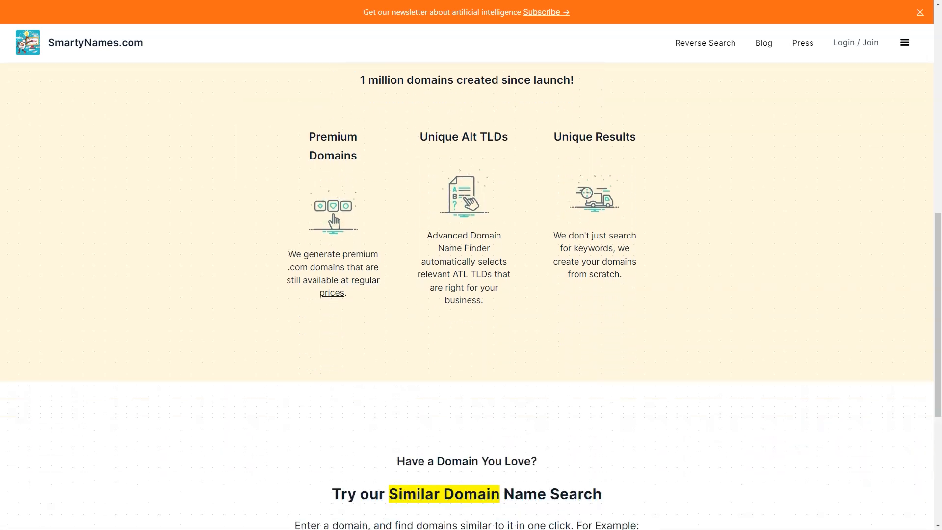
pyautogui.scroll(-3)
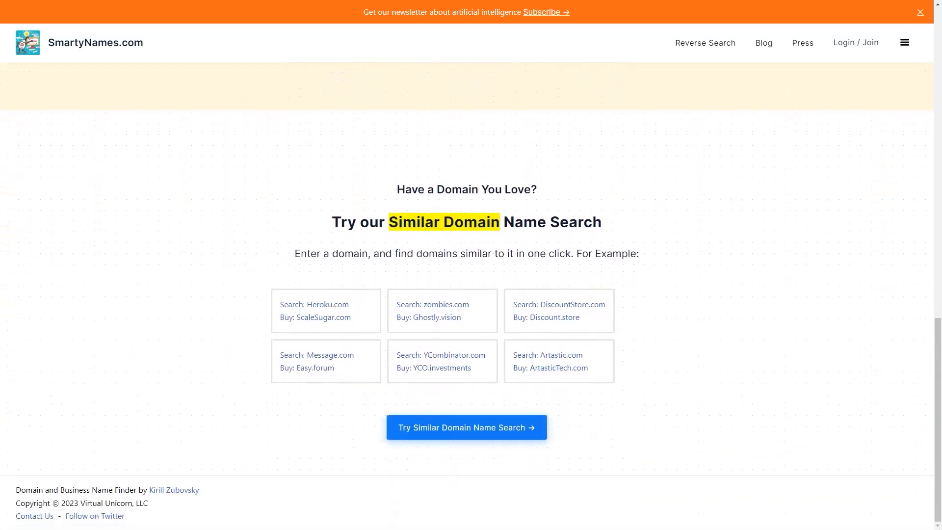
pyautogui.click(466, 427)
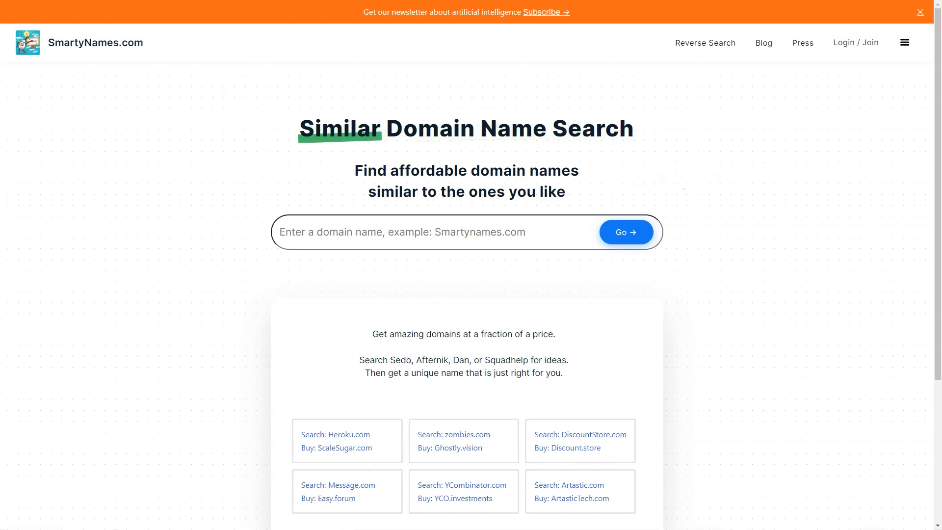
# - Scroll past the example similar-domain searches to the 'SmartyNames in the News' section
pyautogui.scroll(-3)
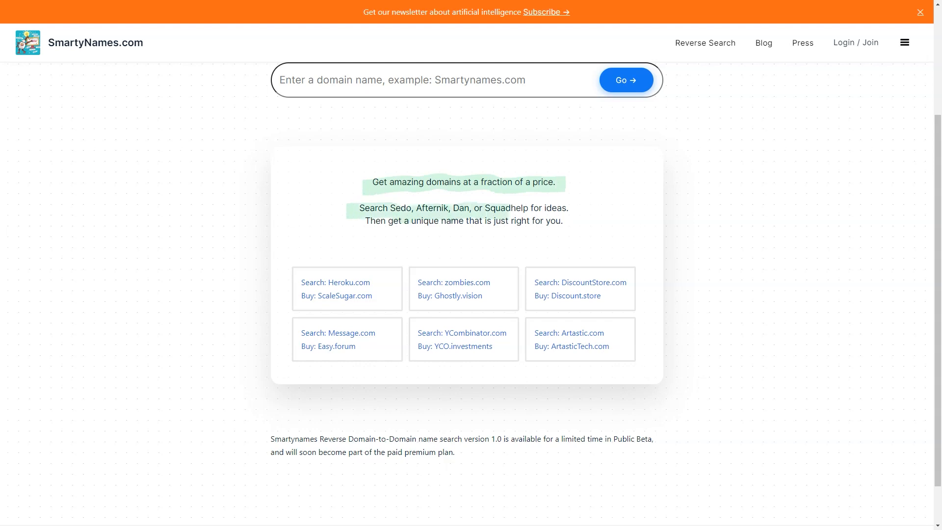
pyautogui.scroll(-3)
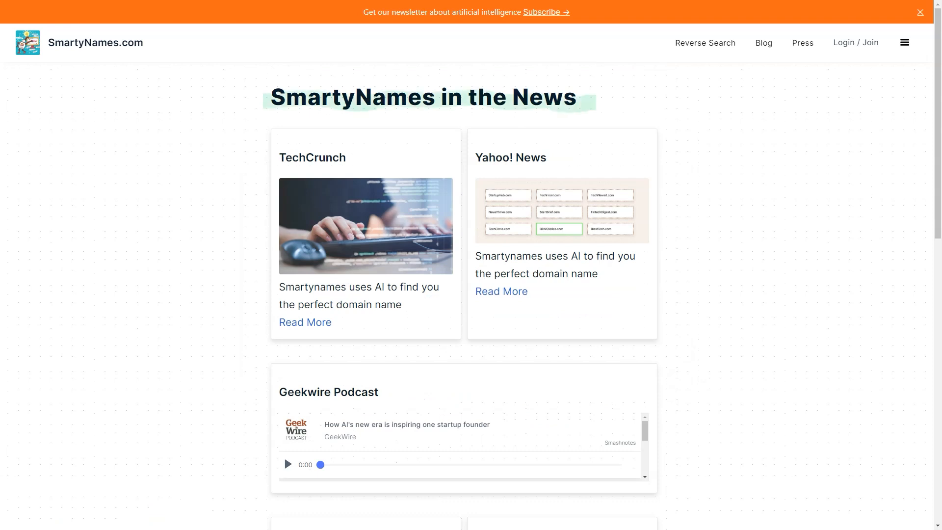
# - Scroll through the remaining press quotes down to Domain Incite before moving to copy.ai
pyautogui.scroll(-3)
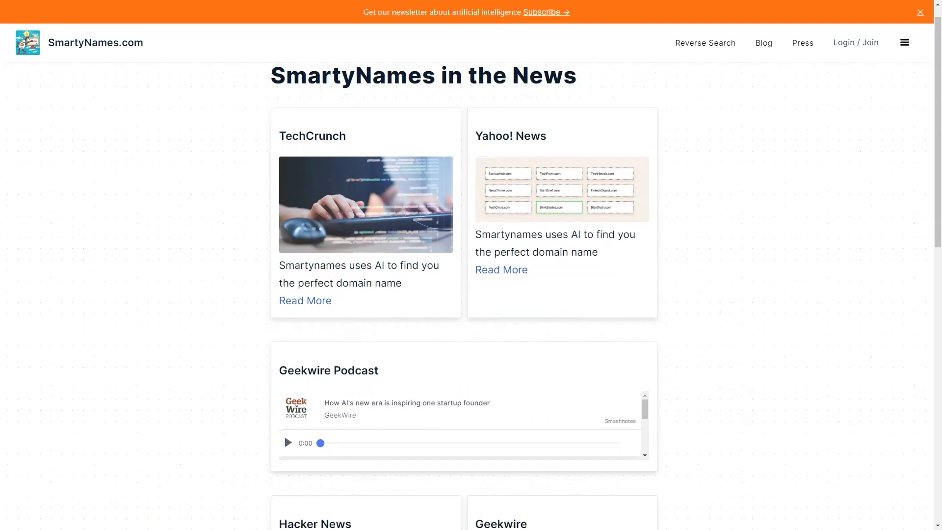
pyautogui.scroll(-3)
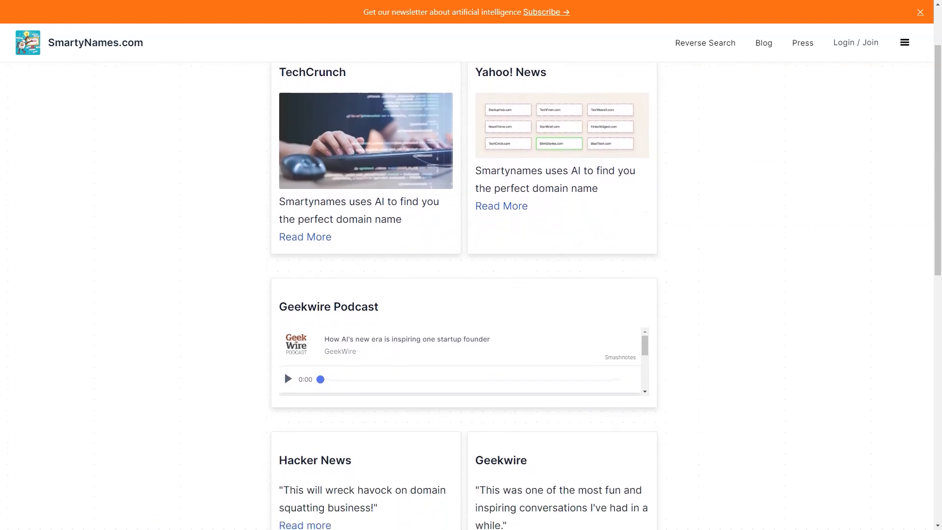
pyautogui.scroll(-3)
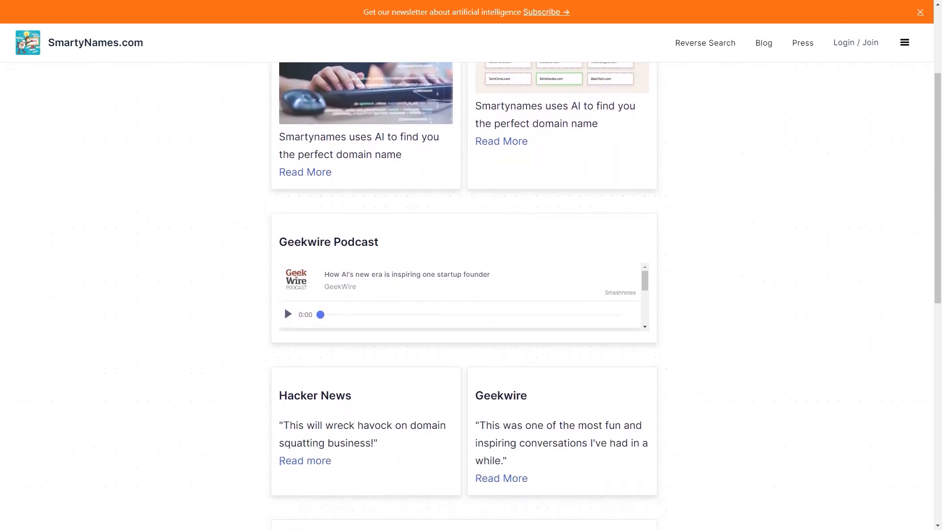
pyautogui.scroll(-3)
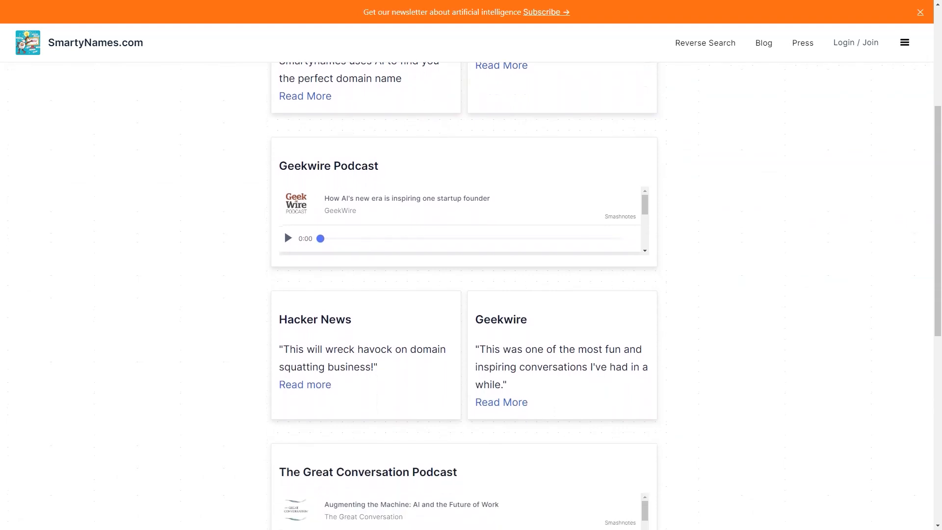
pyautogui.scroll(-3)
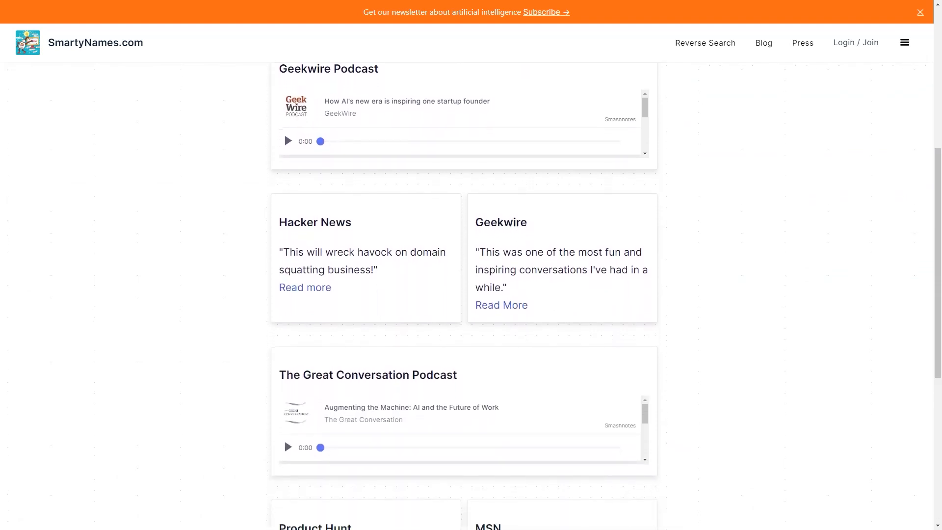
pyautogui.scroll(-3)
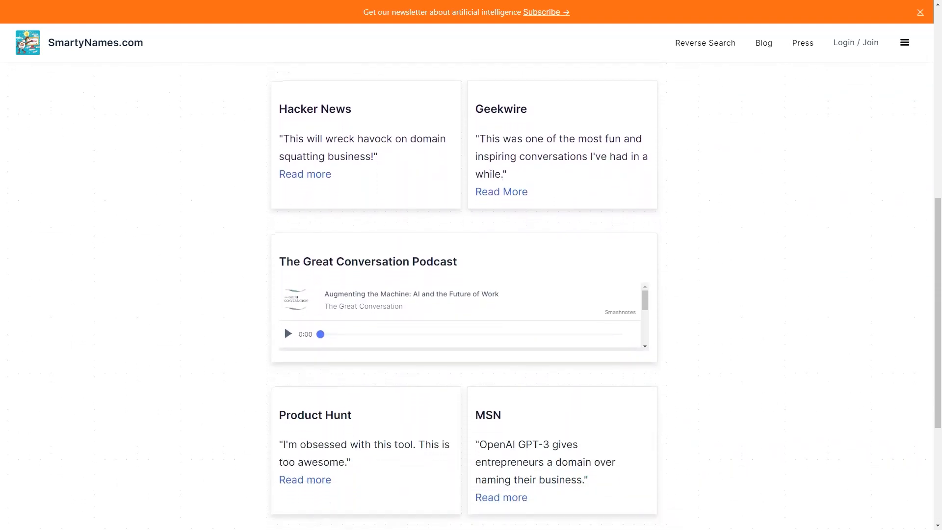
pyautogui.scroll(-3)
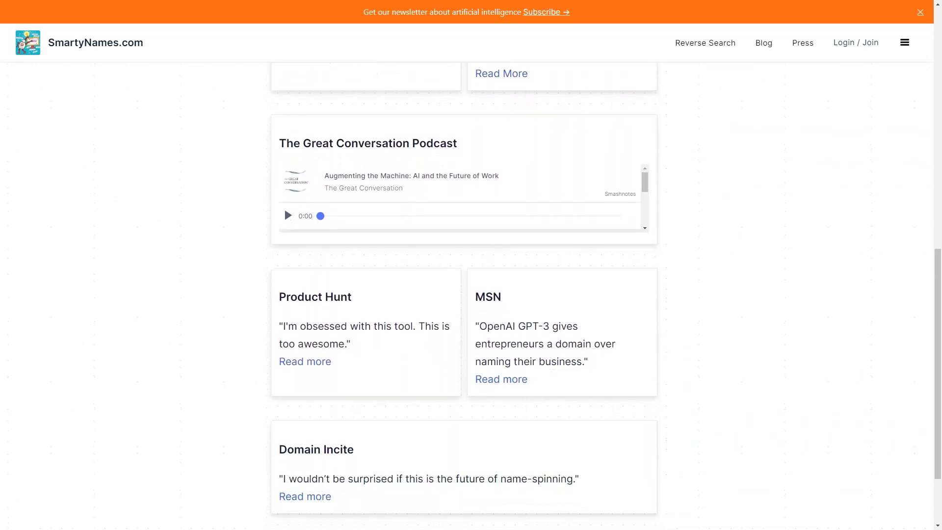
pyautogui.scroll(-3)
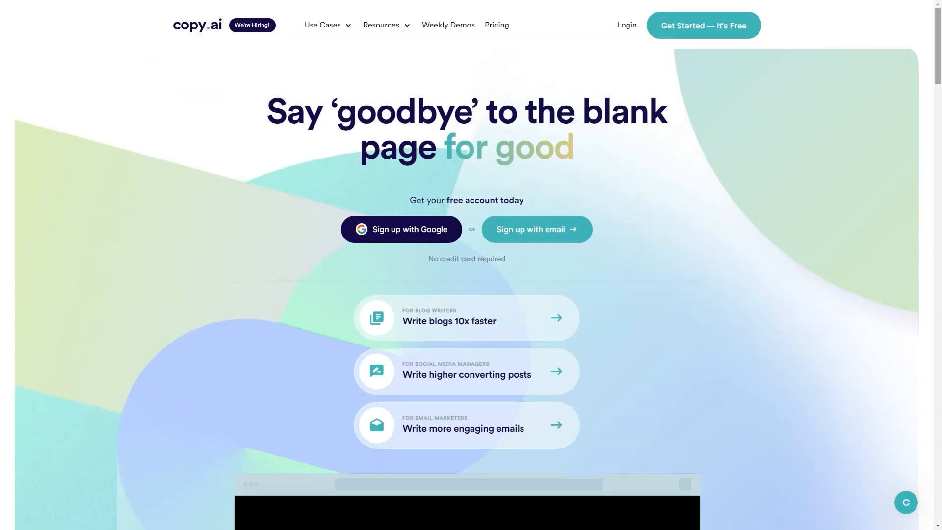
# - Scroll Copy.ai's homepage through its use cases and How-it-works steps to the Ready to level-up section
pyautogui.scroll(-3)
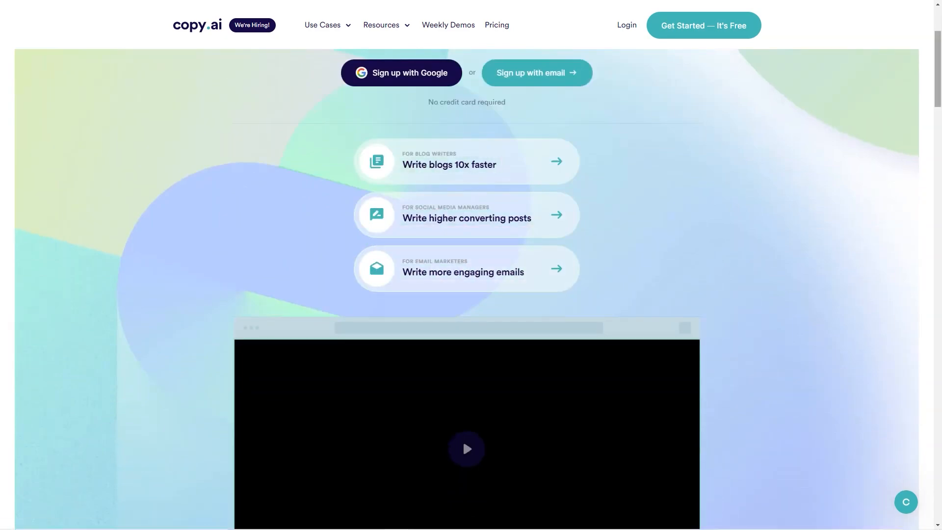
pyautogui.scroll(-3)
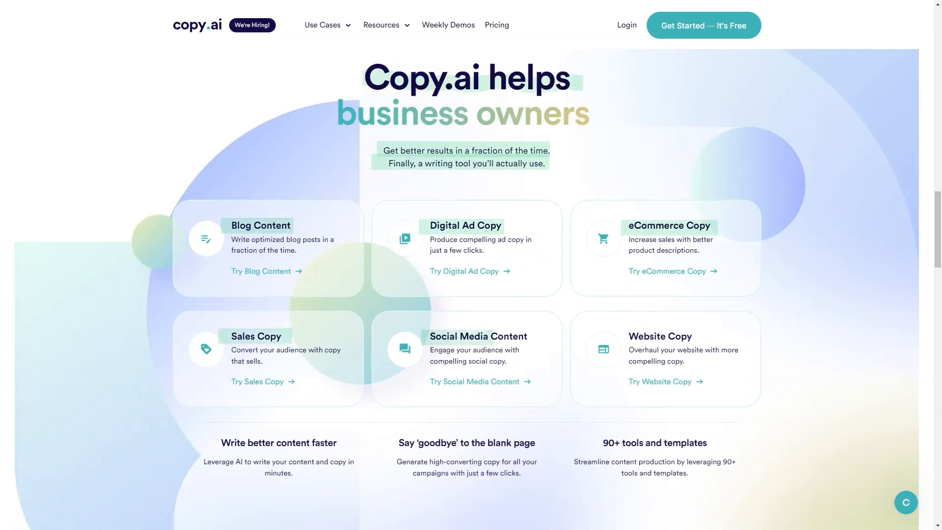
pyautogui.scroll(-3)
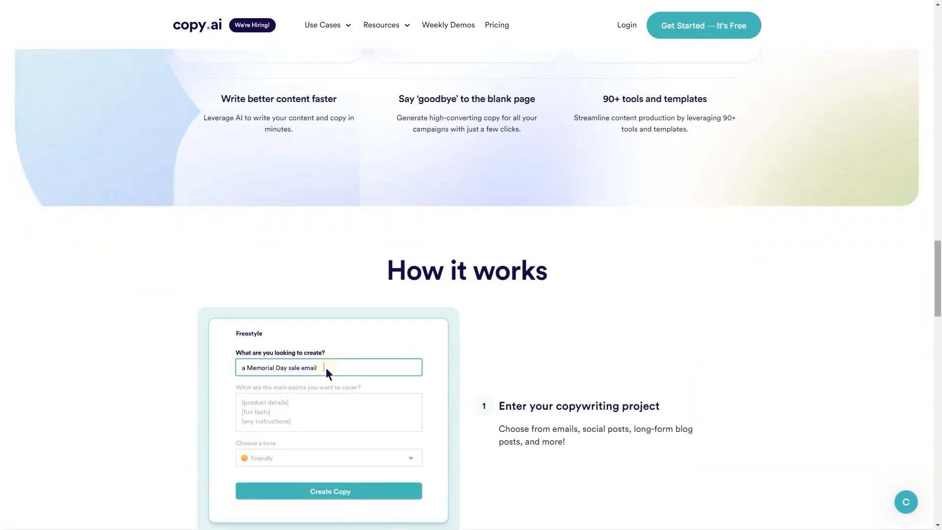
pyautogui.scroll(-3)
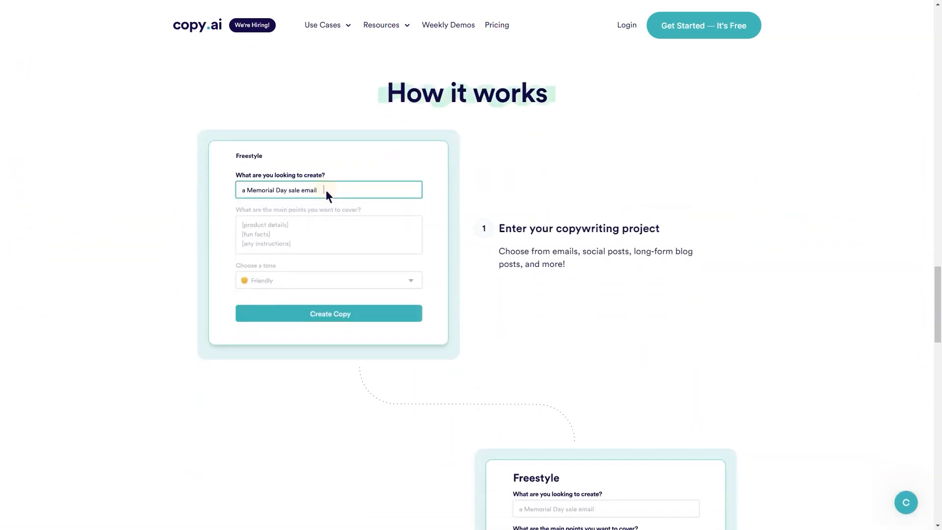
pyautogui.scroll(-3)
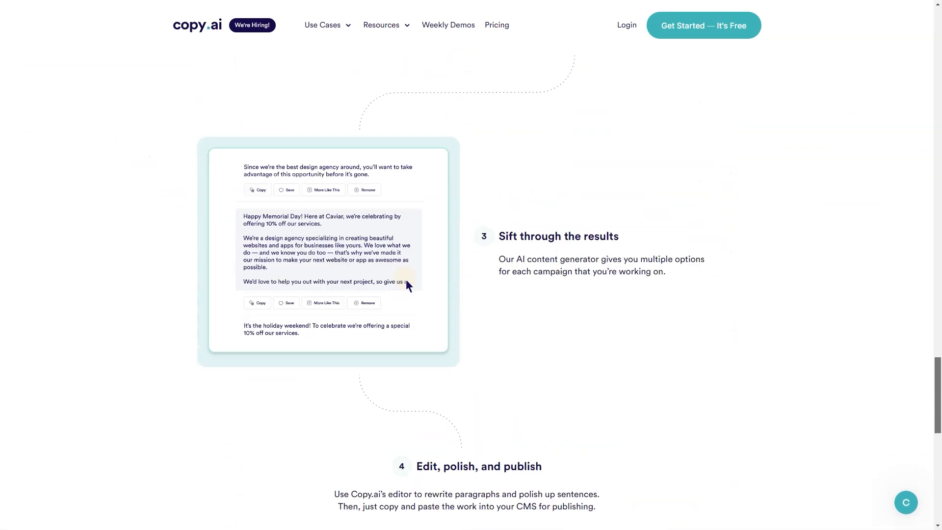
pyautogui.scroll(-3)
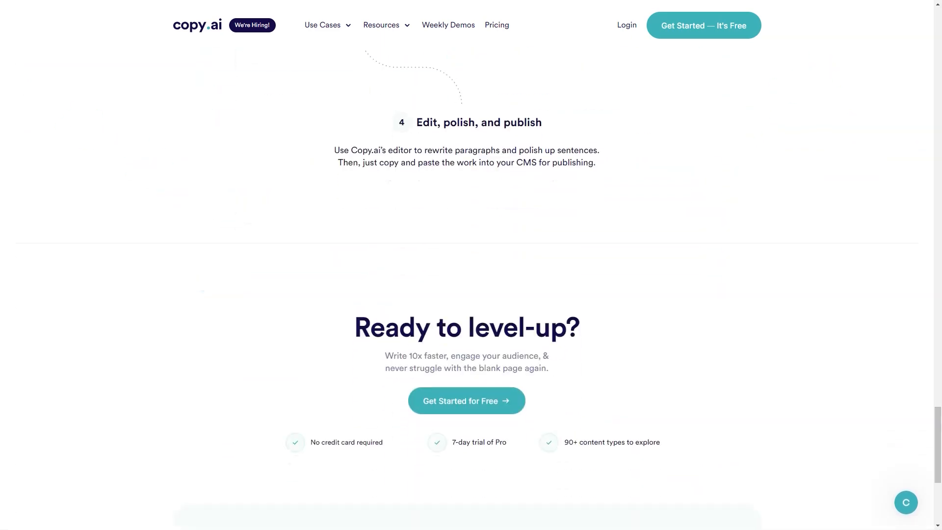
pyautogui.scroll(3)
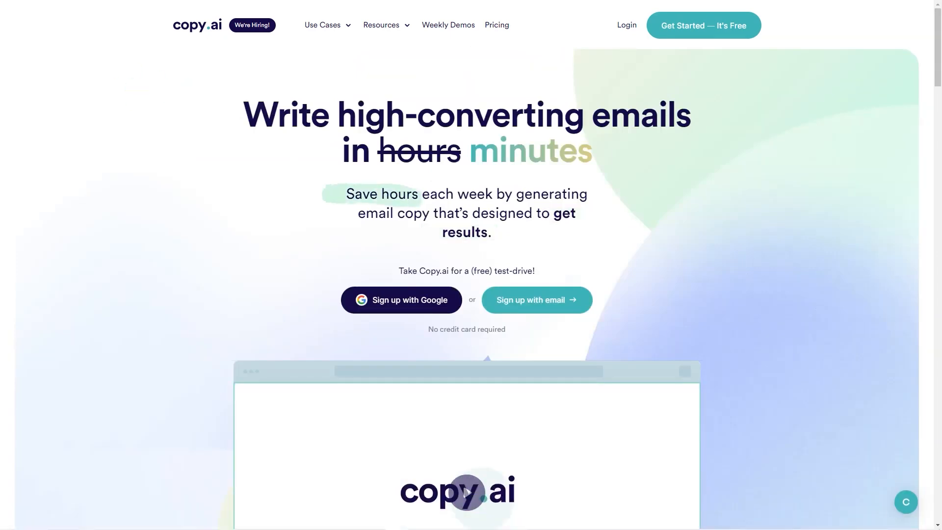
# - Scroll the email copywriting page through its How-it-works steps and email marketer template cards
pyautogui.scroll(-3)
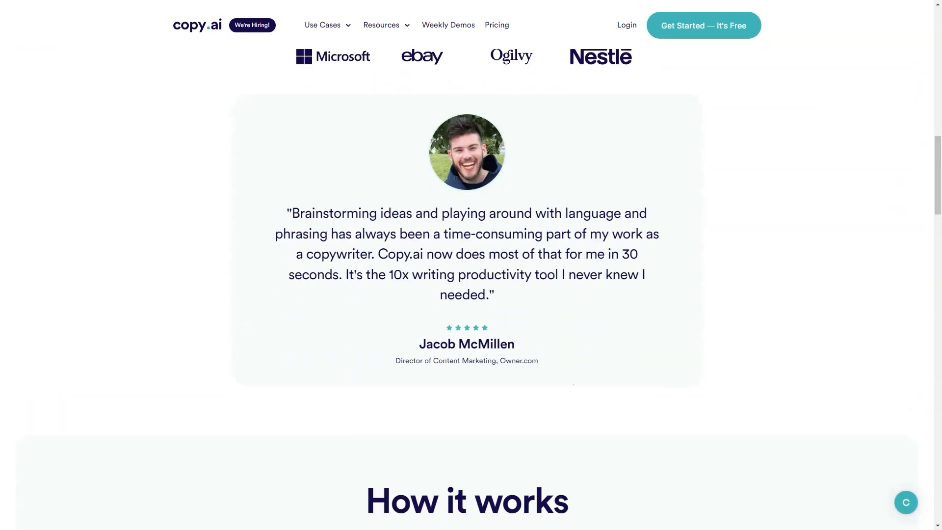
pyautogui.scroll(-3)
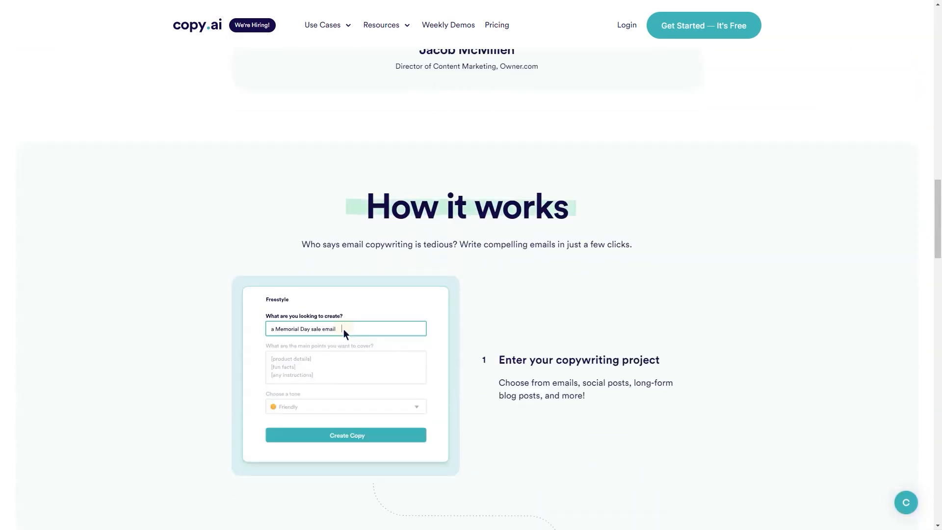
pyautogui.scroll(-3)
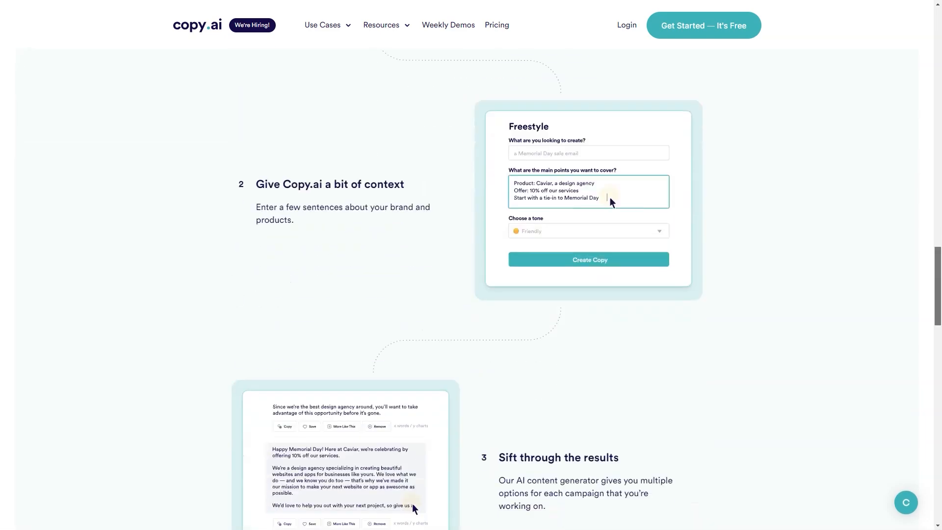
pyautogui.scroll(-3)
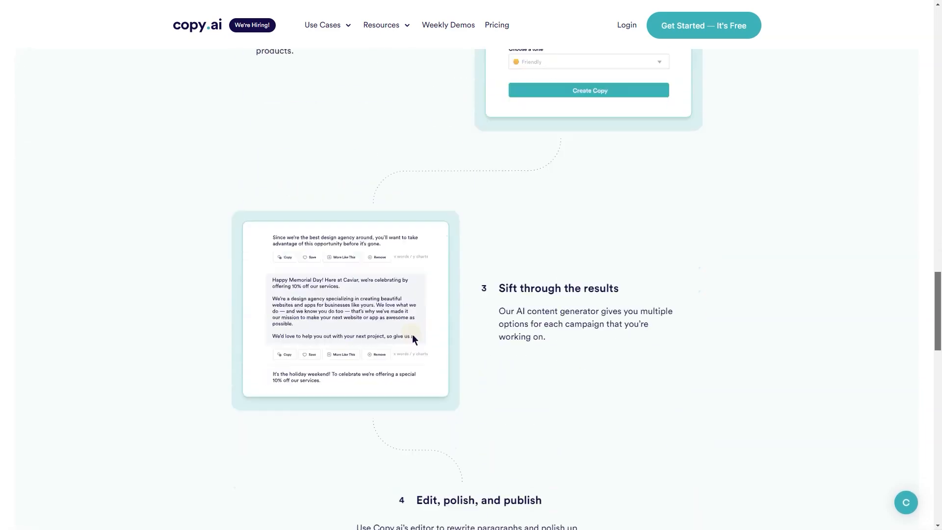
pyautogui.scroll(-3)
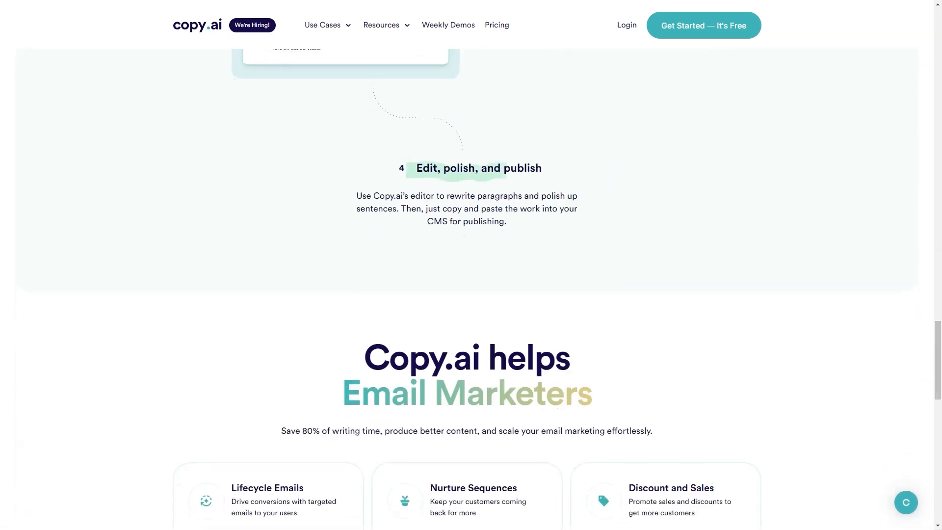
pyautogui.scroll(-3)
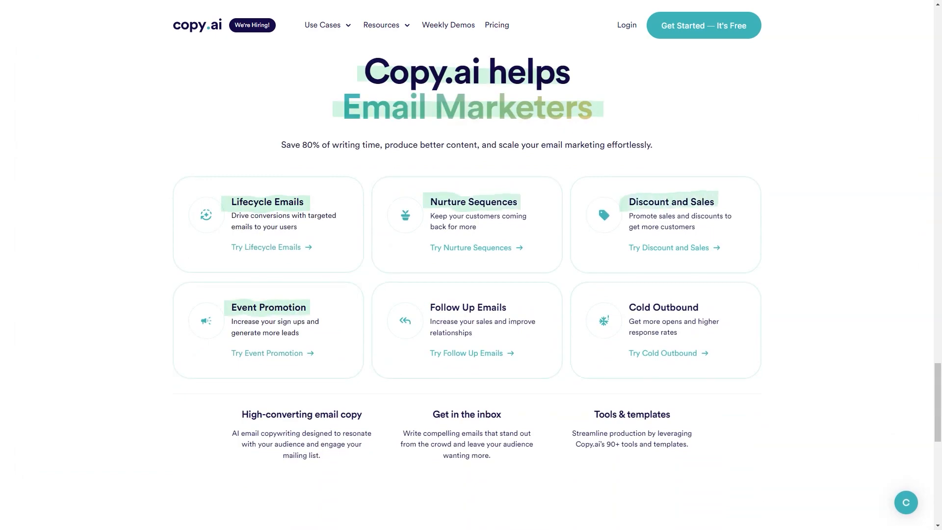
pyautogui.scroll(-3)
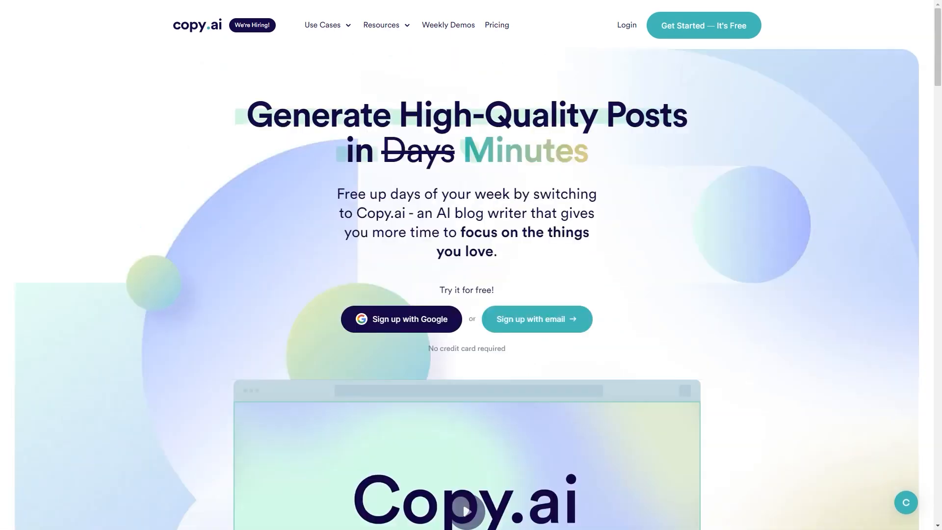
# - Scroll the blog writing page through its testimonial, four steps and blogger use cases to Take it for a spin
pyautogui.scroll(-3)
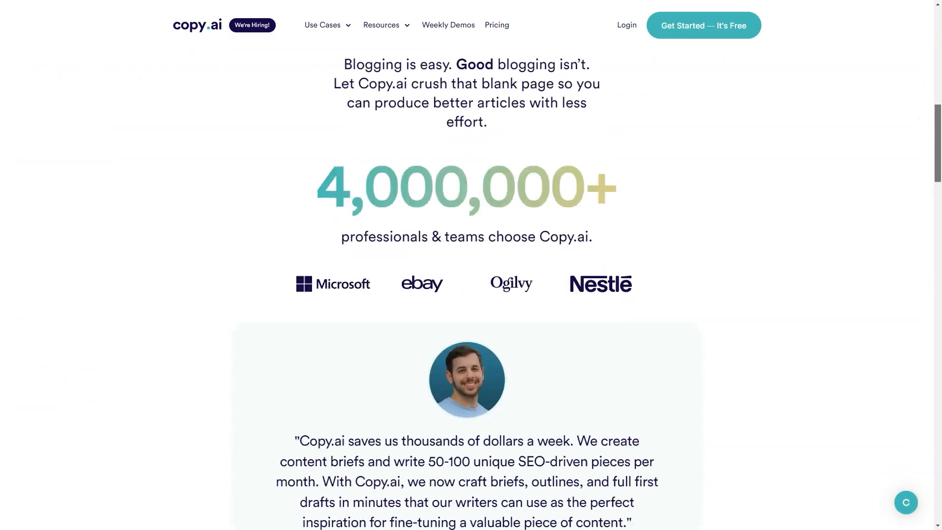
pyautogui.scroll(-3)
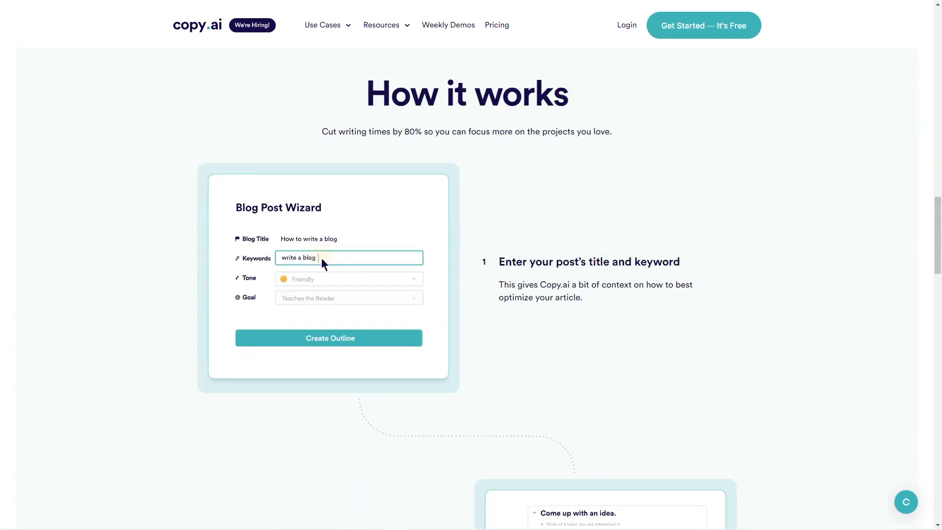
pyautogui.scroll(-3)
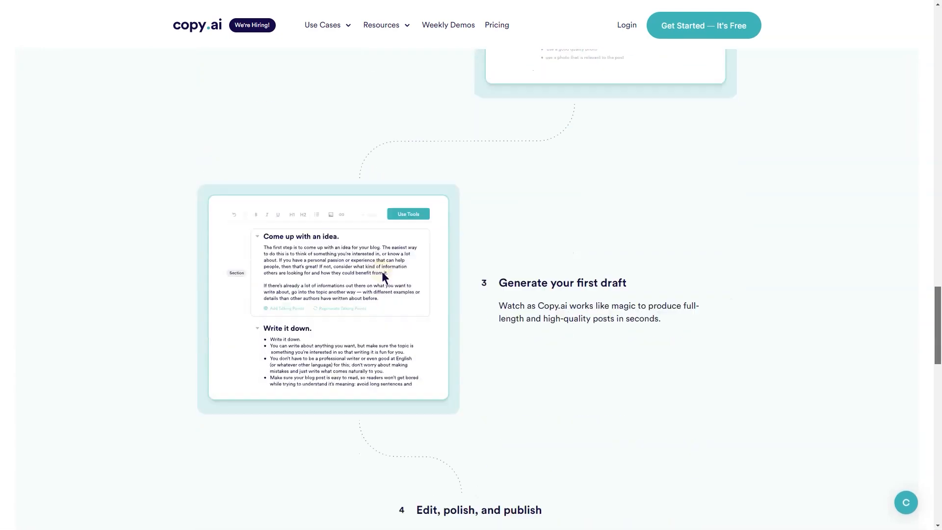
pyautogui.scroll(-3)
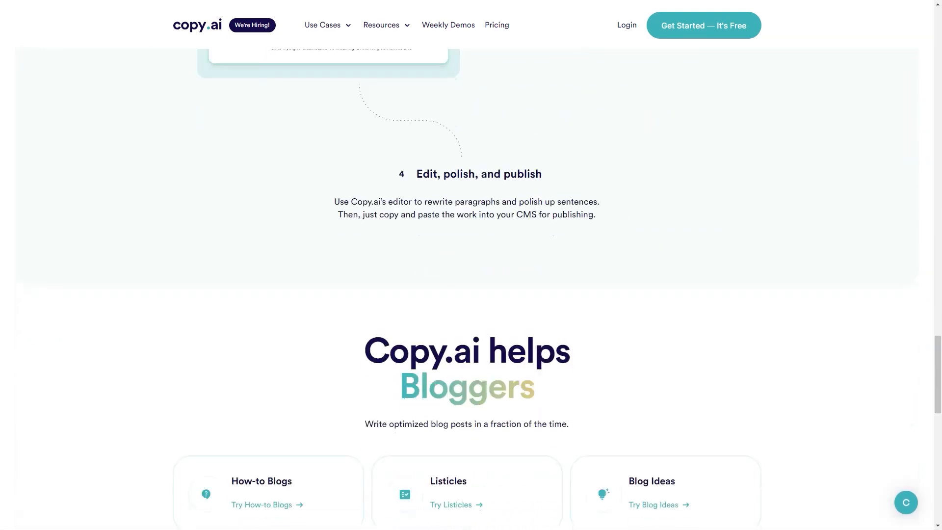
pyautogui.scroll(-3)
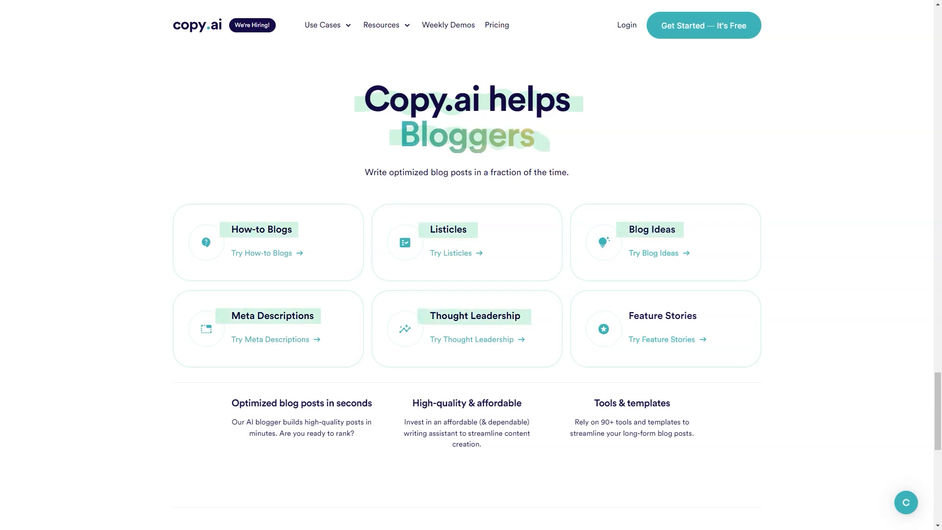
pyautogui.scroll(-3)
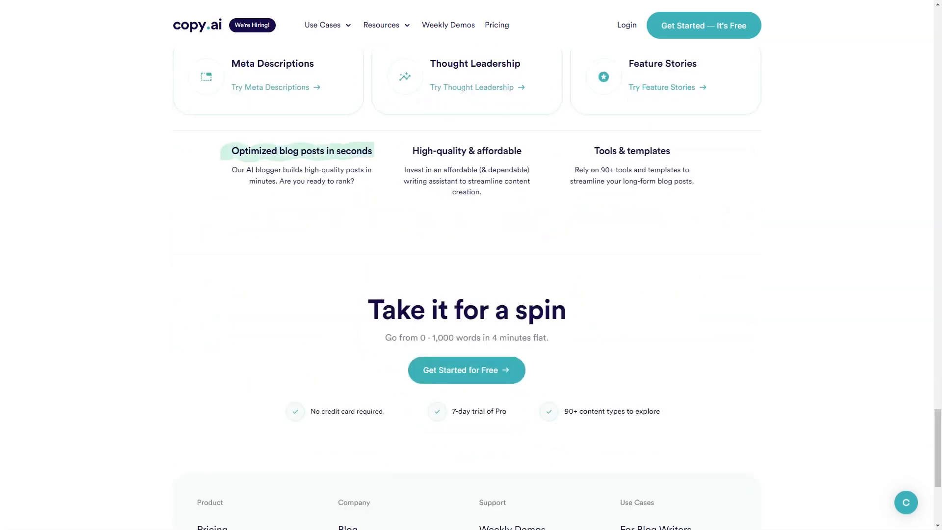
pyautogui.scroll(-3)
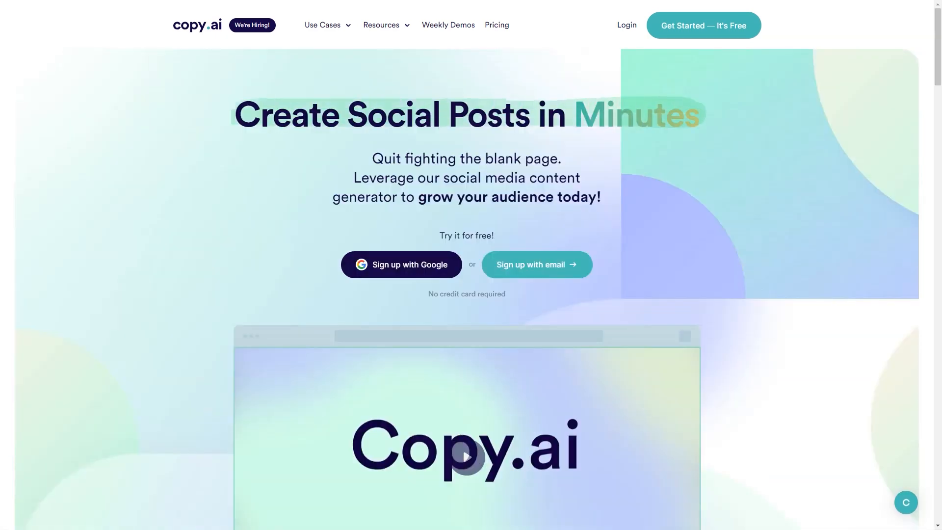
# - Scroll the social posts page through its steps and social-media-manager use cases
pyautogui.scroll(-3)
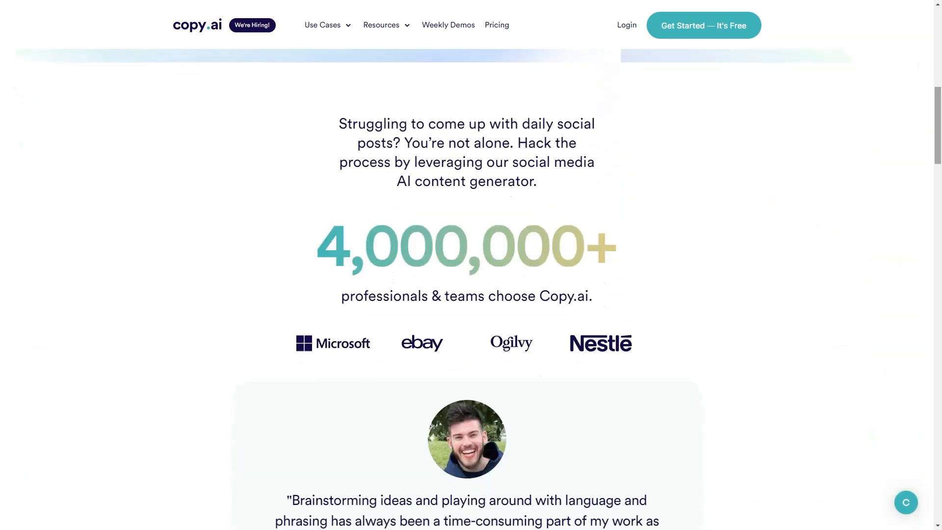
pyautogui.scroll(-3)
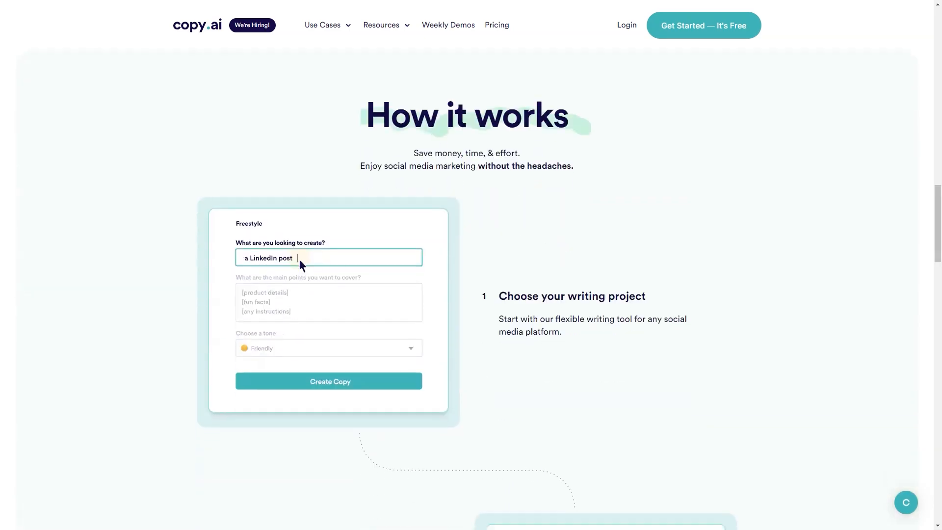
pyautogui.scroll(-3)
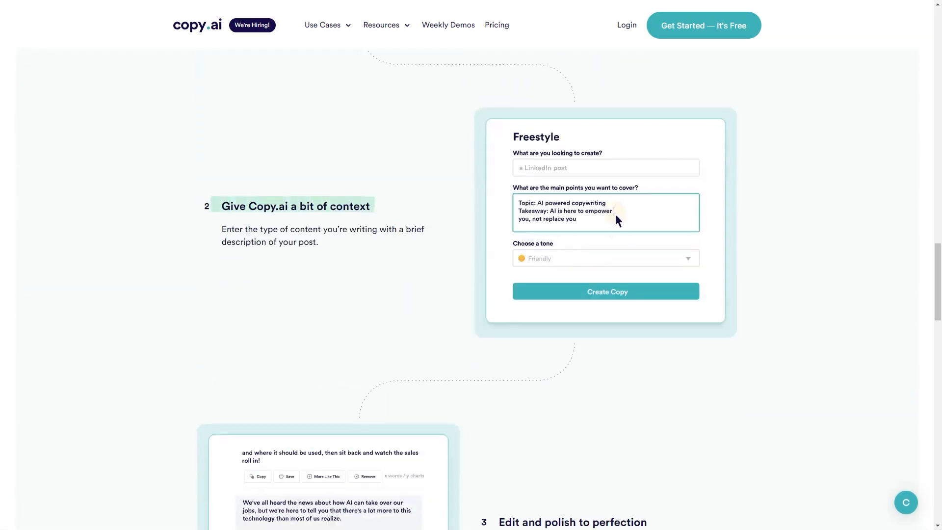
pyautogui.scroll(-3)
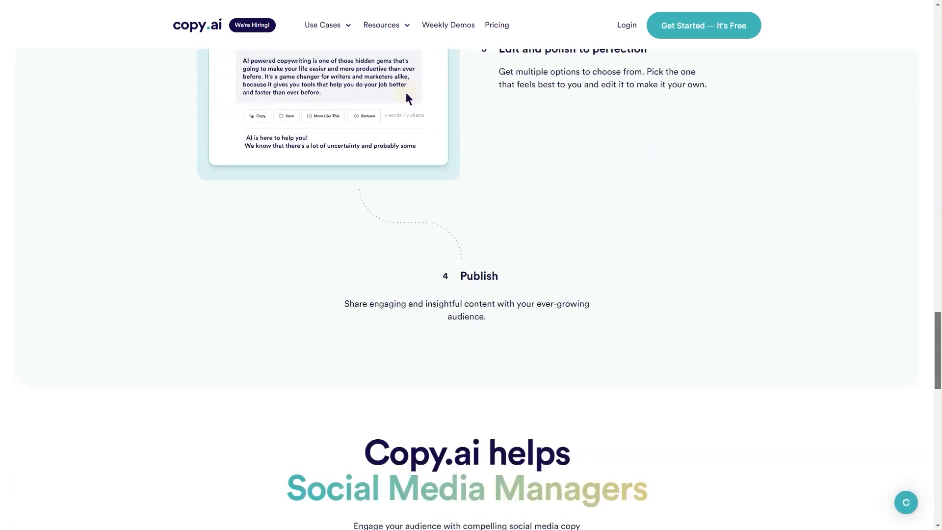
pyautogui.scroll(-3)
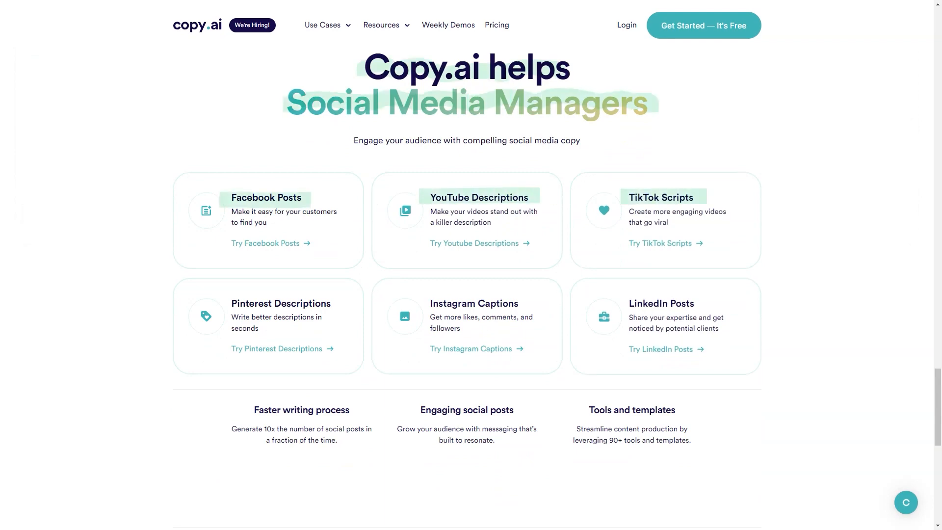
pyautogui.scroll(-3)
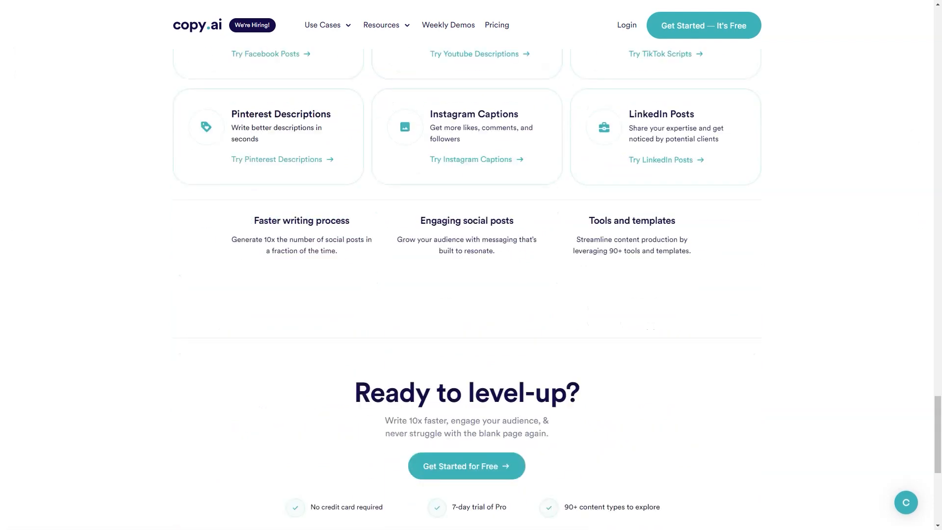
pyautogui.scroll(-3)
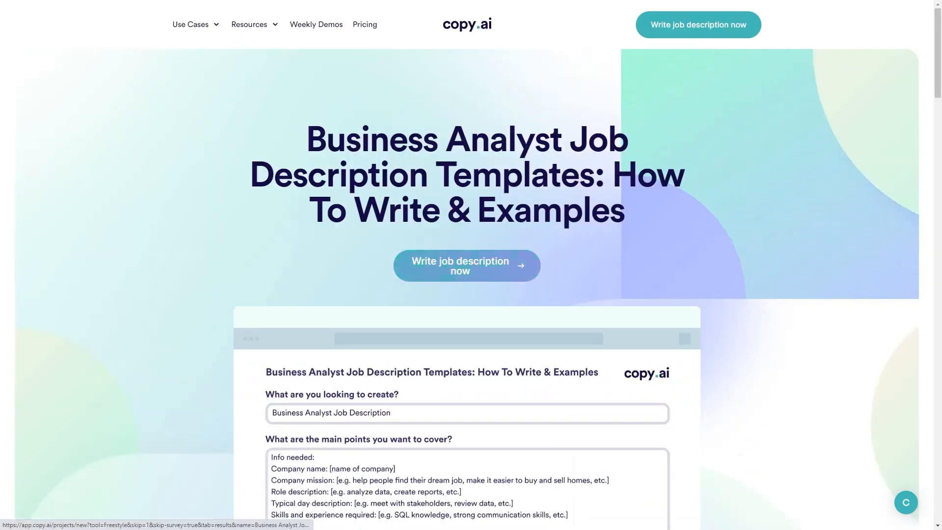
# - View the 25+ languages copywriting page and scroll into it
pyautogui.click(466, 265)
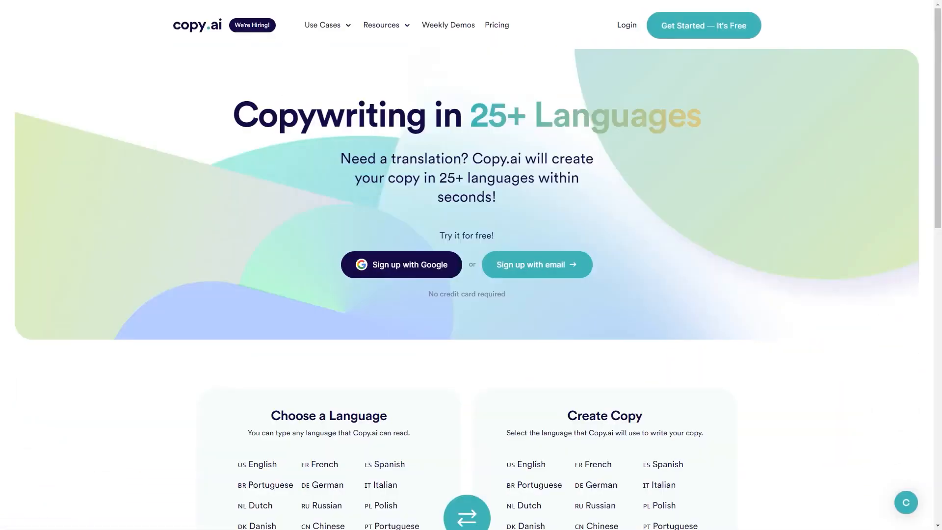
pyautogui.scroll(-3)
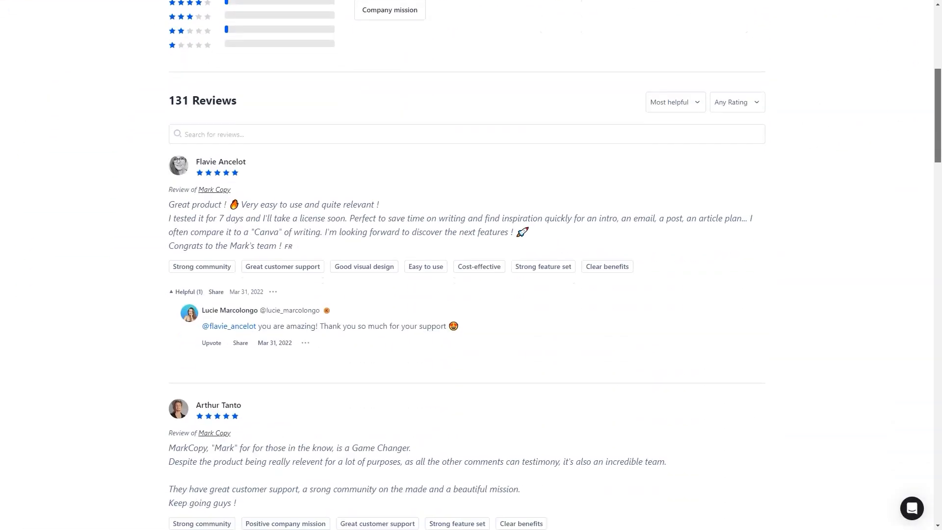
# - Scroll down Product Hunt's 131 Mark Copy reviews past several five-star entries
pyautogui.scroll(-3)
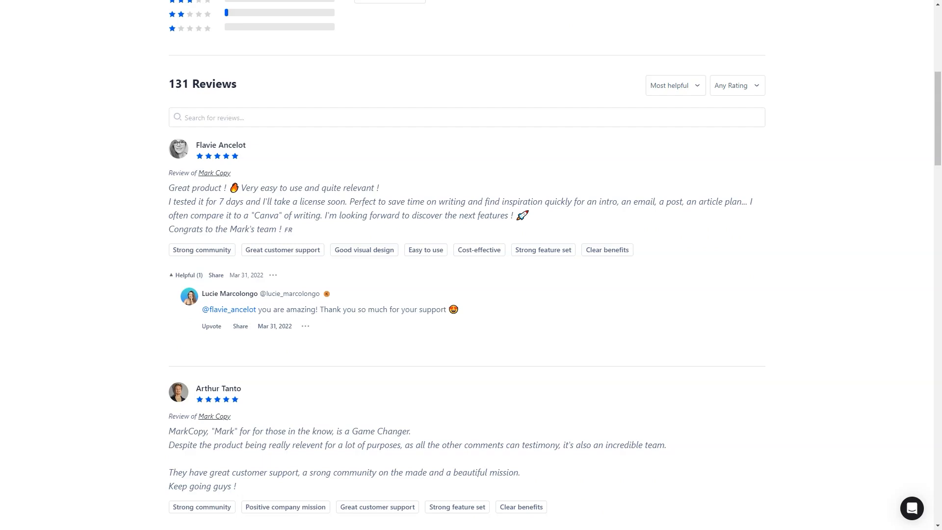
pyautogui.scroll(-3)
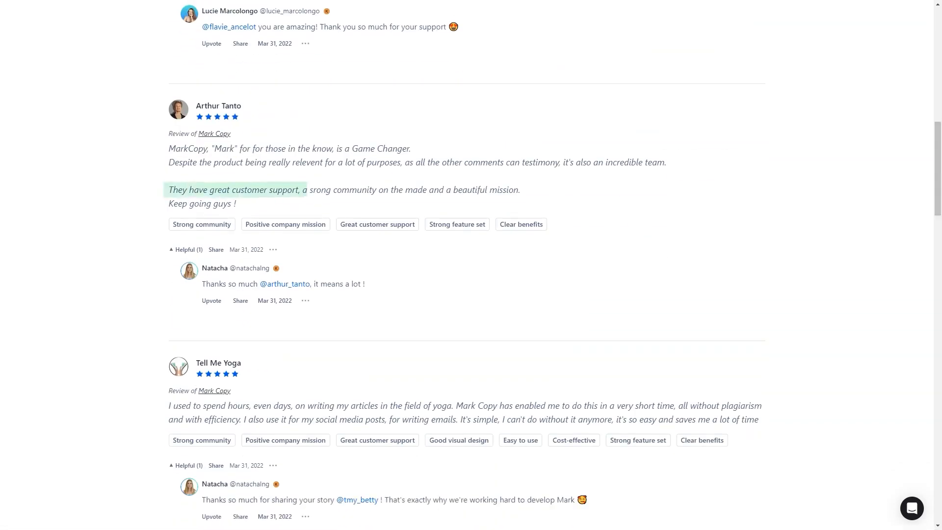
pyautogui.scroll(-3)
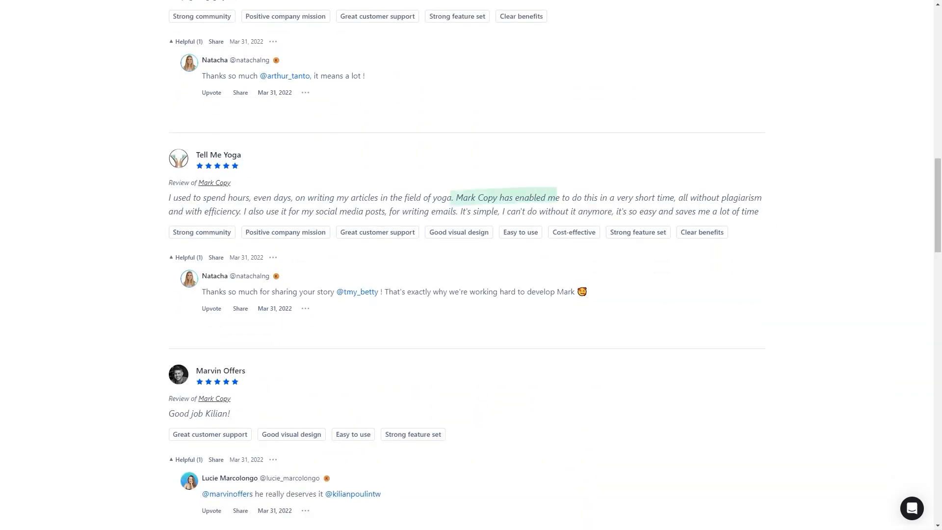
pyautogui.scroll(-3)
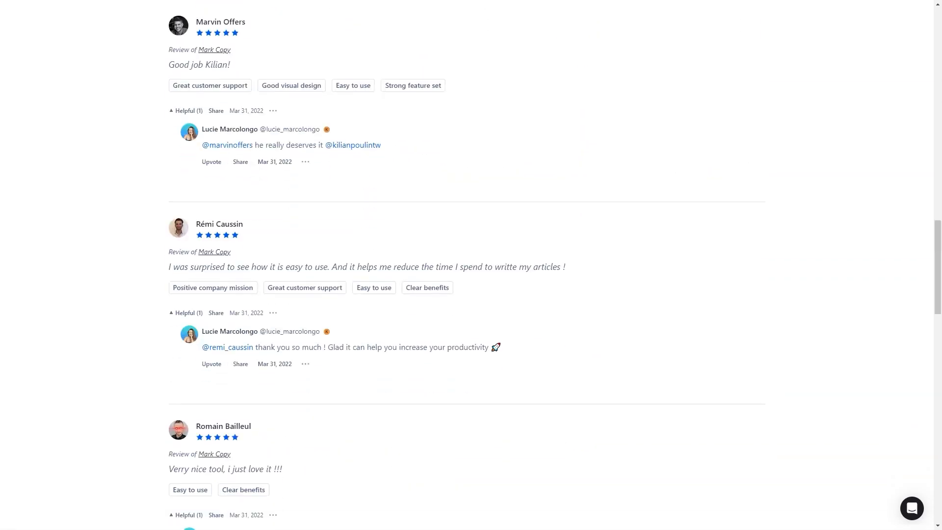
pyautogui.scroll(-3)
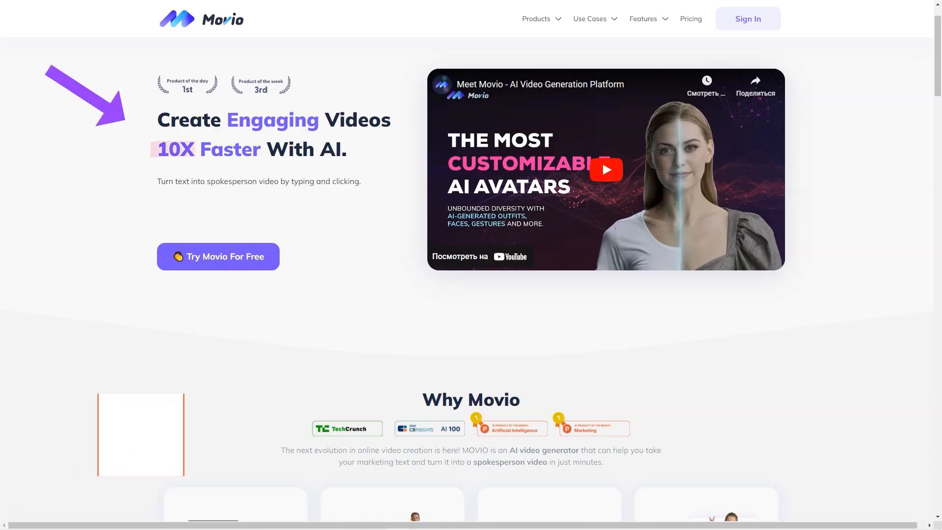
# - Scroll Movio's homepage through its three steps and Why Movio section
pyautogui.scroll(-3)
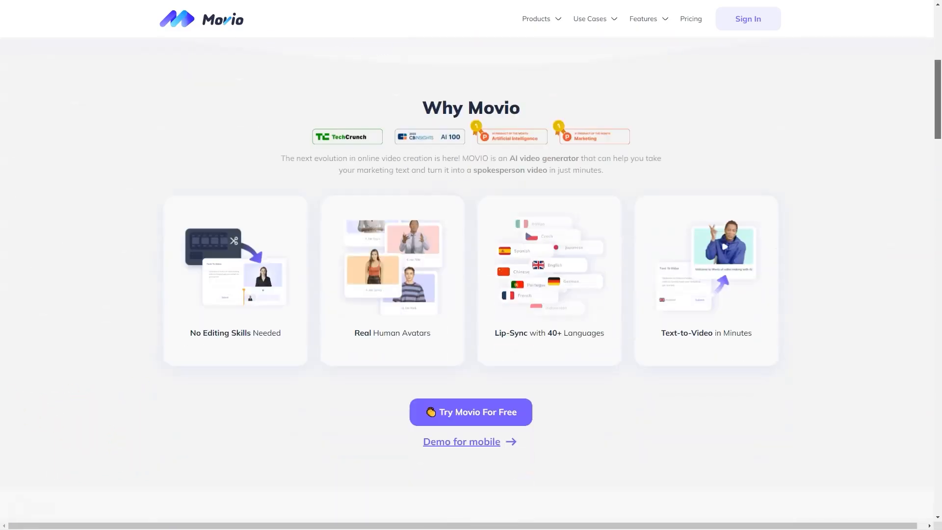
pyautogui.scroll(-3)
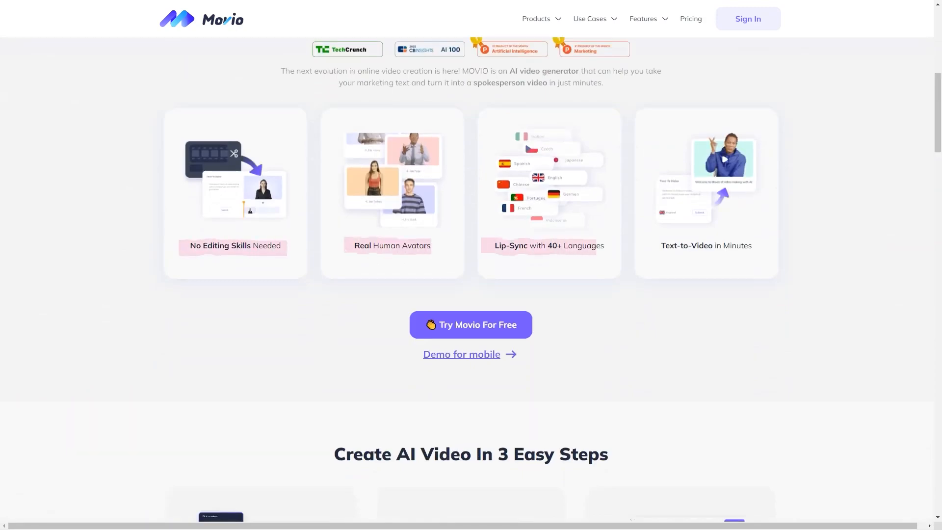
pyautogui.scroll(-3)
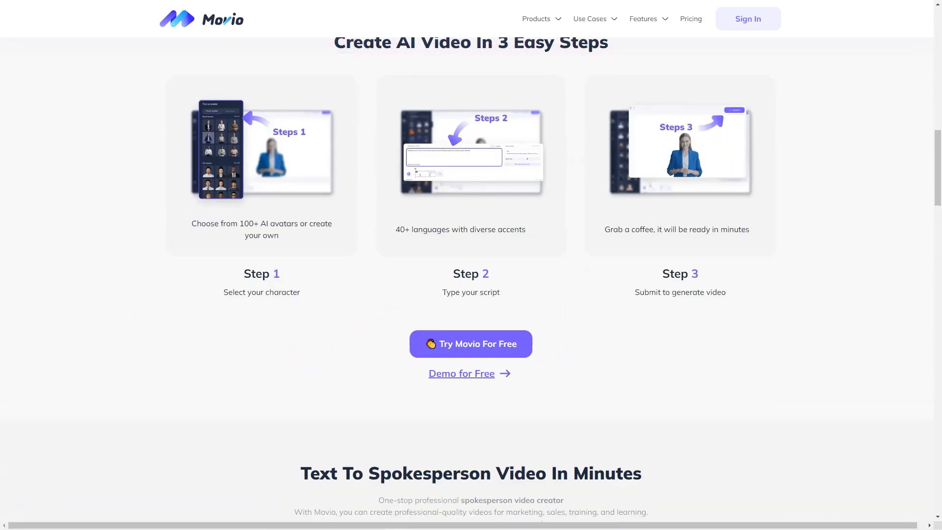
pyautogui.scroll(-3)
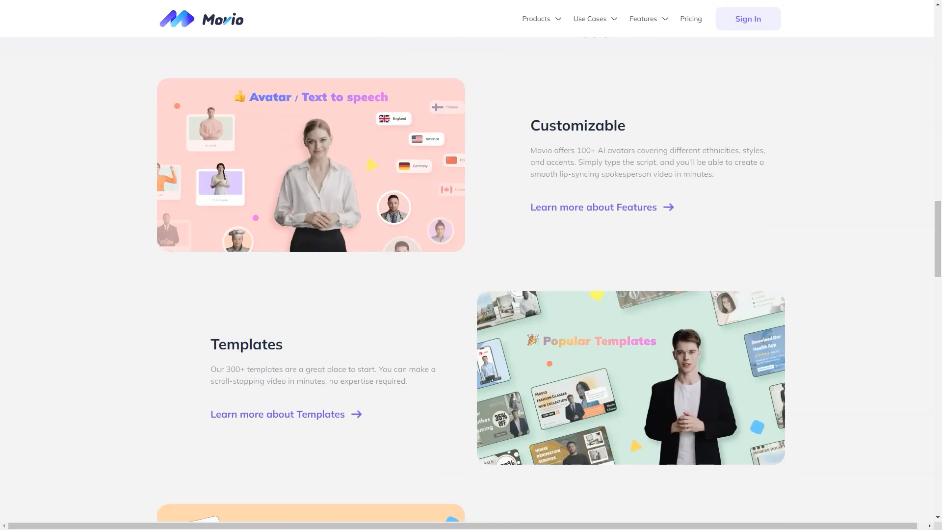
pyautogui.scroll(-3)
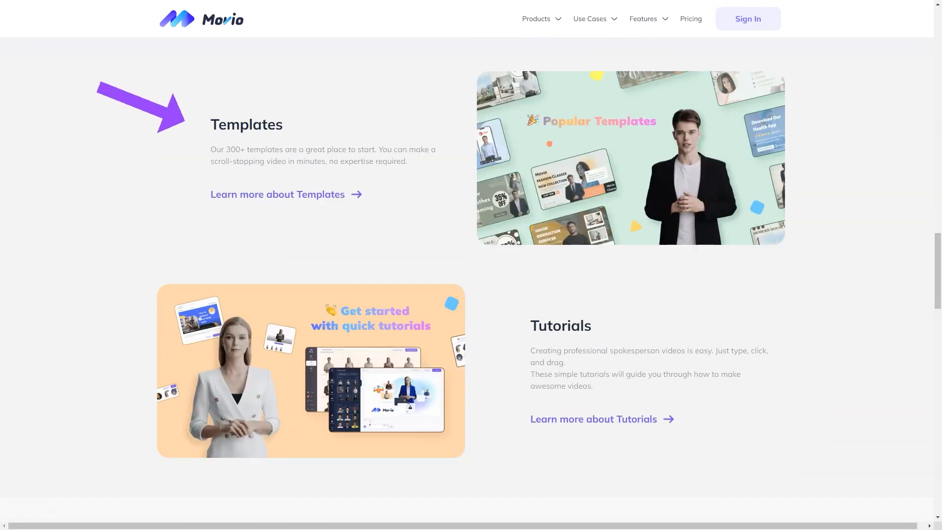
# - Continue past All Features and the community section, then bring up the video template gallery
pyautogui.scroll(-3)
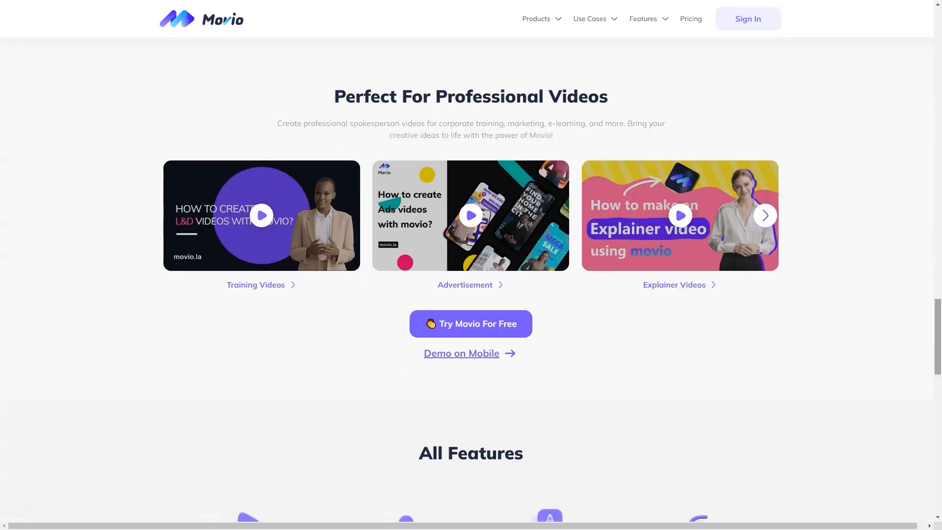
pyautogui.scroll(-3)
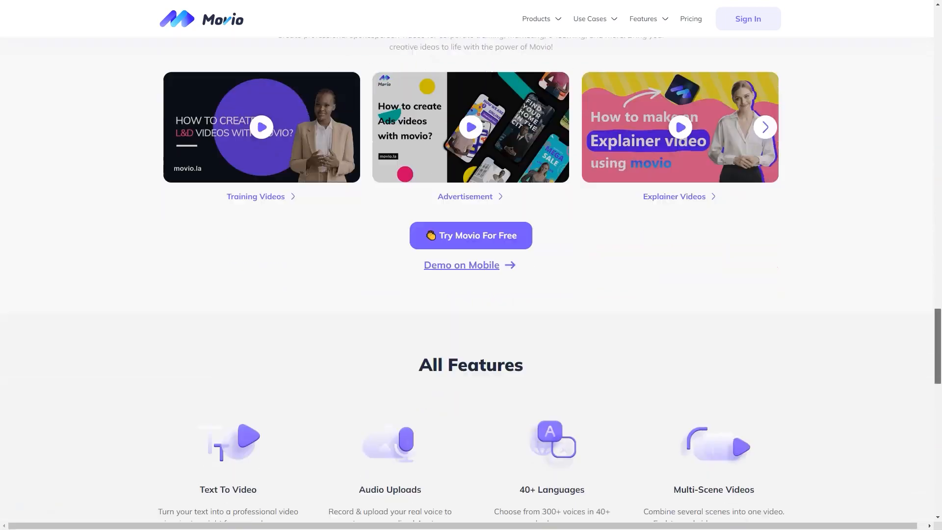
pyautogui.scroll(-3)
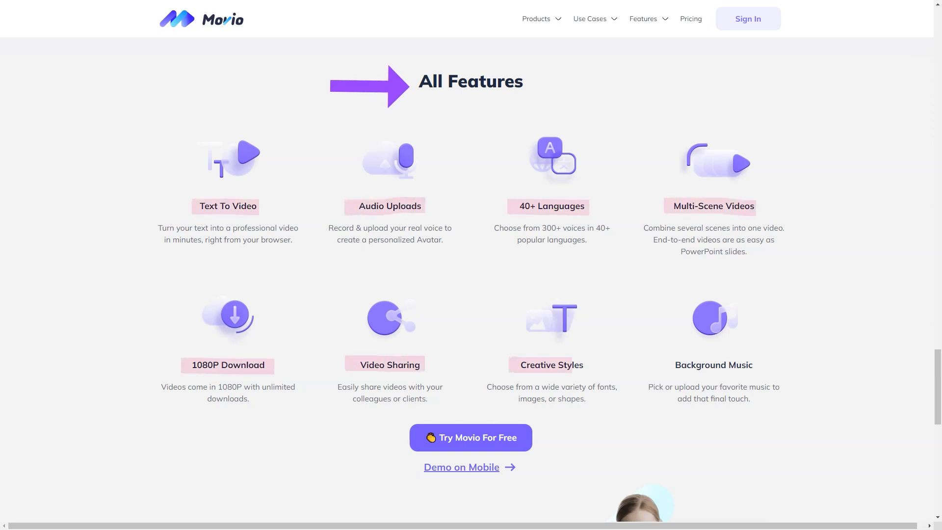
pyautogui.scroll(-3)
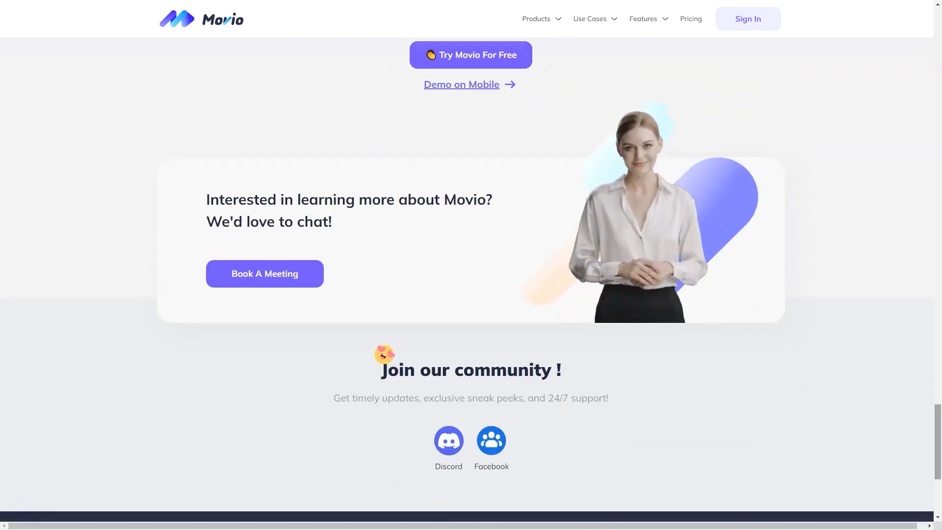
pyautogui.click(471, 55)
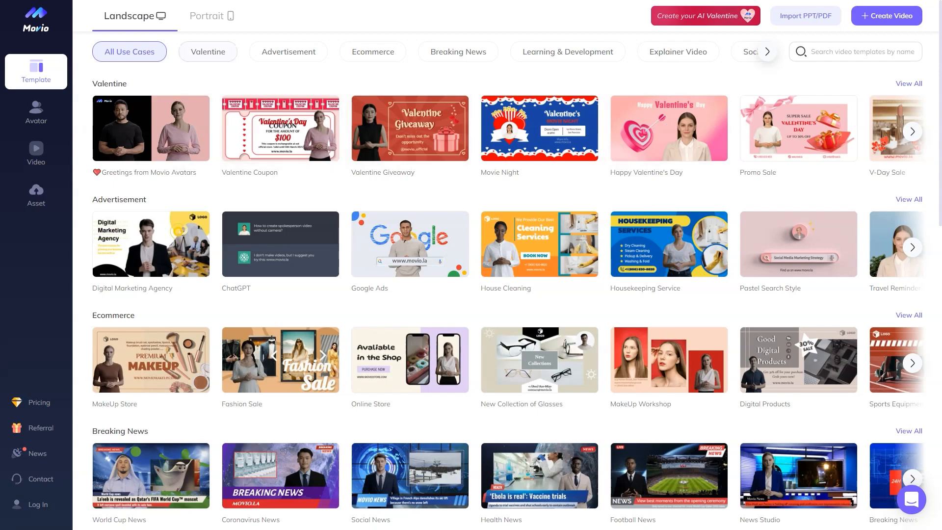
# - Filter templates by Advertisement, then Business Cards, then portrait format, and go to the API documentation
pyautogui.click(289, 51)
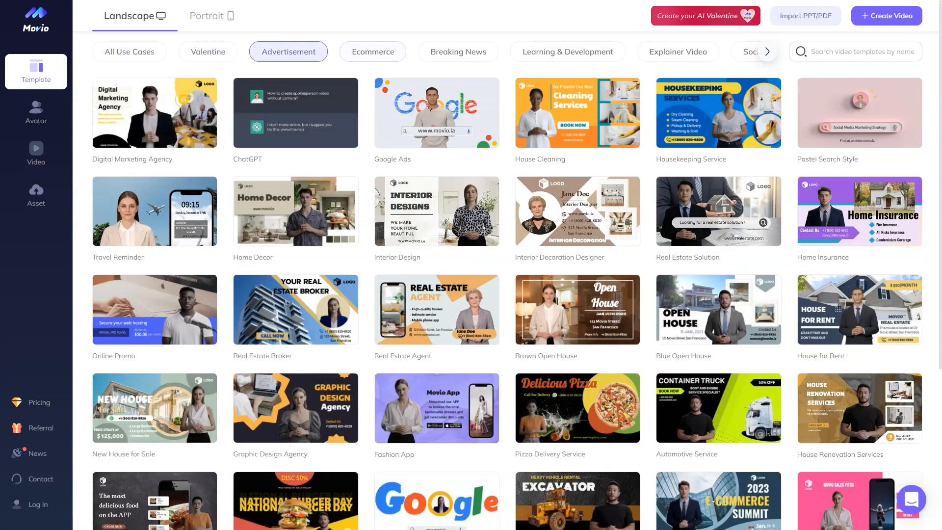
pyautogui.click(457, 51)
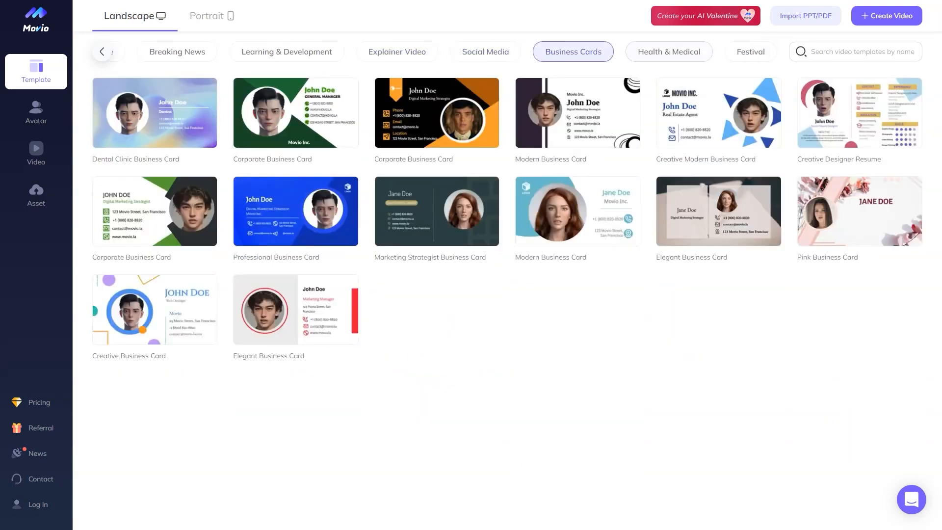
pyautogui.click(211, 16)
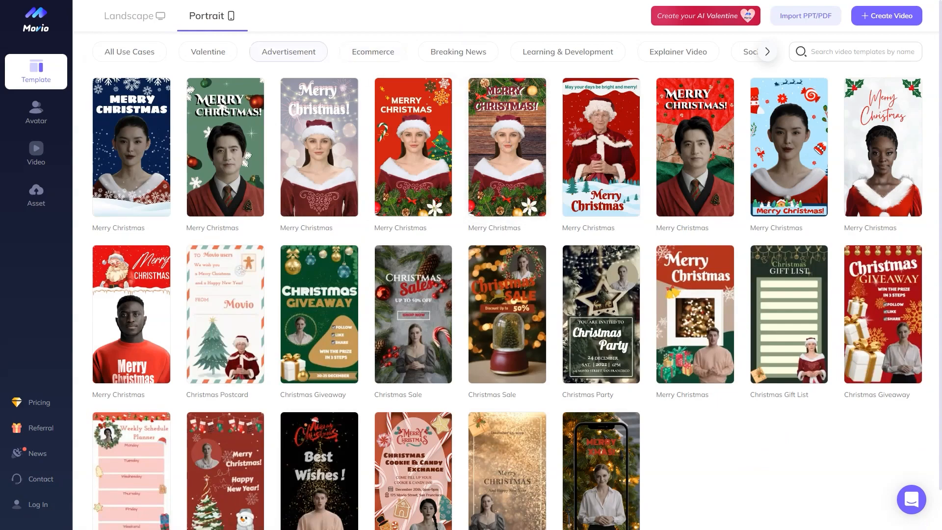
pyautogui.click(129, 51)
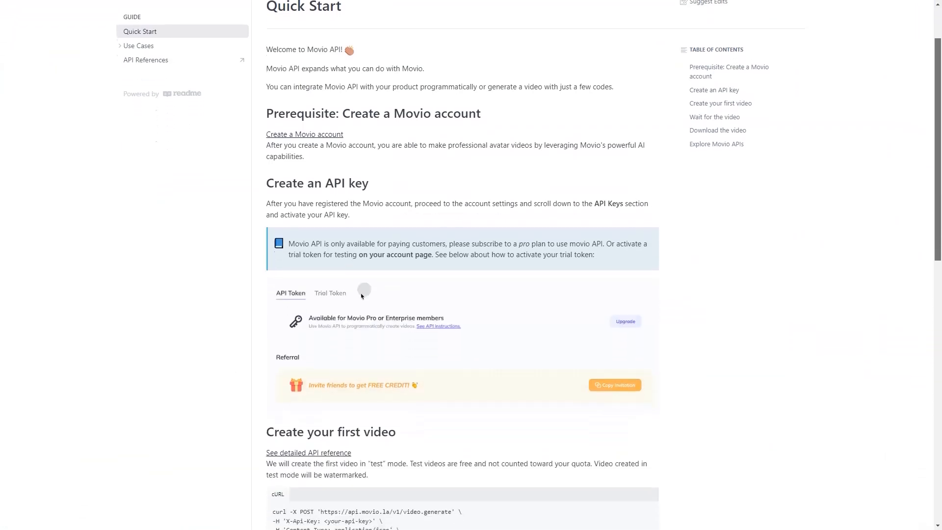
# - Scroll the API Quick Start guide and continue into the editor with the fashion advertisement template
pyautogui.scroll(-3)
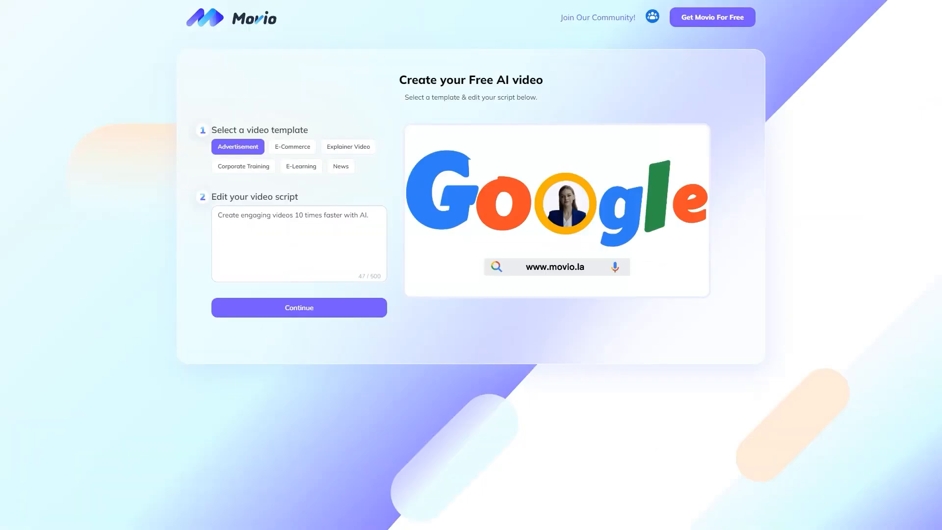
pyautogui.click(298, 307)
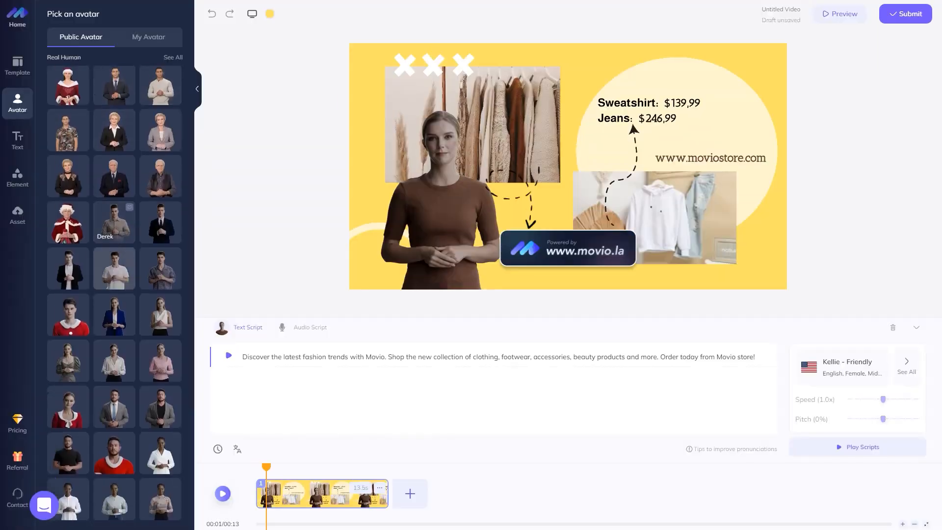
# - Swap the fashion scene's presenter for the long-haired woman in red, switch to Audio Script, and go to Learning & Development
pyautogui.scroll(-3)
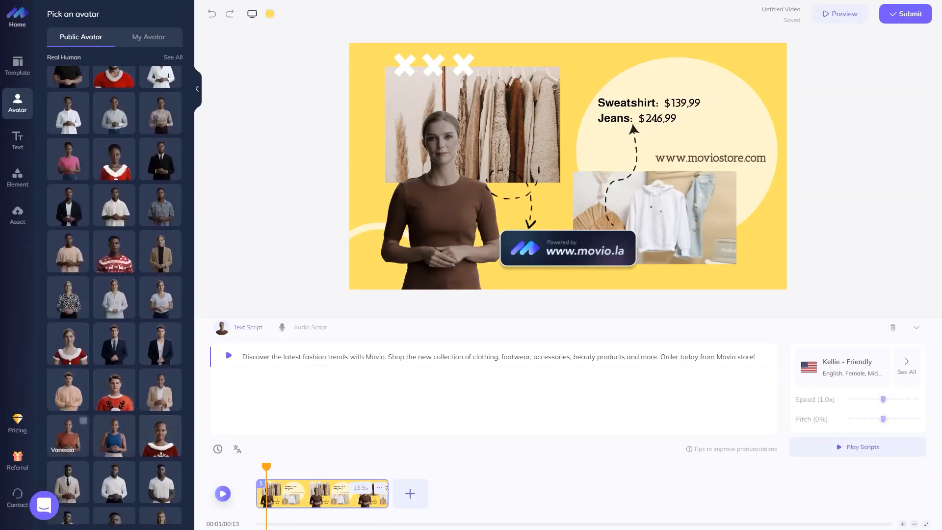
pyautogui.scroll(-3)
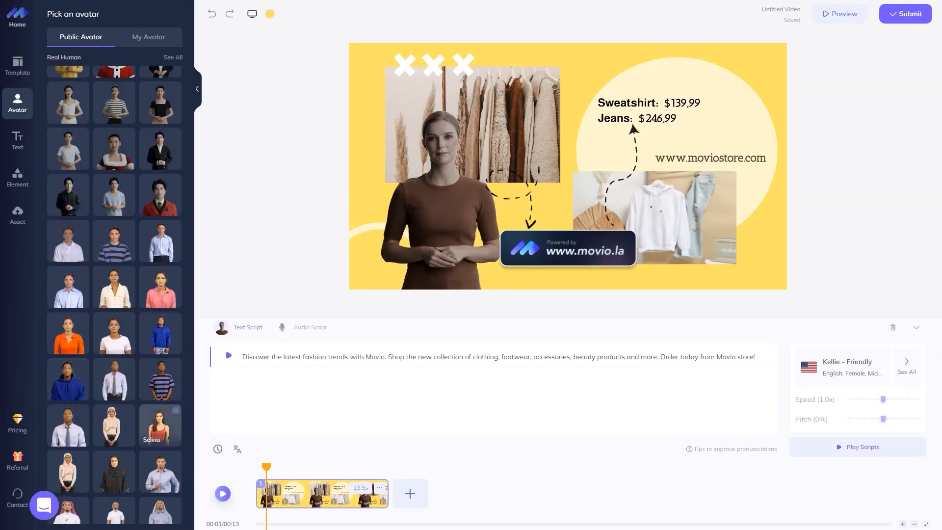
pyautogui.click(160, 425)
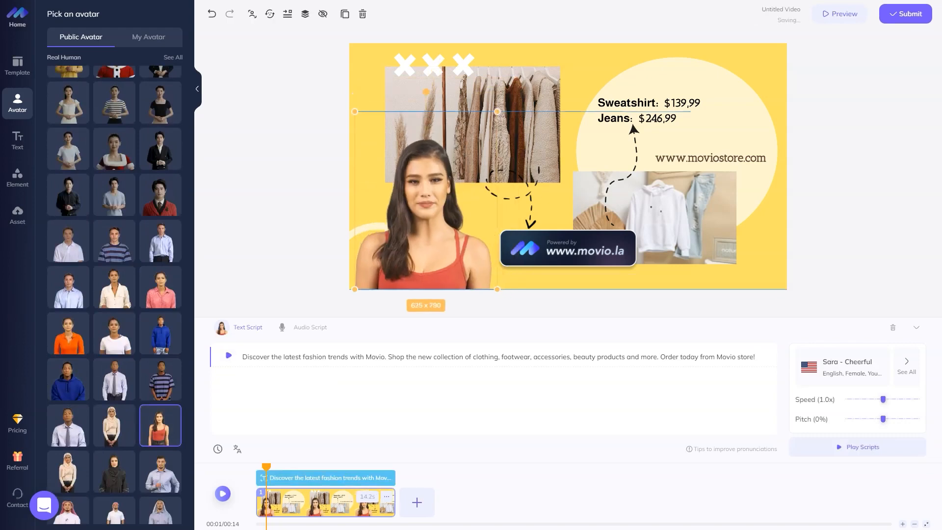
pyautogui.click(310, 328)
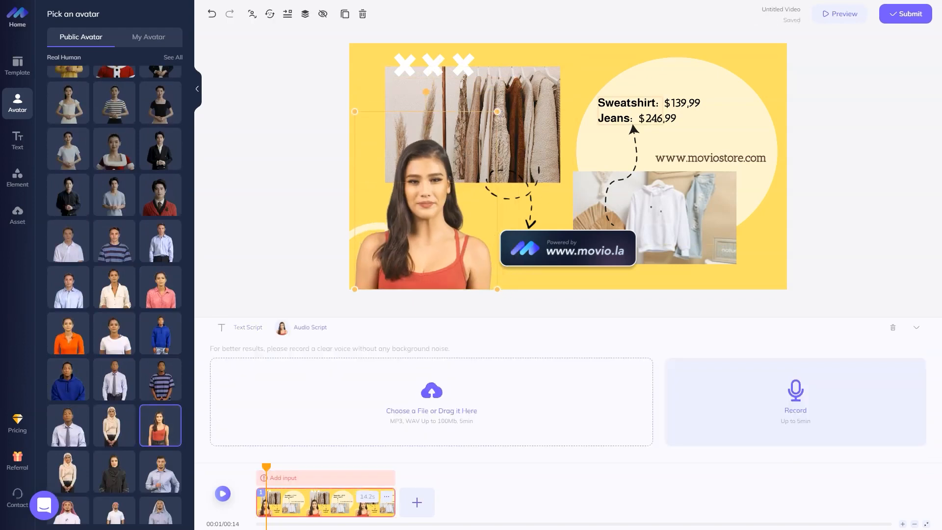
pyautogui.click(472, 122)
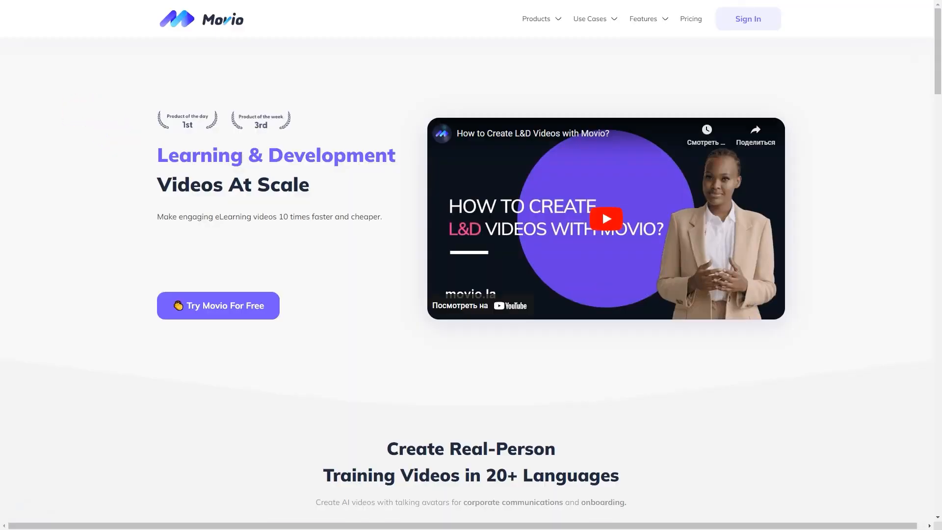
# - Scroll through Movio's Explainer Videos page sections
pyautogui.scroll(-3)
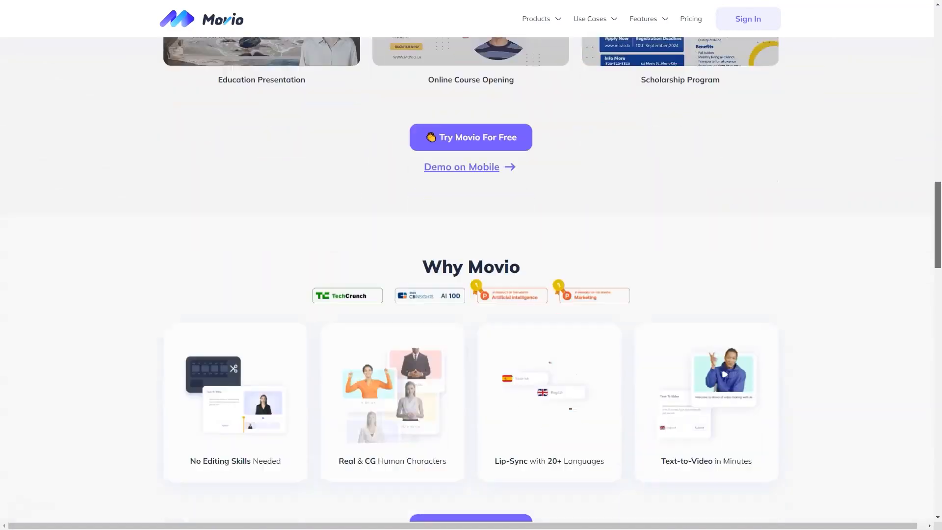
pyautogui.scroll(3)
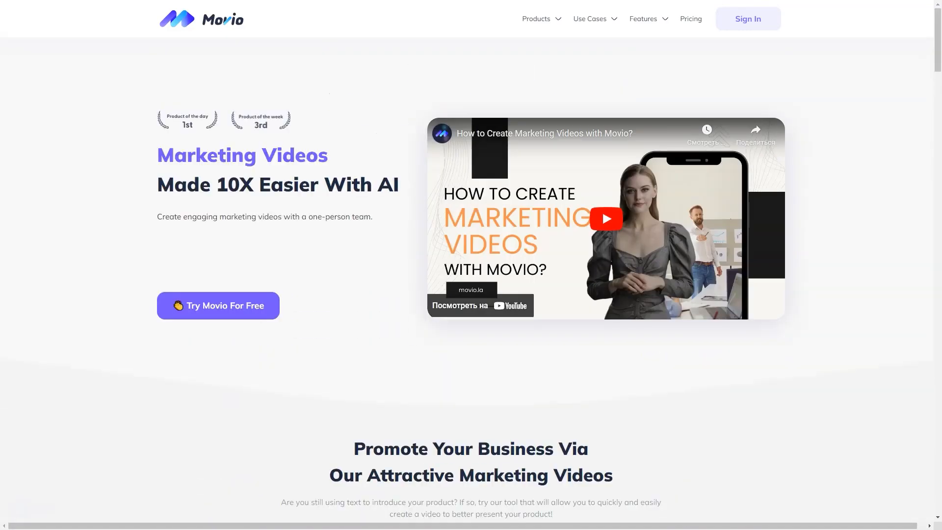
pyautogui.scroll(-3)
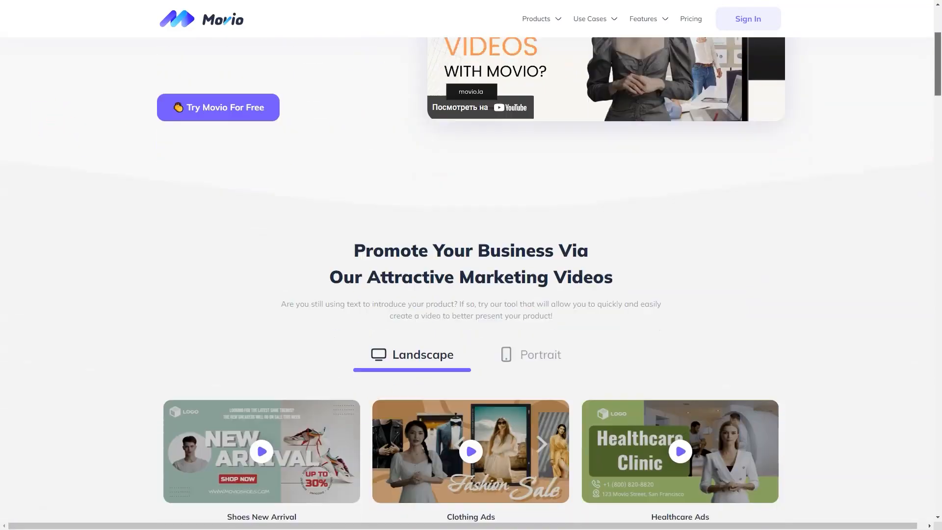
pyautogui.scroll(-3)
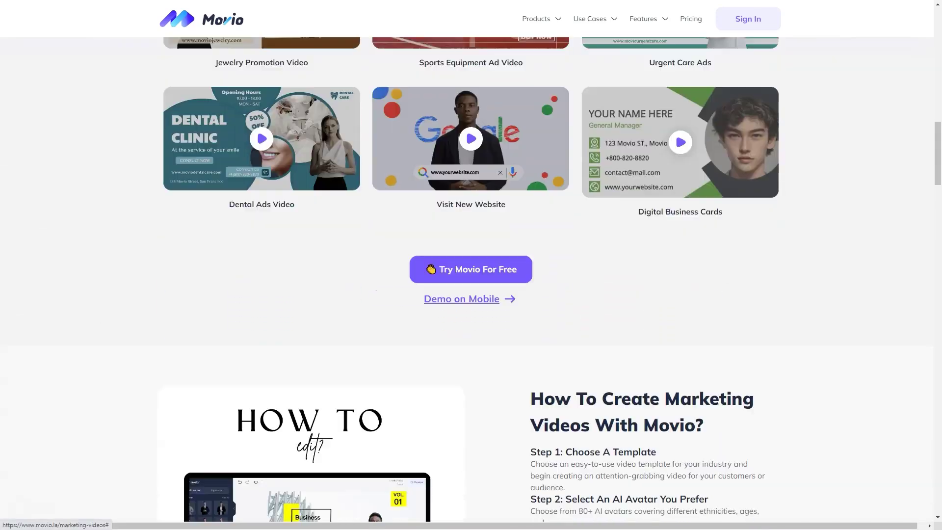
pyautogui.scroll(-3)
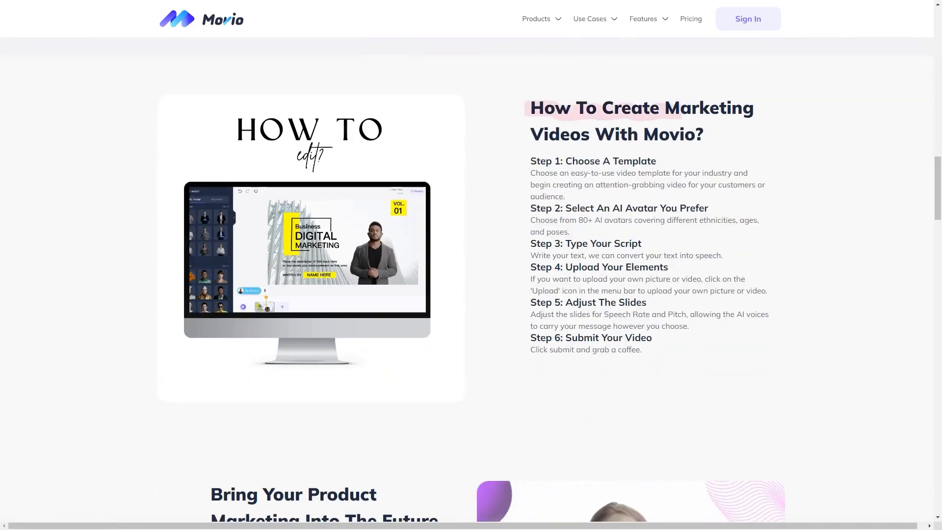
pyautogui.scroll(-3)
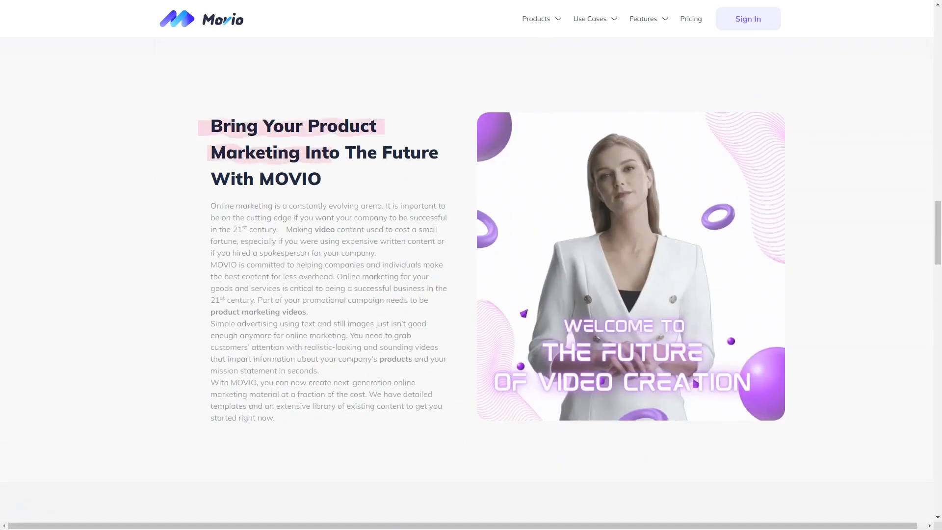
# - Scroll through the Breaking News videos page toward the Talking Avatars feature
pyautogui.scroll(-3)
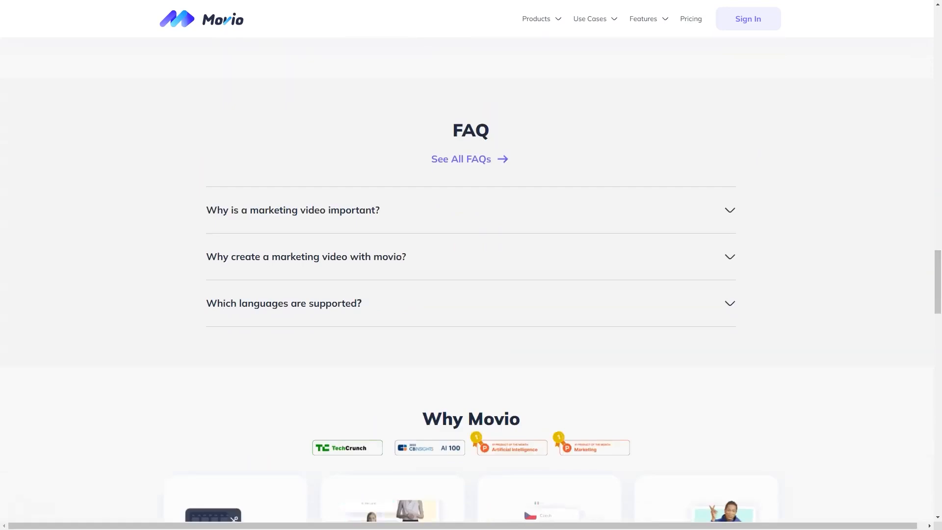
pyautogui.scroll(3)
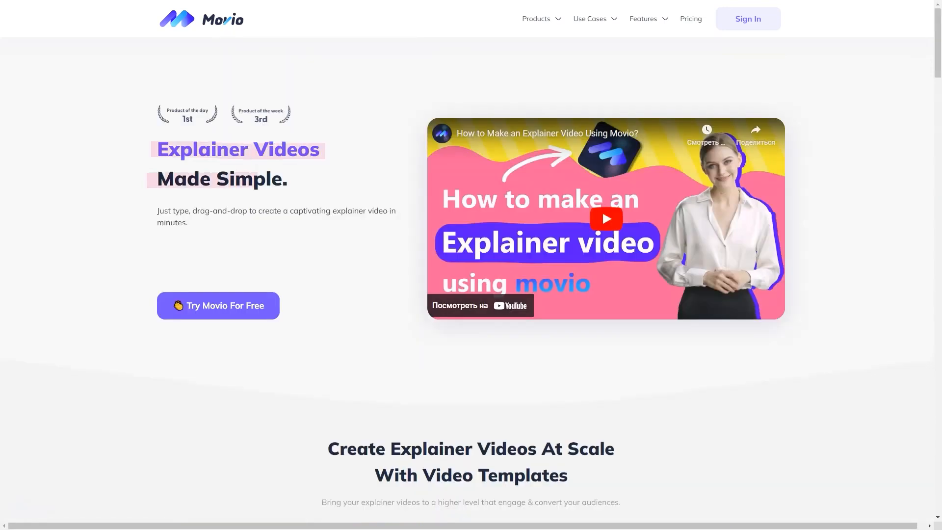
pyautogui.scroll(-3)
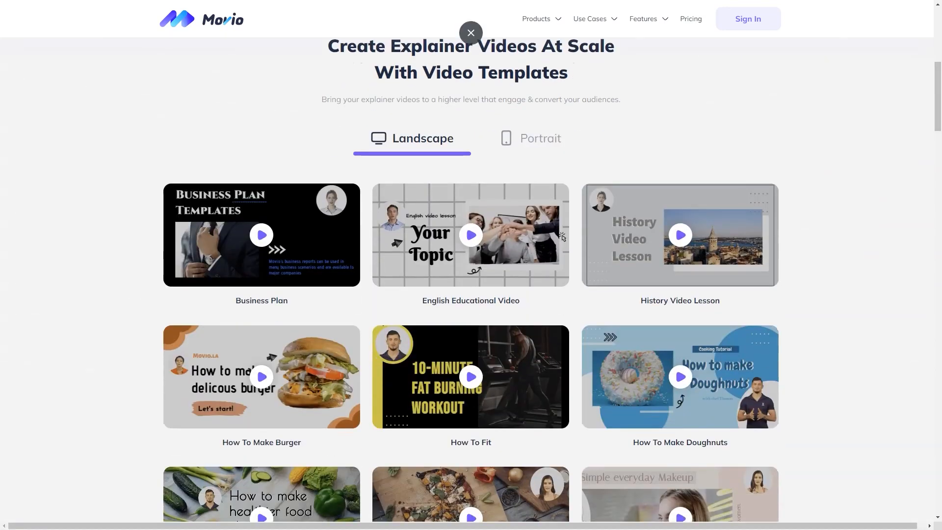
pyautogui.scroll(-3)
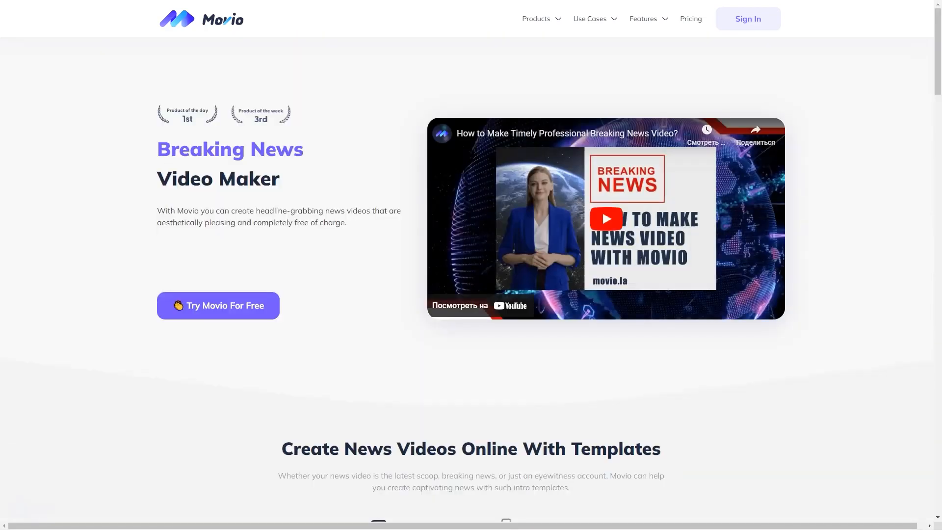
pyautogui.scroll(-3)
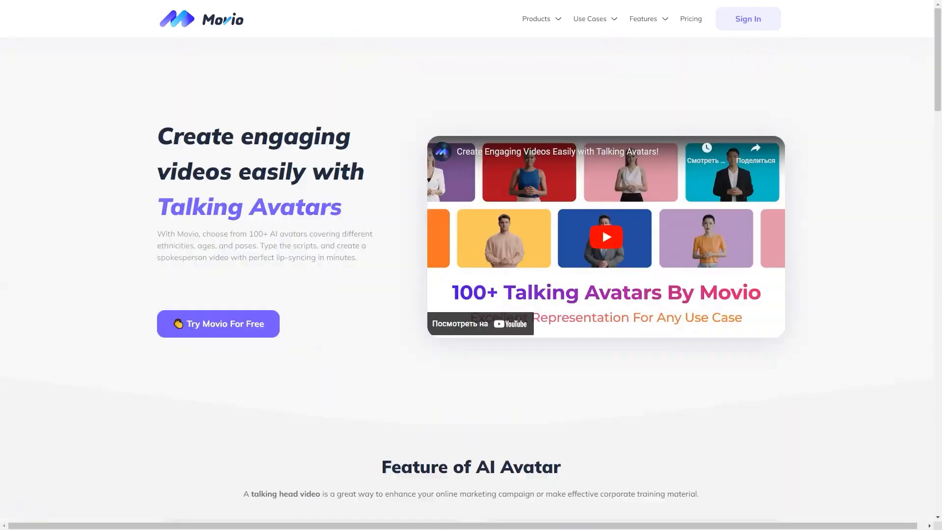
# - Scroll through the AI Avatar feature list and avatar grid, then go to Features > Text to Speech
pyautogui.scroll(-3)
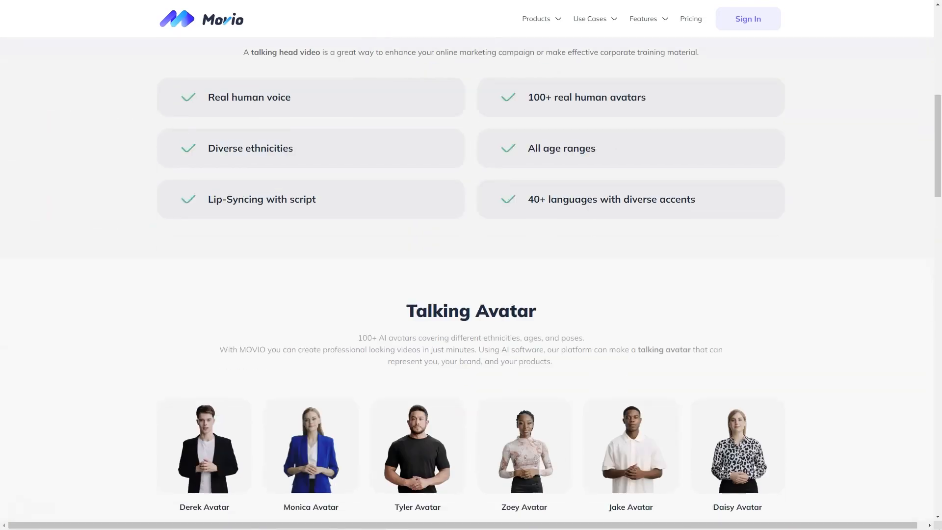
pyautogui.moveTo(206, 98); pyautogui.dragTo(283, 148)
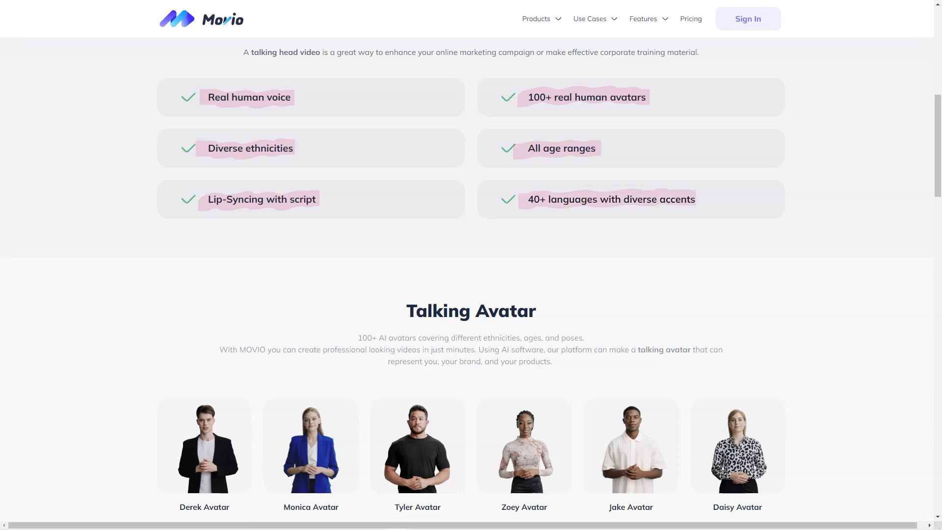
pyautogui.scroll(-3)
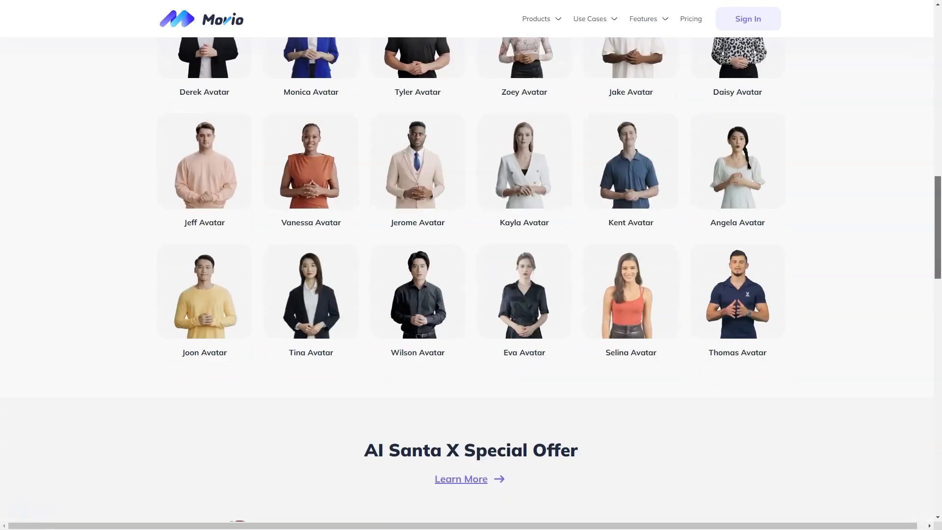
pyautogui.scroll(-3)
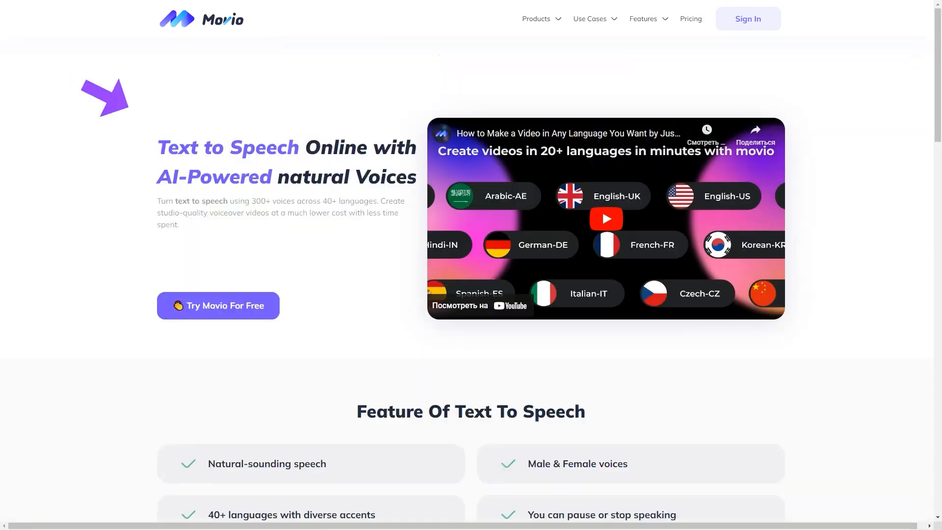
# - Scroll the Text to Speech page through its supported languages
pyautogui.scroll(-3)
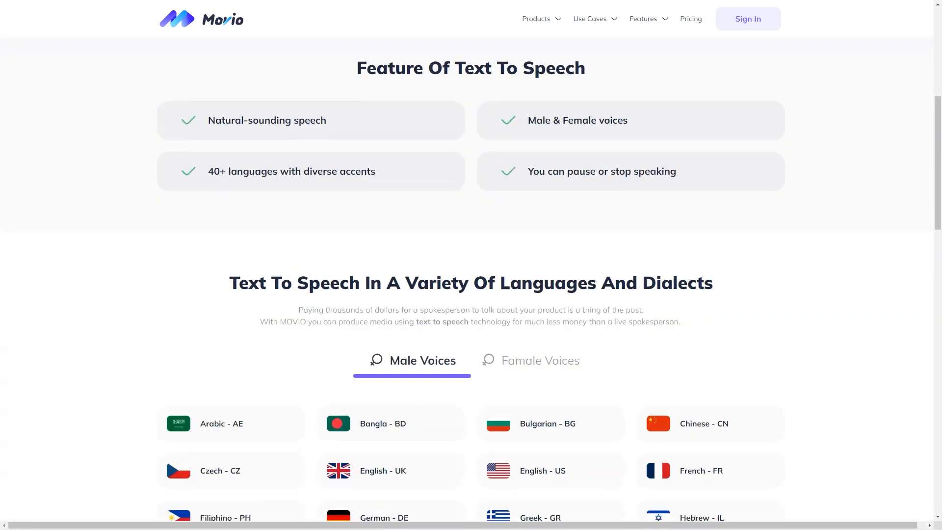
pyautogui.scroll(-3)
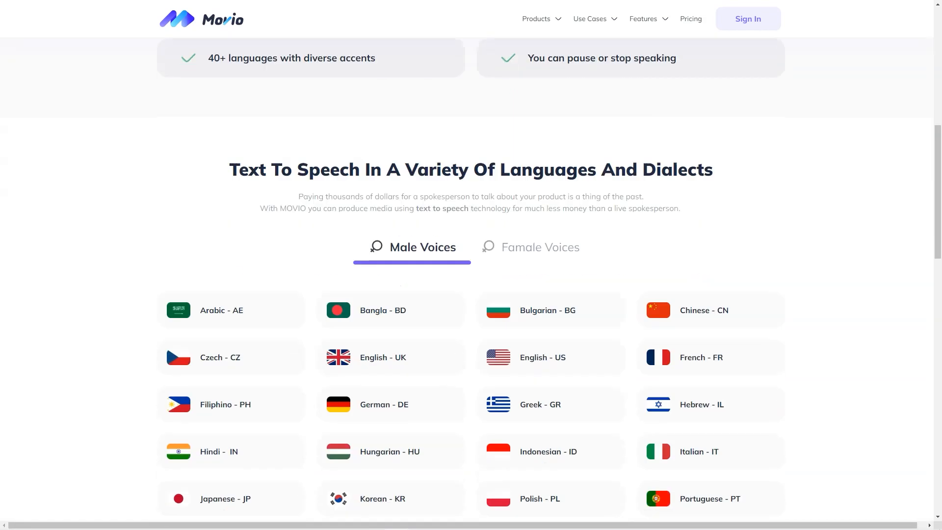
pyautogui.scroll(-3)
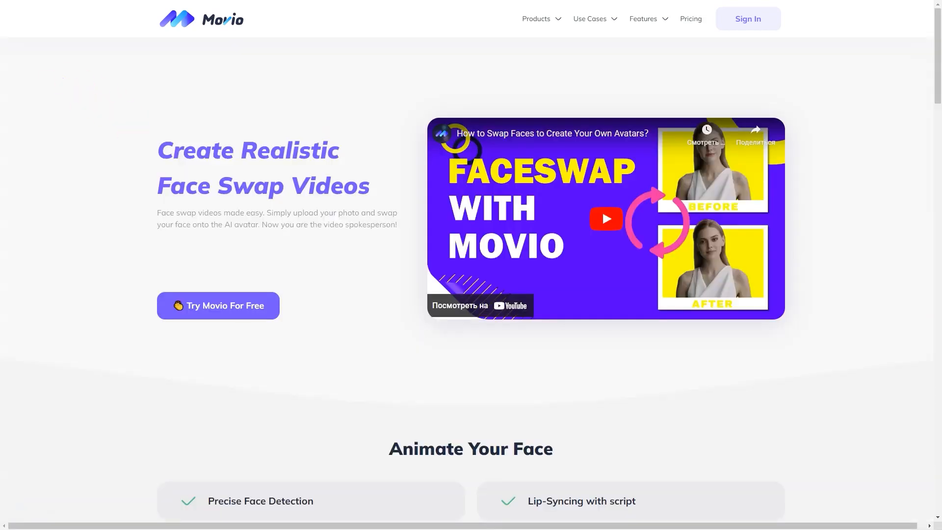
# - Scroll the Face Swap page through its how-to steps
pyautogui.scroll(-3)
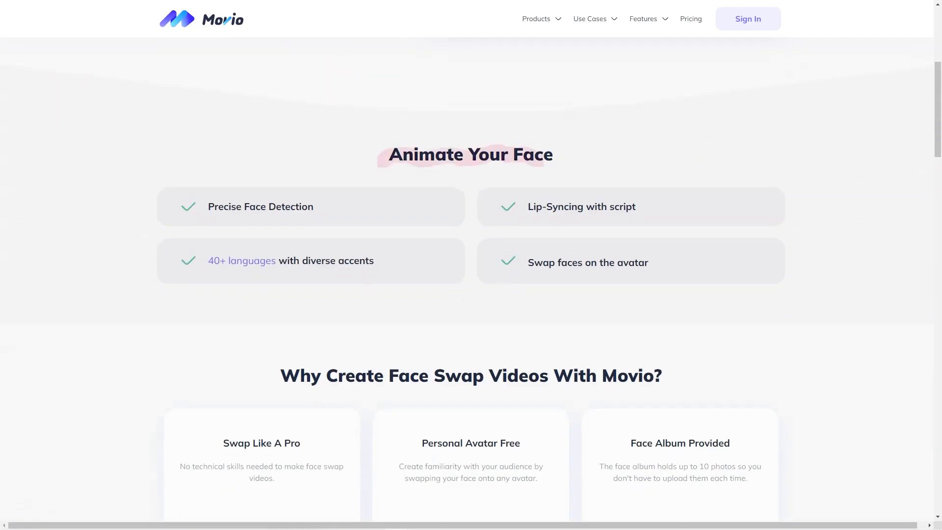
pyautogui.scroll(-3)
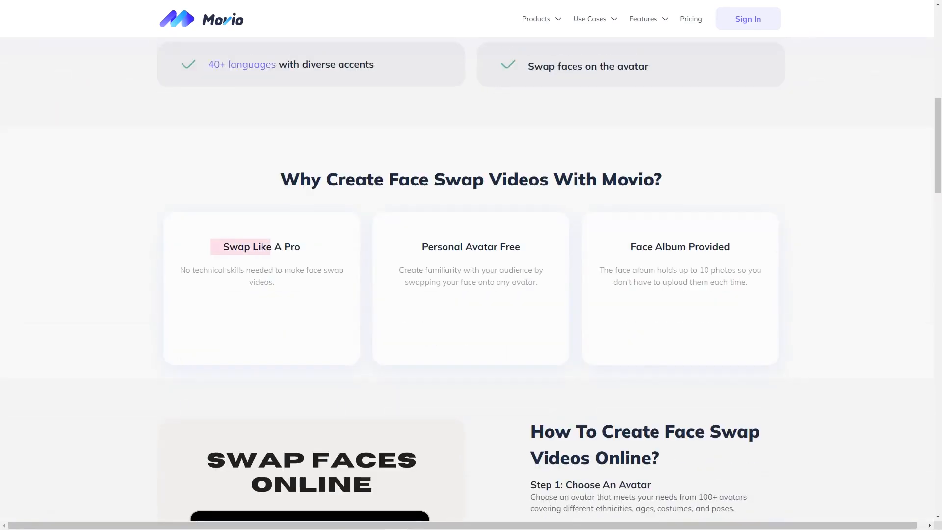
pyautogui.scroll(-3)
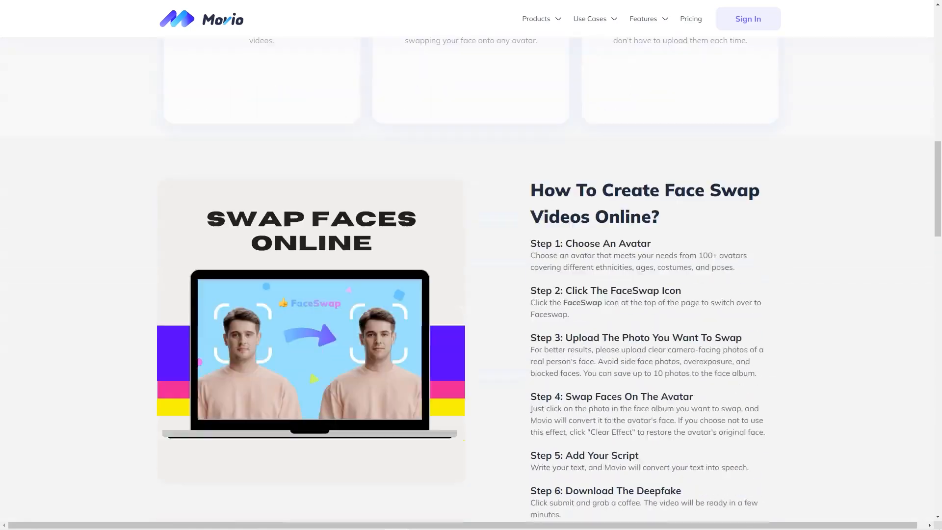
pyautogui.scroll(-3)
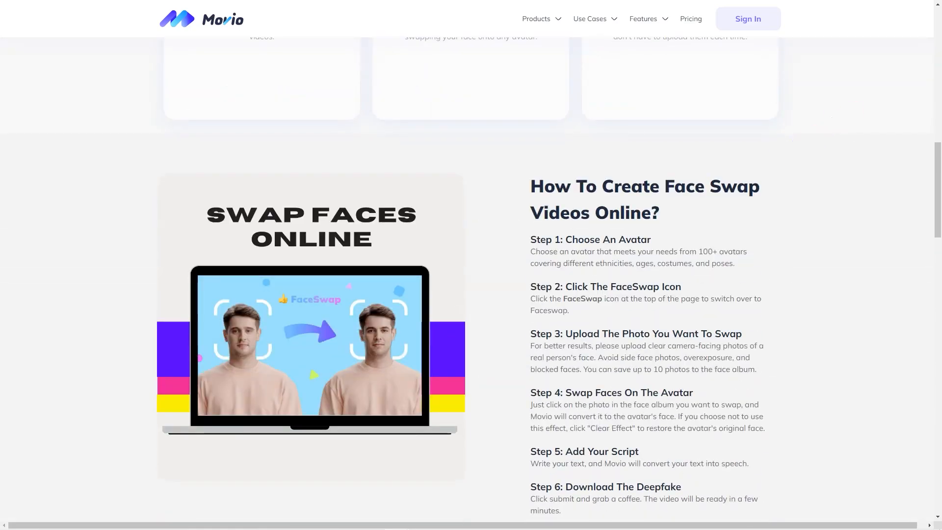
pyautogui.scroll(-3)
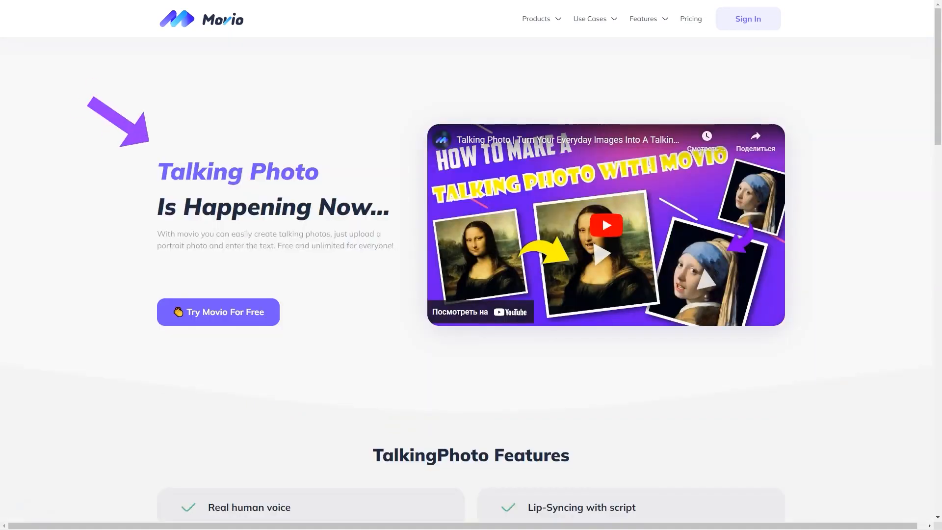
# - Scroll the Talking Photo features and gallery, then go to Products > Video Templates
pyautogui.scroll(-3)
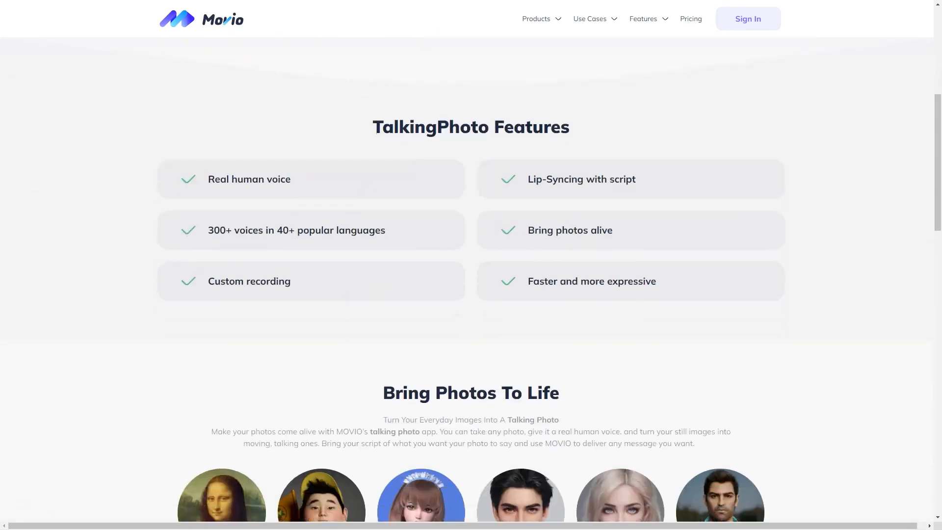
pyautogui.scroll(-3)
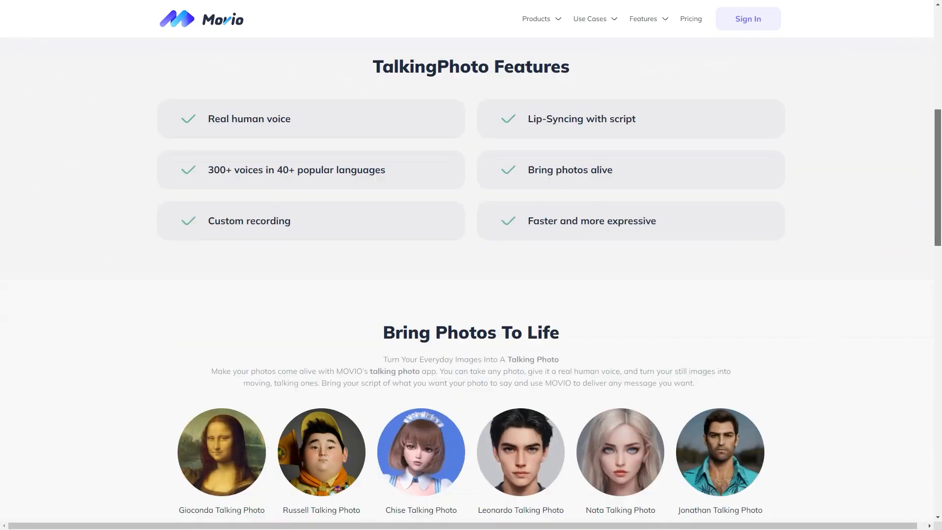
pyautogui.scroll(-3)
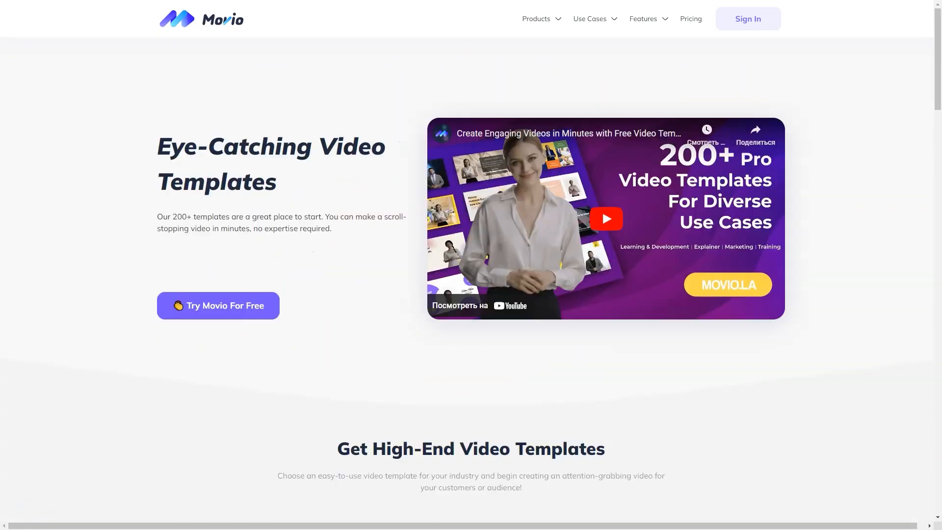
# - Show the Learning & Development templates, then go to Features > Custom Avatar
pyautogui.scroll(-3)
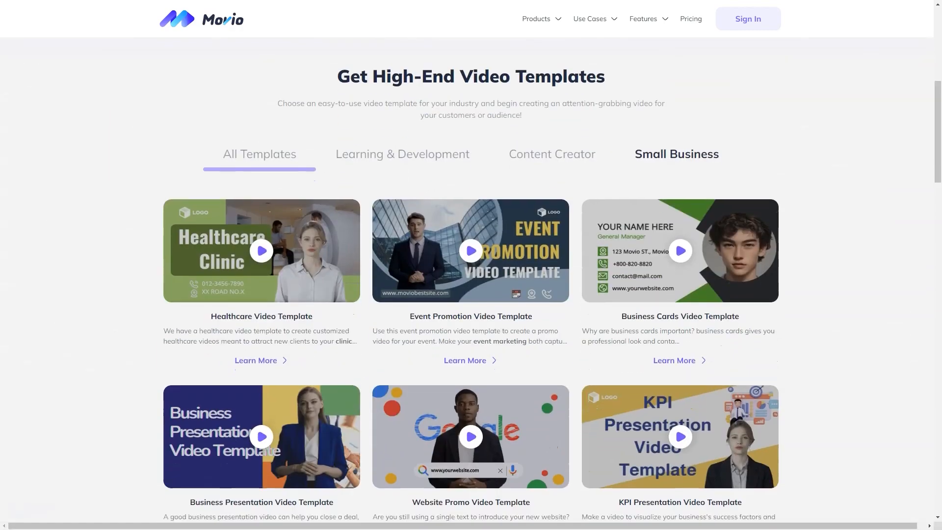
pyautogui.click(403, 153)
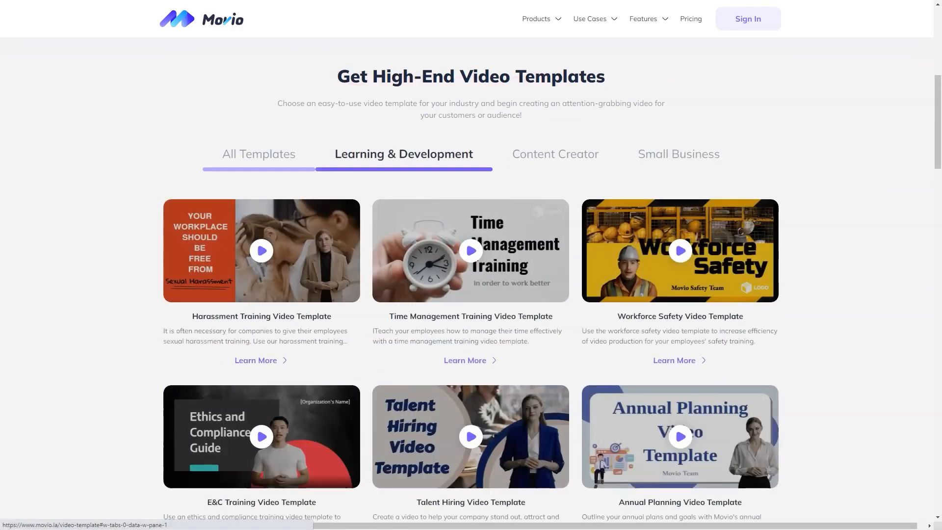
pyautogui.click(679, 153)
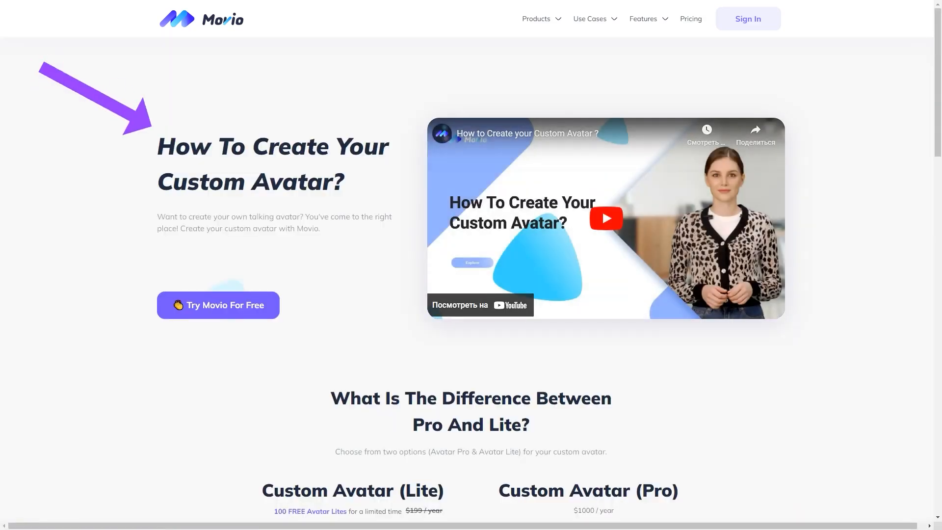
# - Scroll the Custom Avatar page down to the Lite versus Pro comparison
pyautogui.scroll(-3)
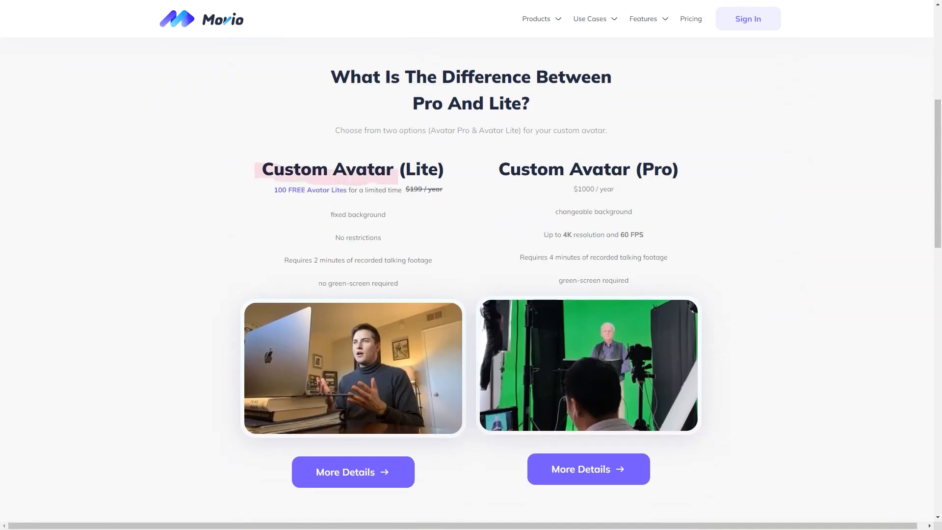
pyautogui.scroll(-3)
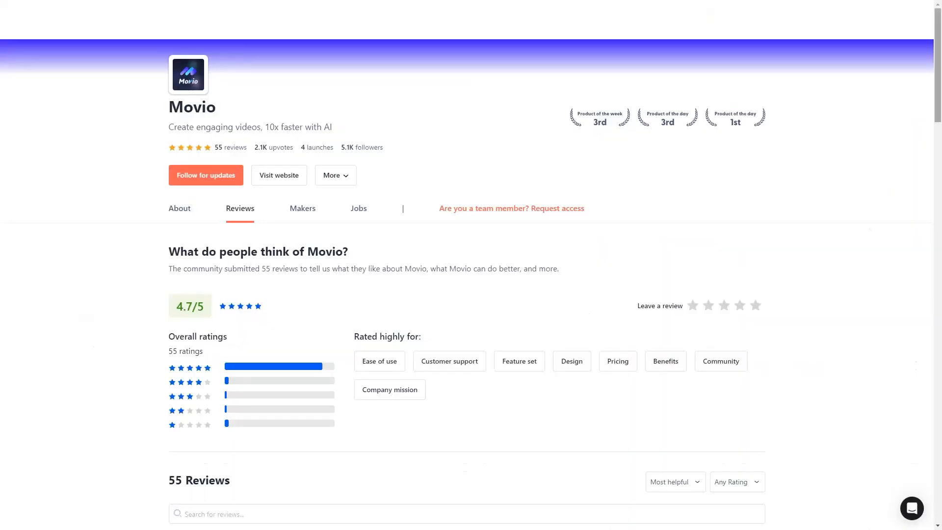
# - Scroll Movio's 55 Product Hunt reviews past several five-star entries
pyautogui.scroll(-3)
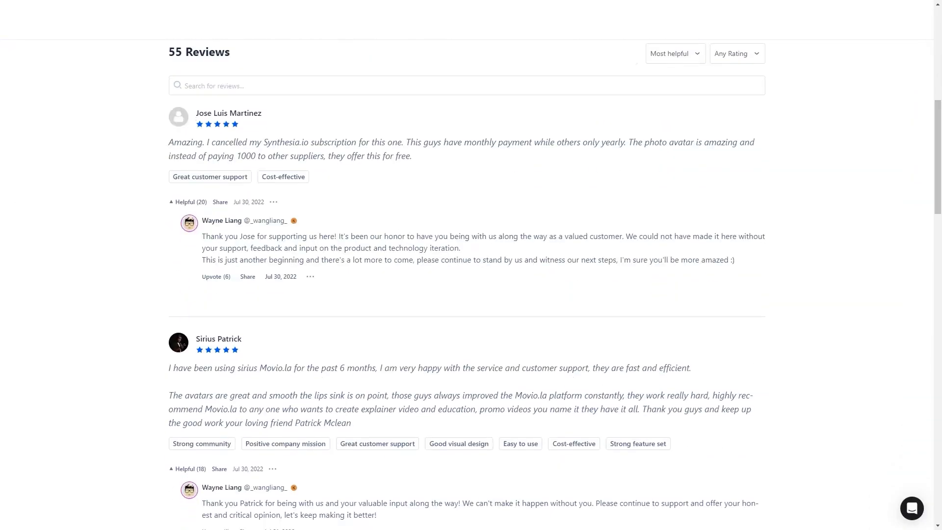
pyautogui.moveTo(405, 142); pyautogui.dragTo(623, 143)
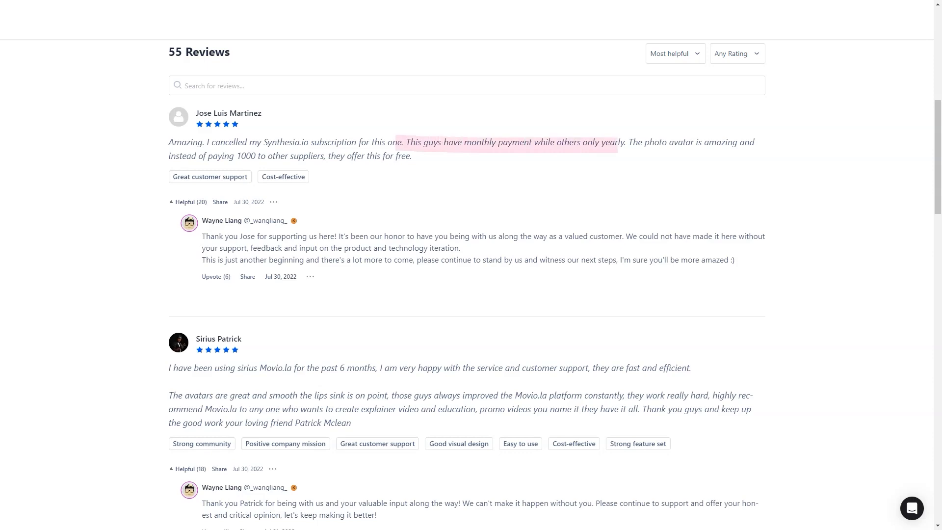
pyautogui.scroll(-3)
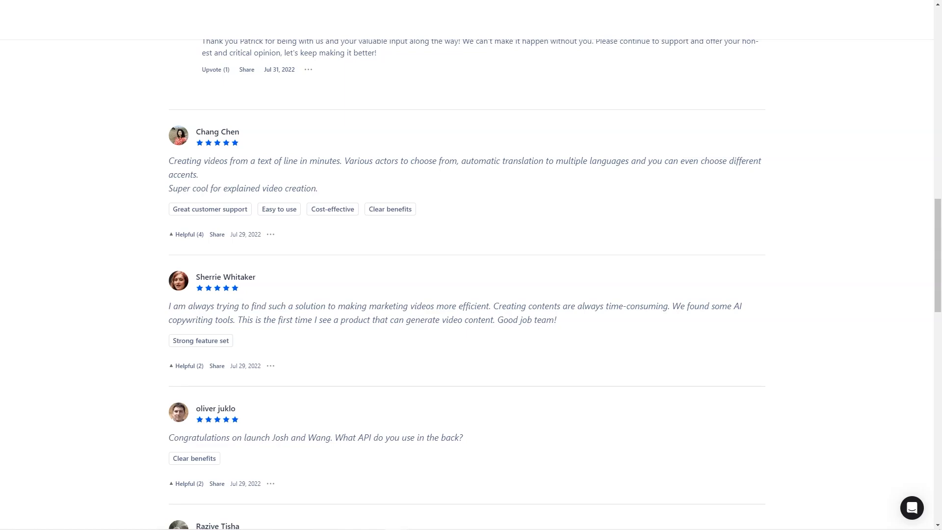
pyautogui.scroll(-3)
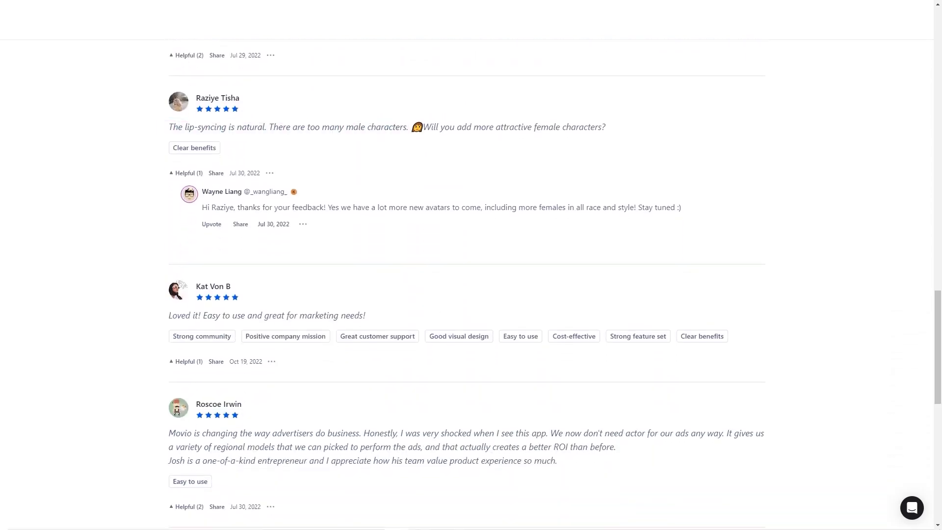
pyautogui.scroll(-3)
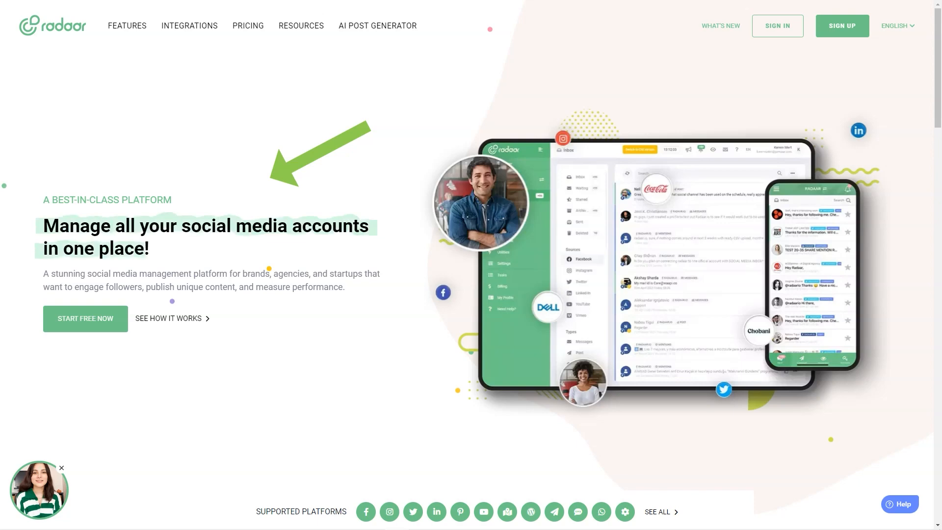
# - Scroll RADAAR's homepage past the feature cards and Solutions section to the 'What our users say' testimonials
pyautogui.scroll(-3)
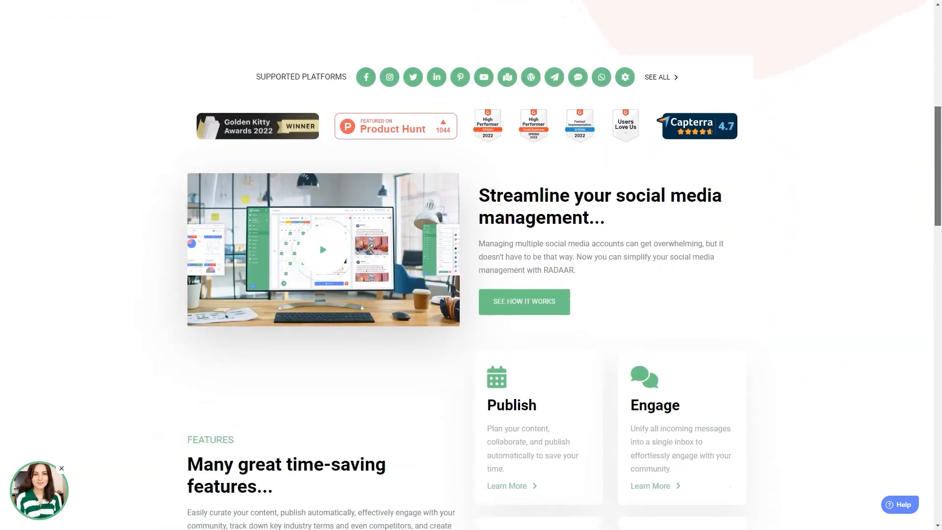
pyautogui.scroll(-3)
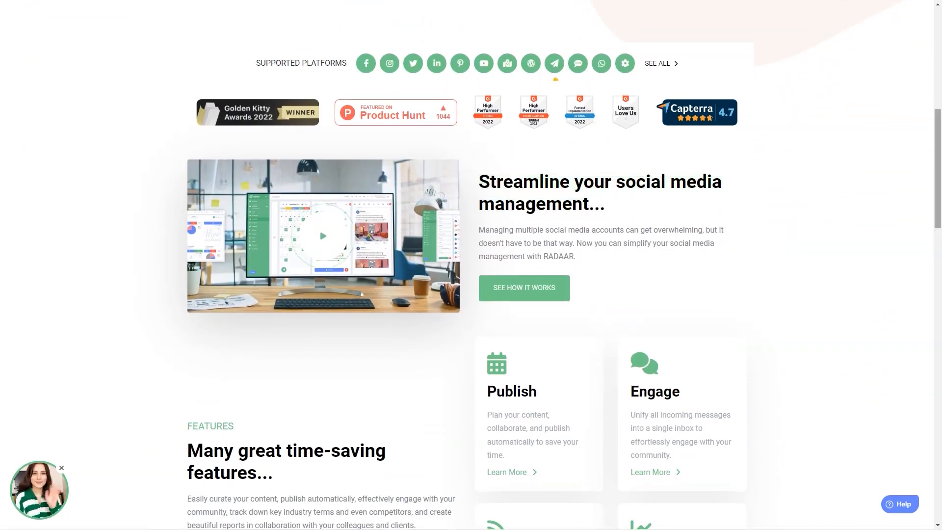
pyautogui.scroll(-3)
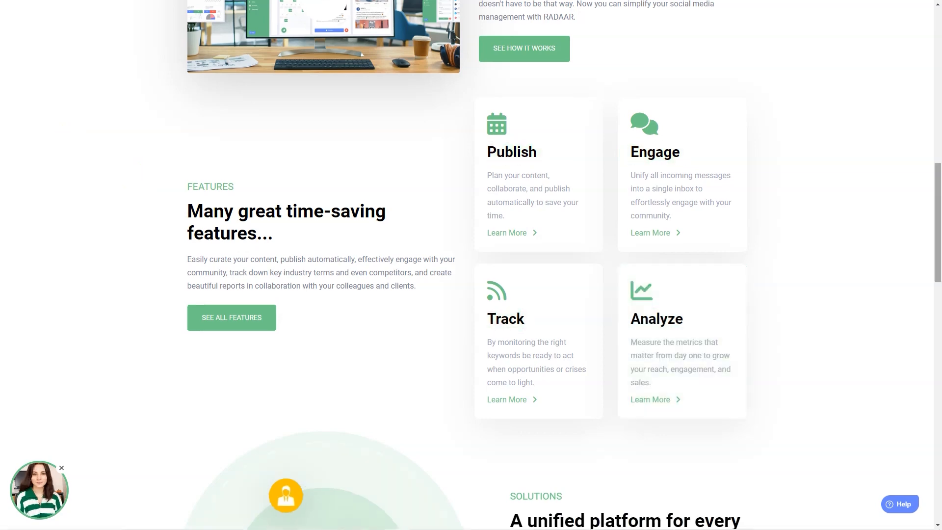
pyautogui.scroll(-3)
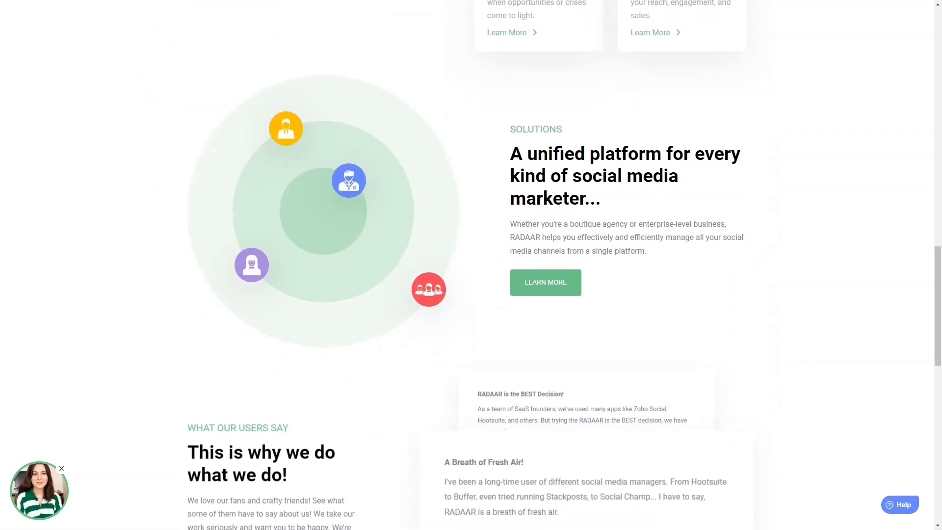
pyautogui.scroll(-3)
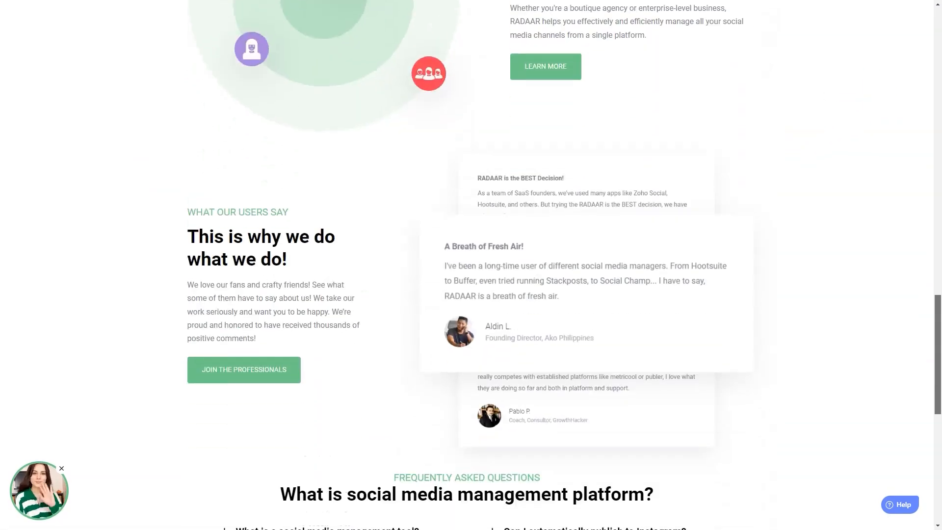
pyautogui.scroll(-3)
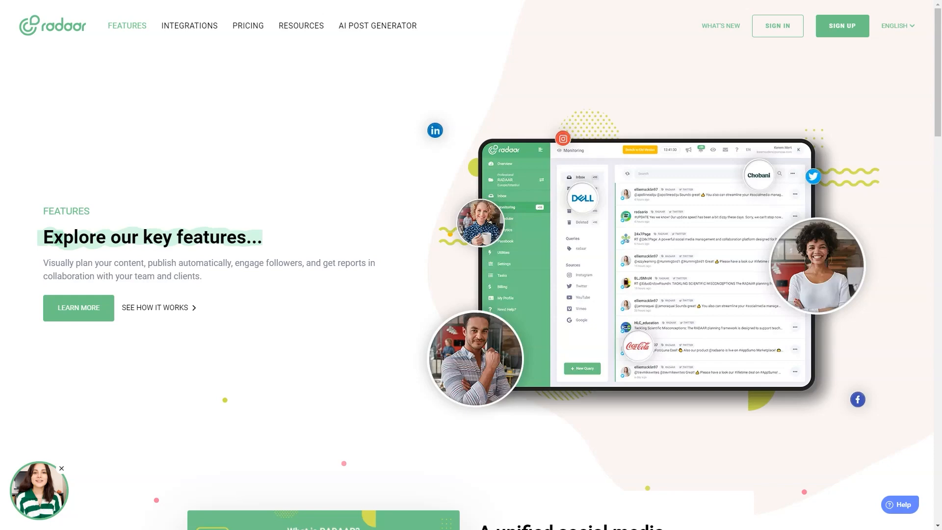
# - Scroll RADAAR's feature cards from Social Inbox down to Collaboration and Subscriptions
pyautogui.scroll(-3)
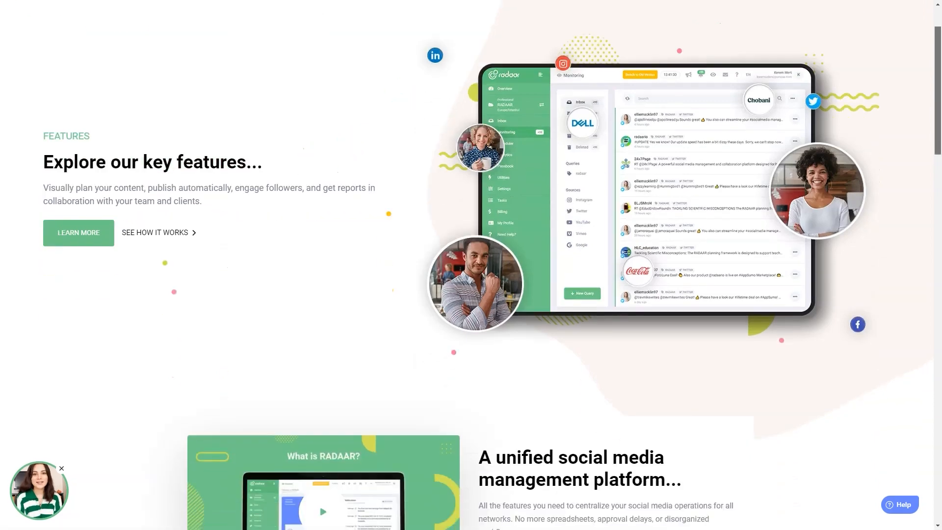
pyautogui.scroll(-3)
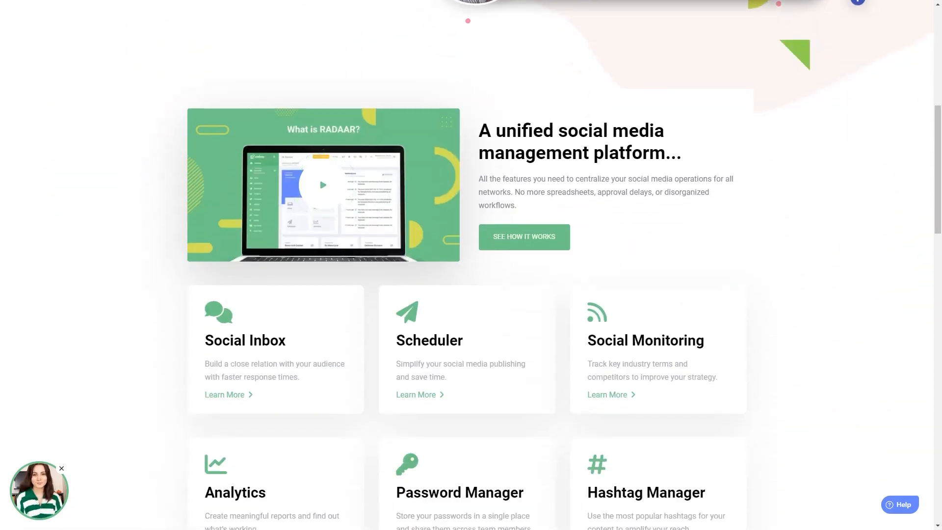
pyautogui.scroll(-3)
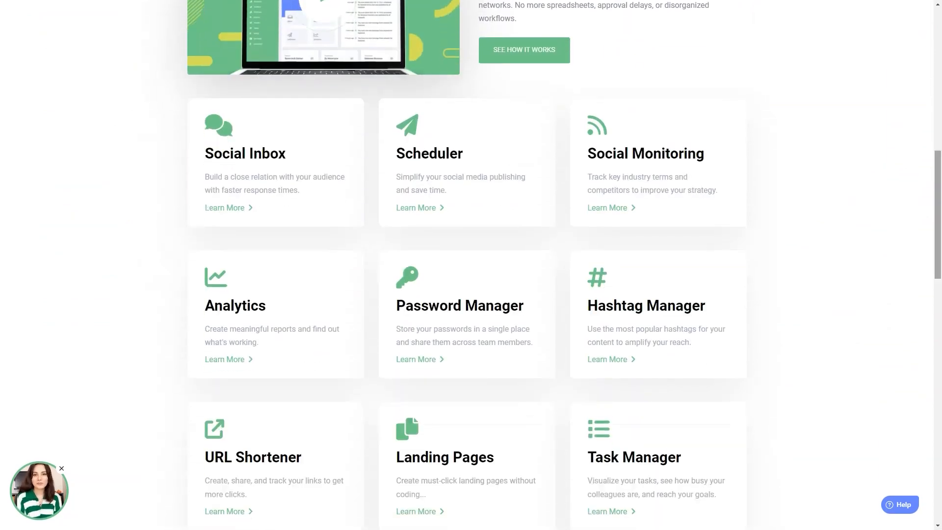
pyautogui.moveTo(275, 163)
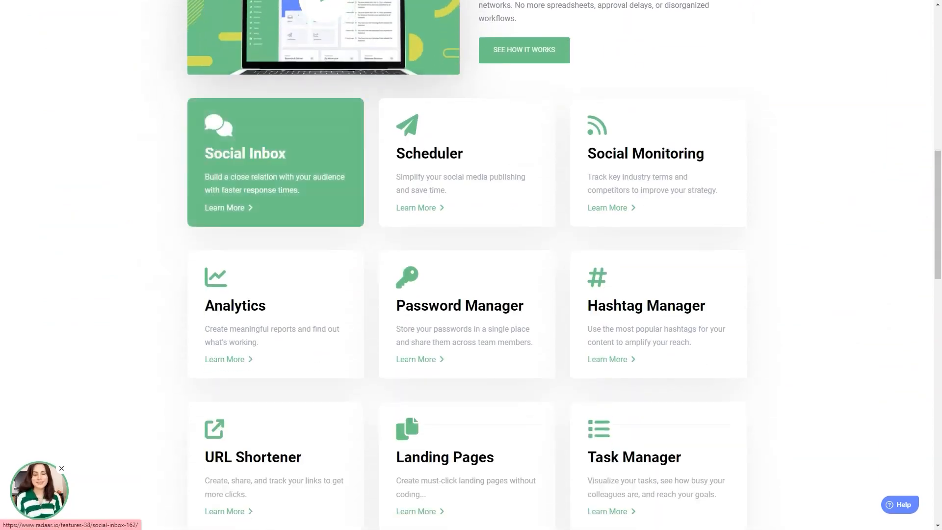
pyautogui.moveTo(658, 315)
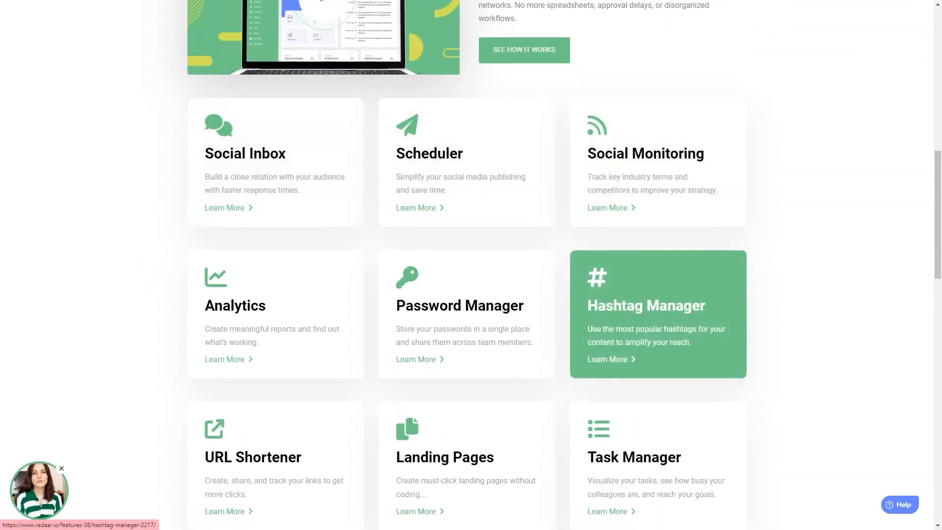
pyautogui.moveTo(252, 456)
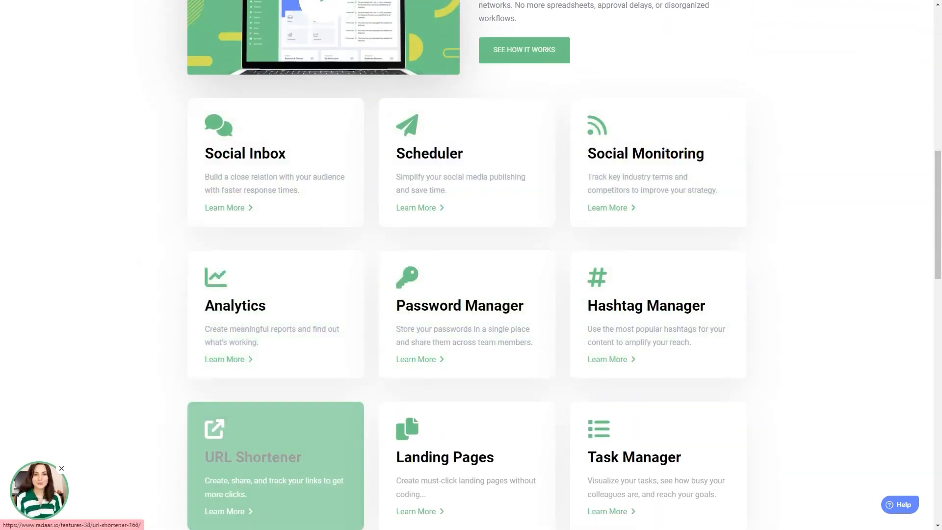
pyautogui.scroll(-3)
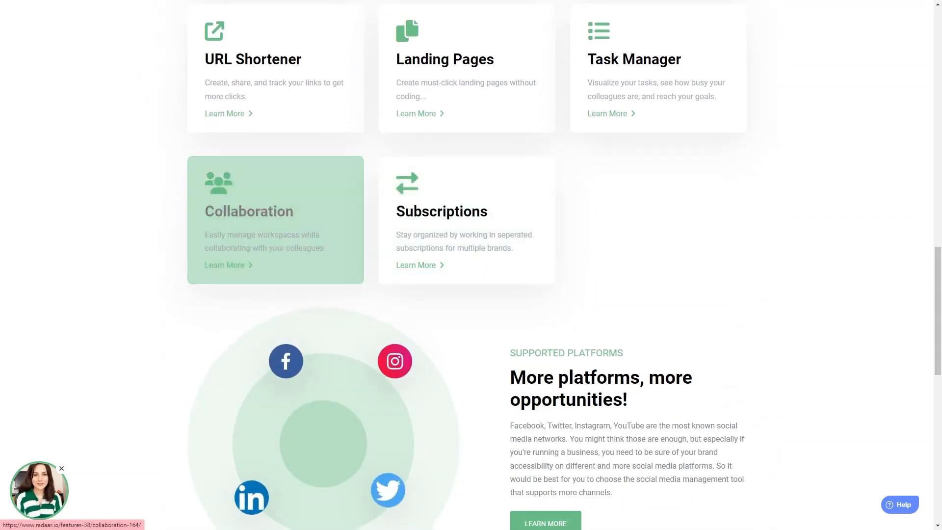
pyautogui.scroll(-3)
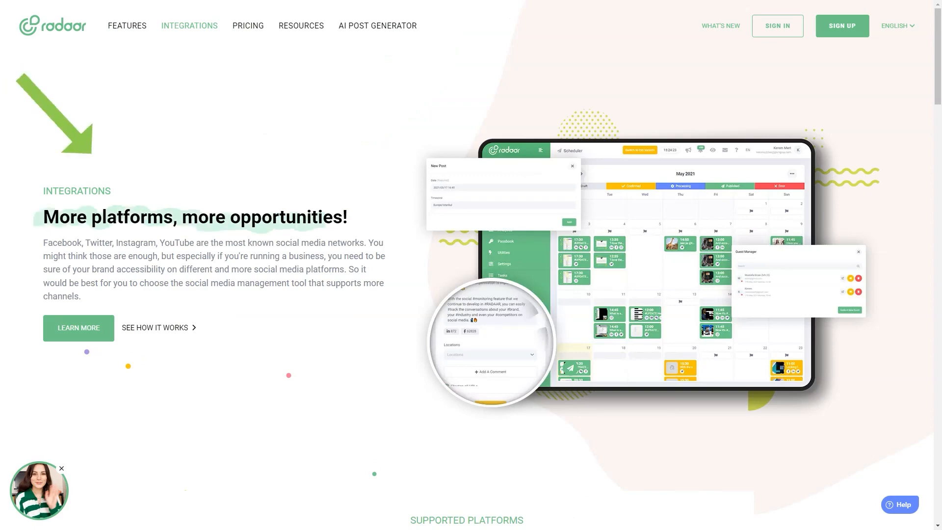
# - Scroll the Integrations page through the supported channels and integrated tool cards
pyautogui.scroll(-3)
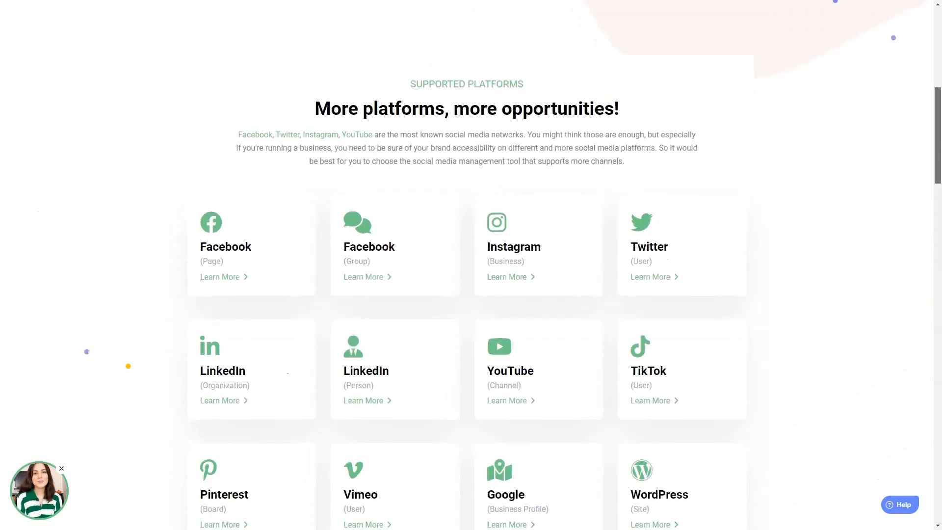
pyautogui.scroll(-3)
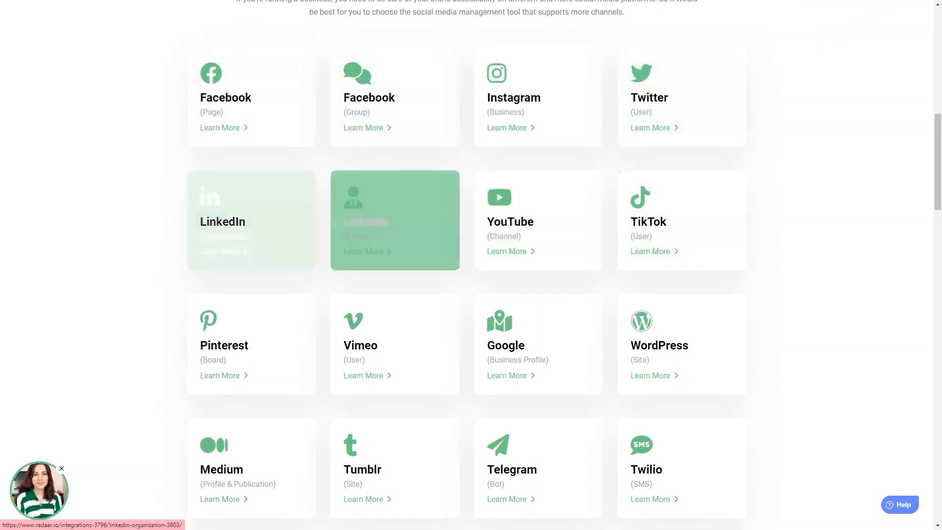
pyautogui.scroll(-3)
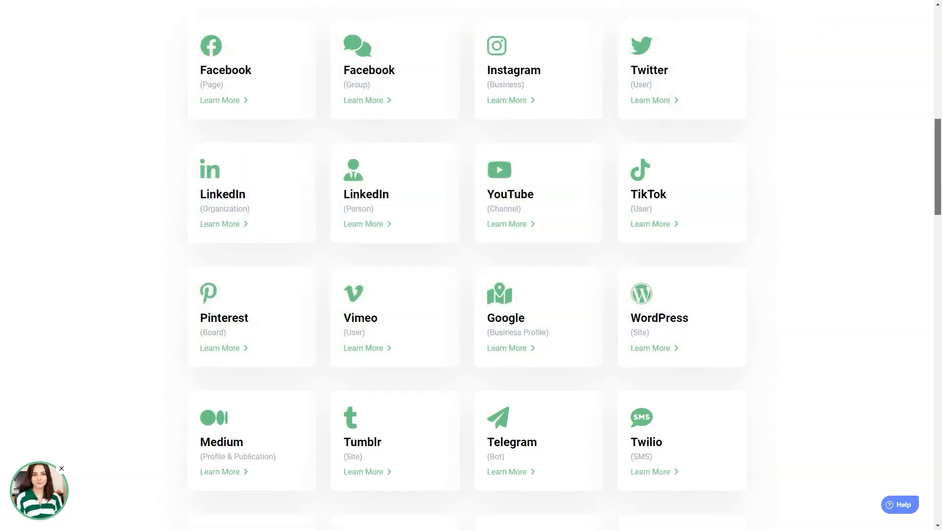
pyautogui.scroll(-3)
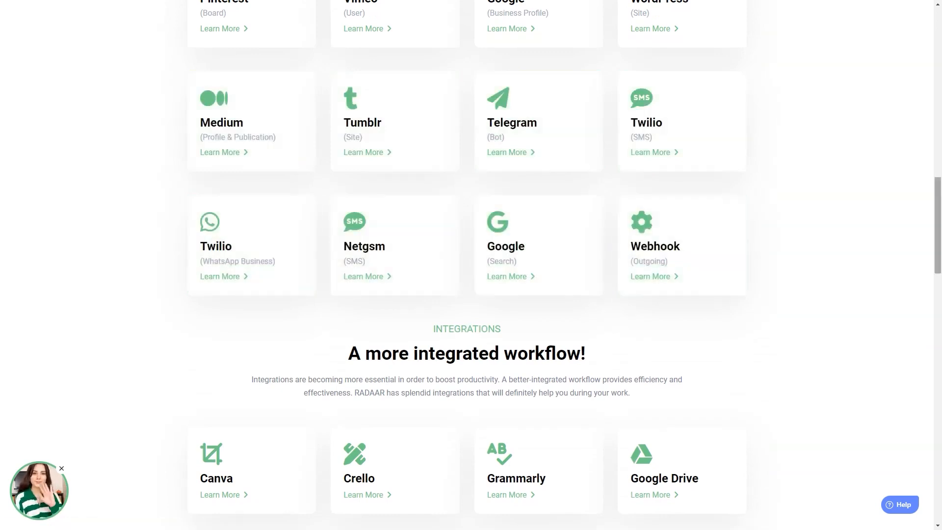
pyautogui.scroll(-3)
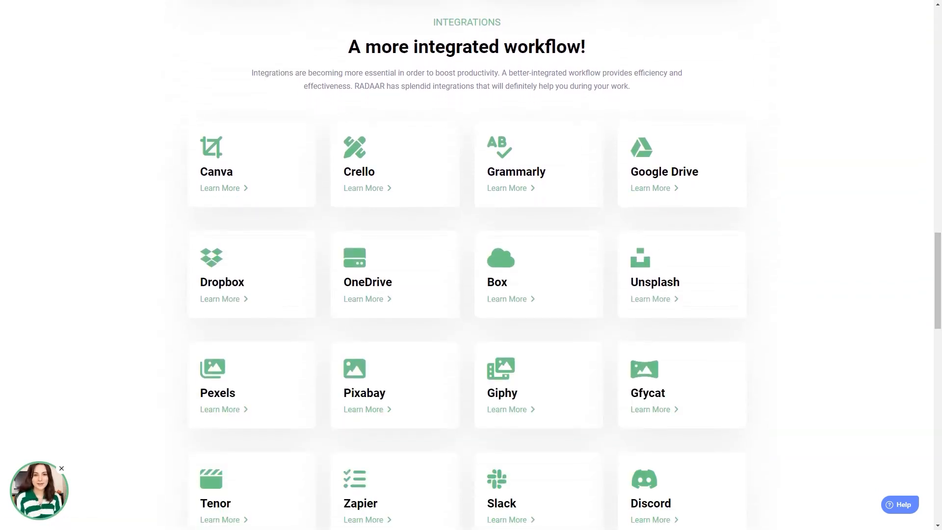
# - Highlight the 'A more integrated workflow!' heading, scroll the platform comparison table to the footer, and go to Pricing
pyautogui.tripleClick(465, 47)
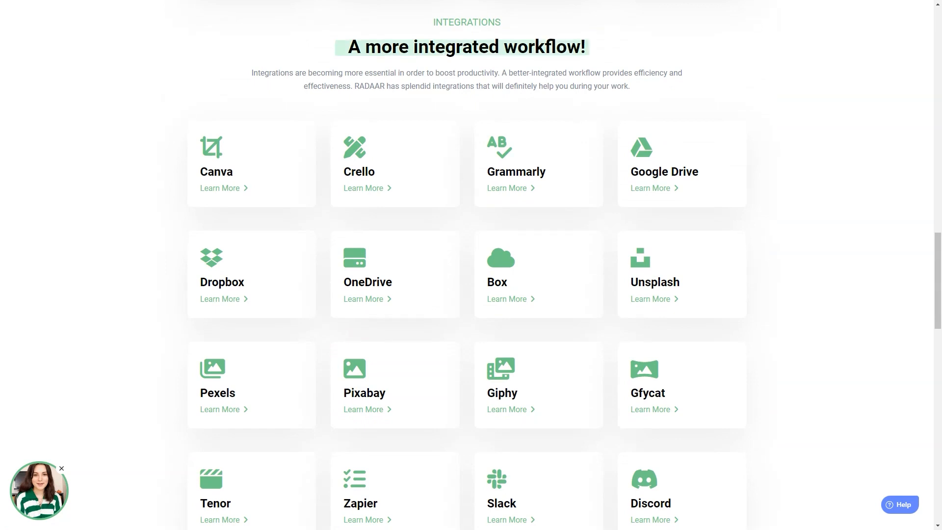
pyautogui.moveTo(682, 163)
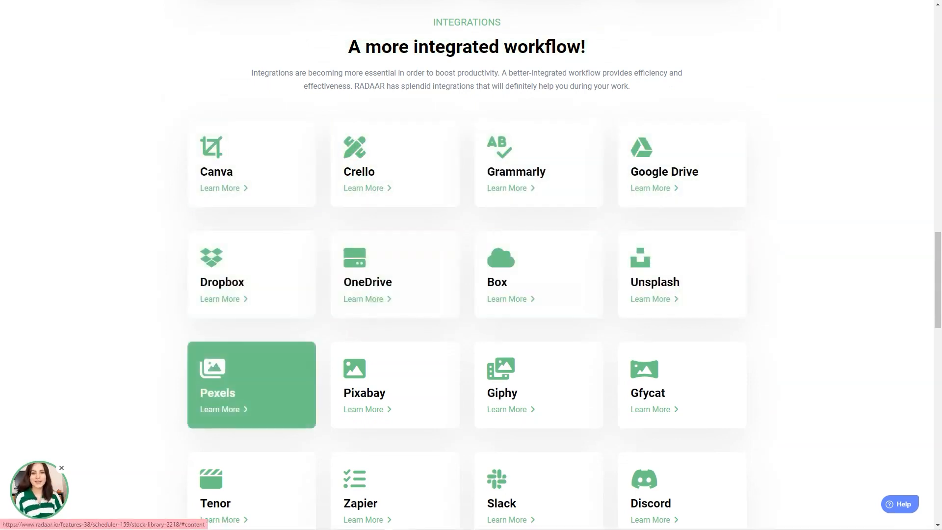
pyautogui.scroll(-3)
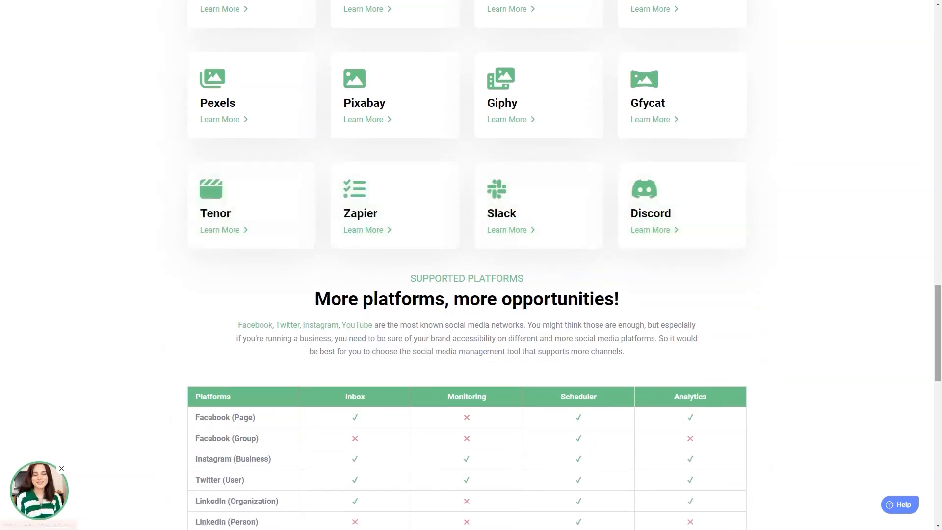
pyautogui.scroll(-3)
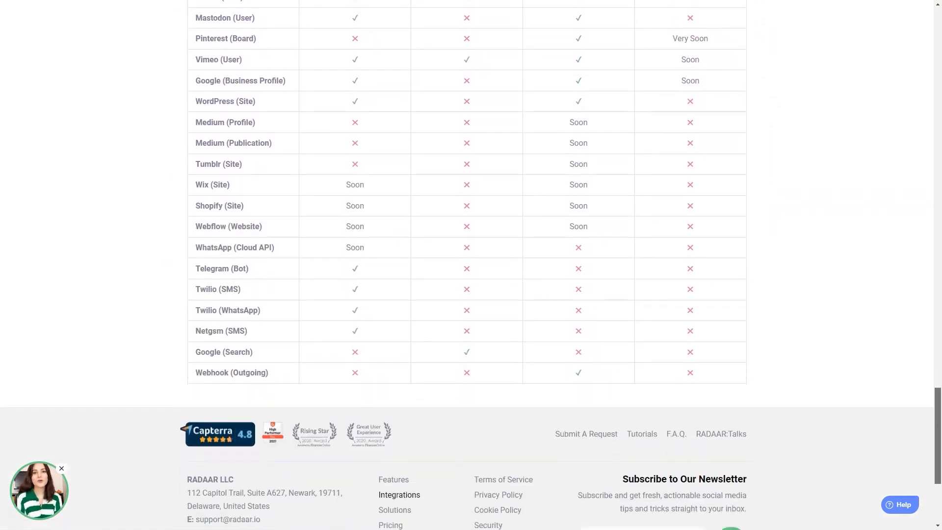
pyautogui.click(248, 25)
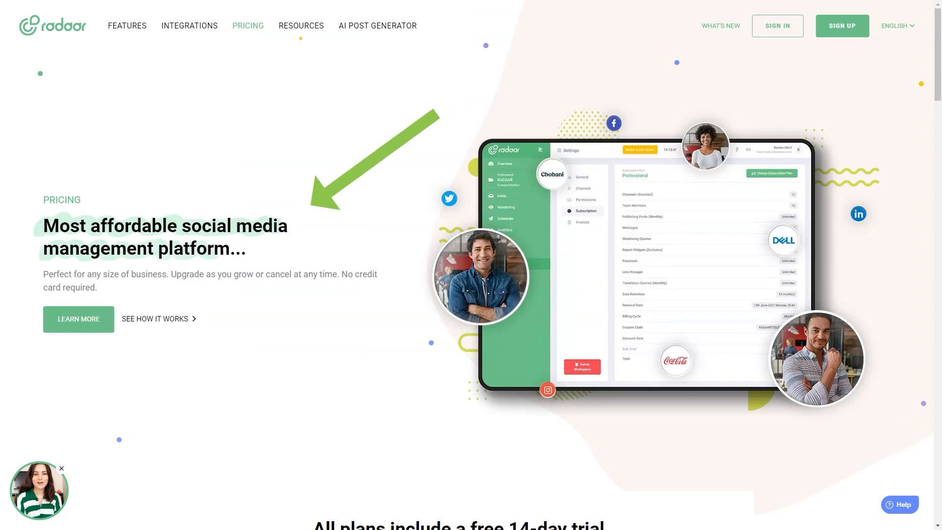
# - Scroll to the Basic, Premium and Professional monthly plans with their free 14-day trials
pyautogui.scroll(-3)
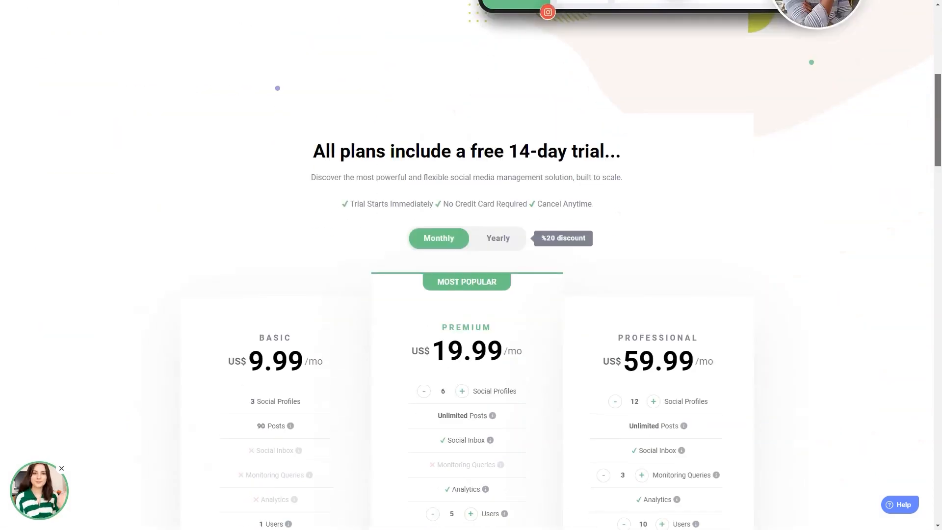
pyautogui.scroll(-3)
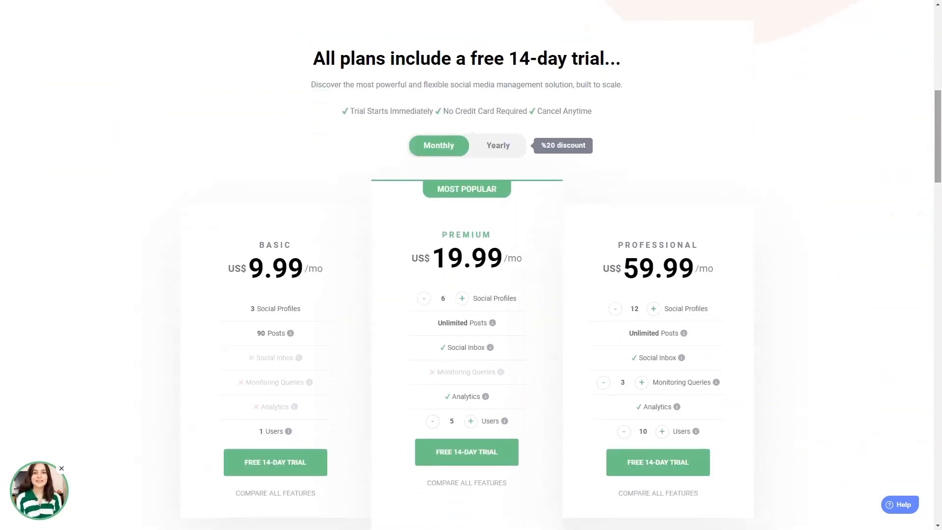
pyautogui.scroll(-3)
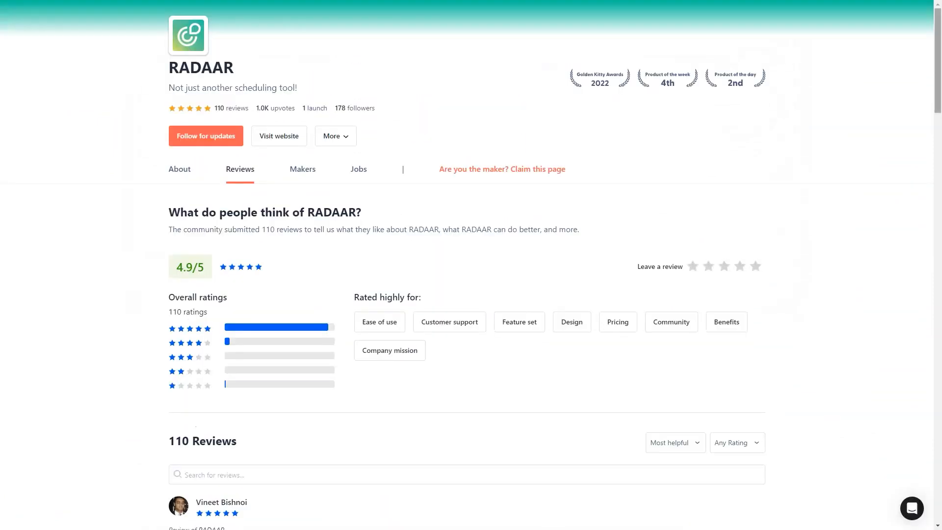
pyautogui.scroll(-3)
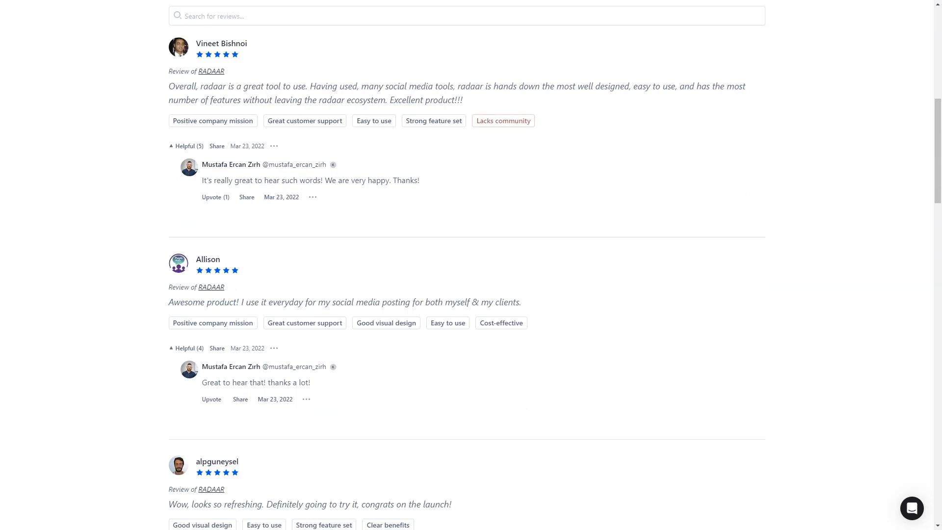
pyautogui.doubleClick(428, 100)
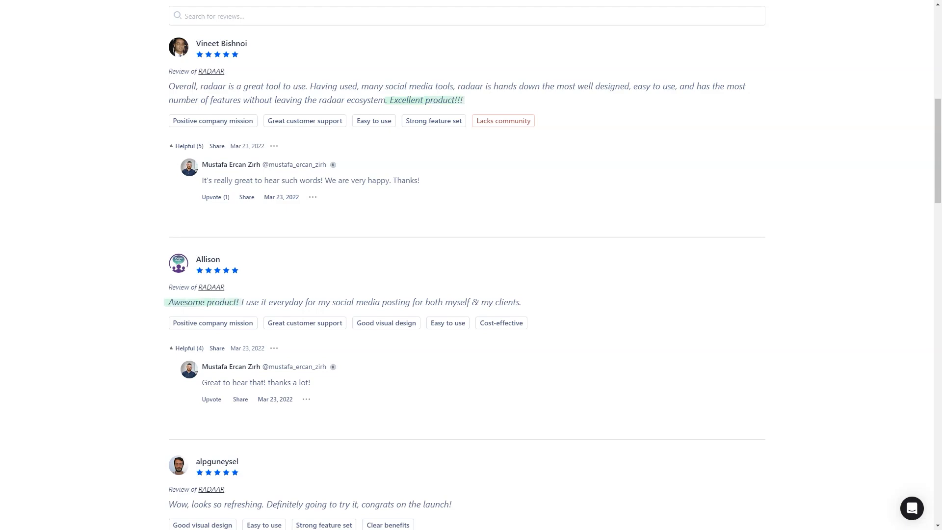
pyautogui.scroll(-3)
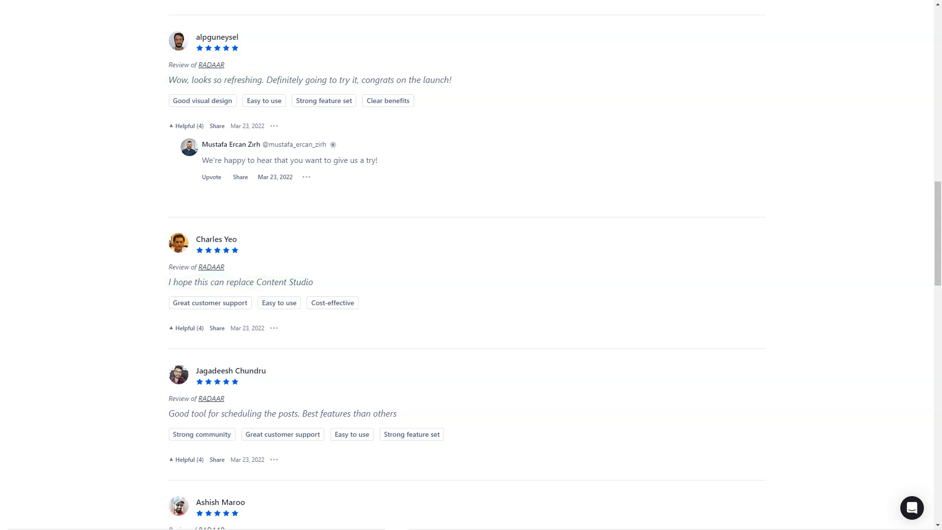
pyautogui.scroll(-3)
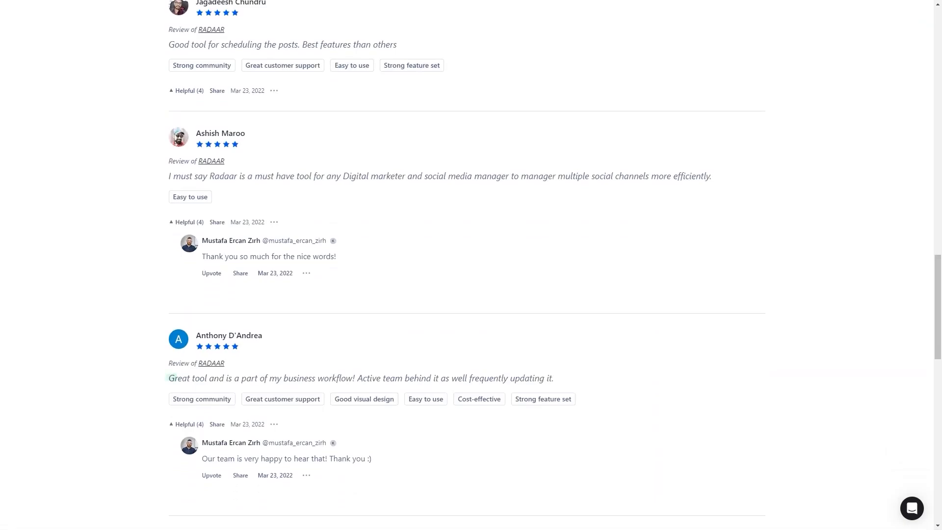
pyautogui.scroll(-3)
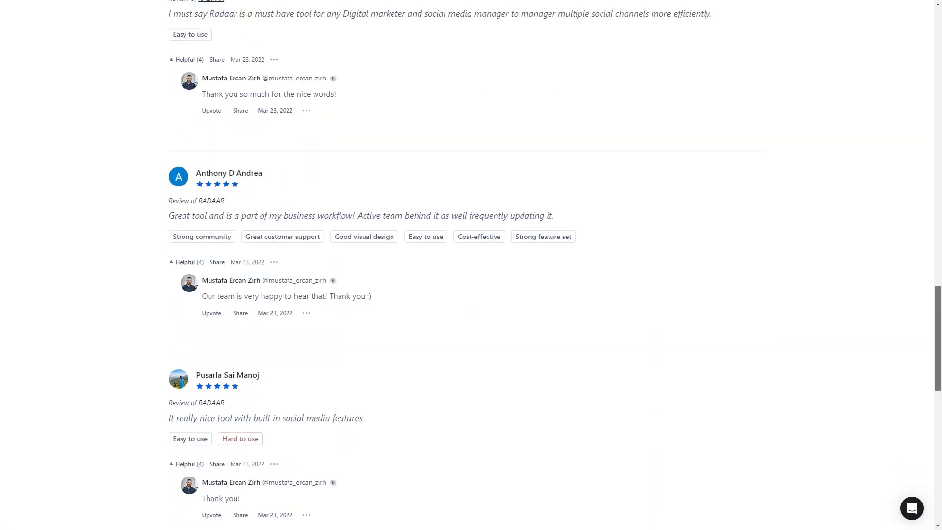
pyautogui.scroll(-3)
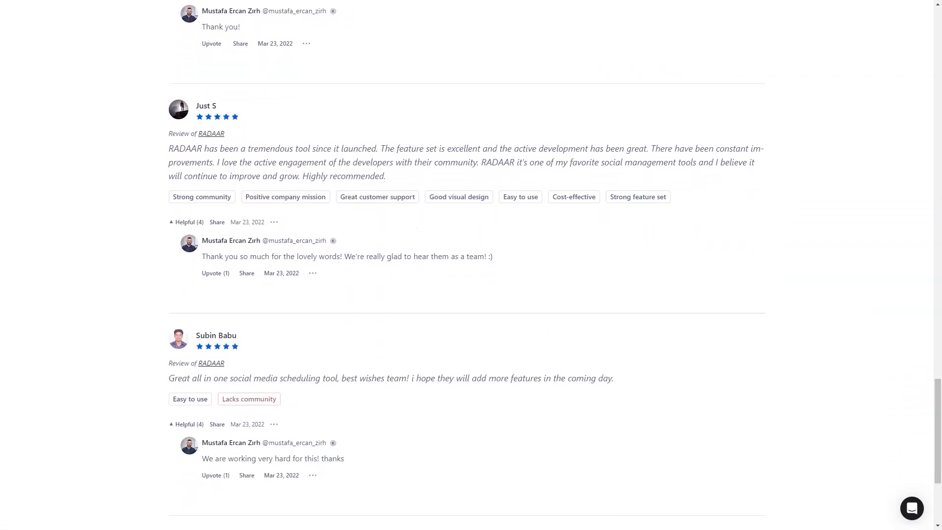